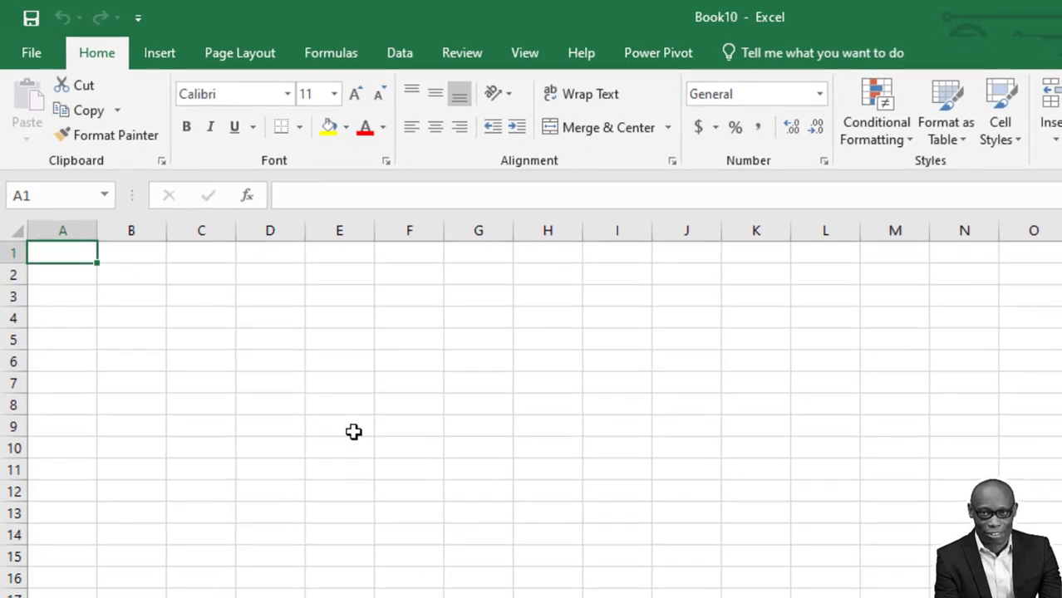
Import the titanic dataset workbook from the Downloads archive (15) folder as a new query.
left_click(398, 52)
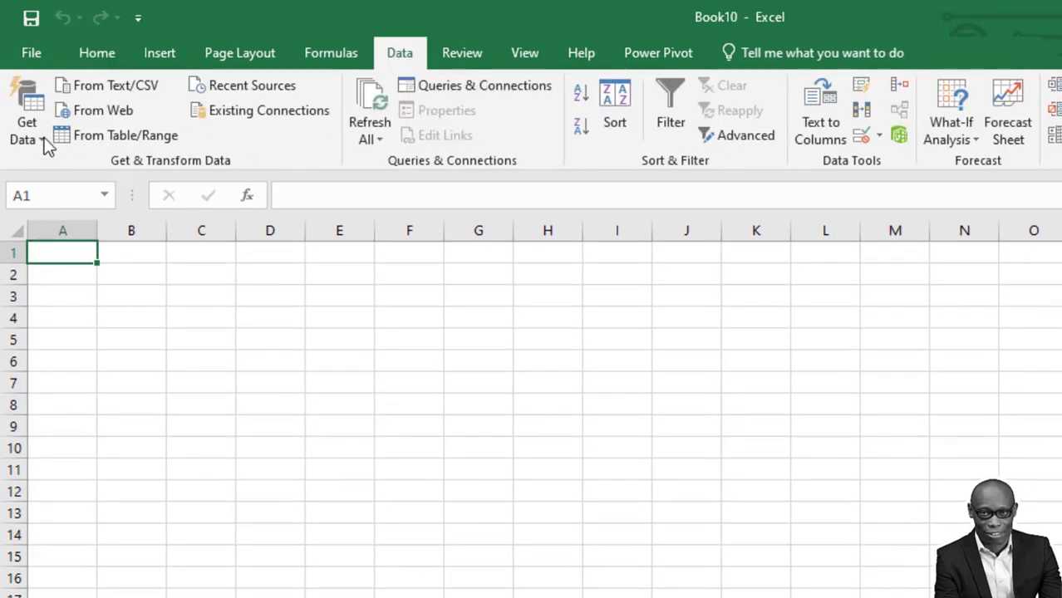
left_click(27, 113)
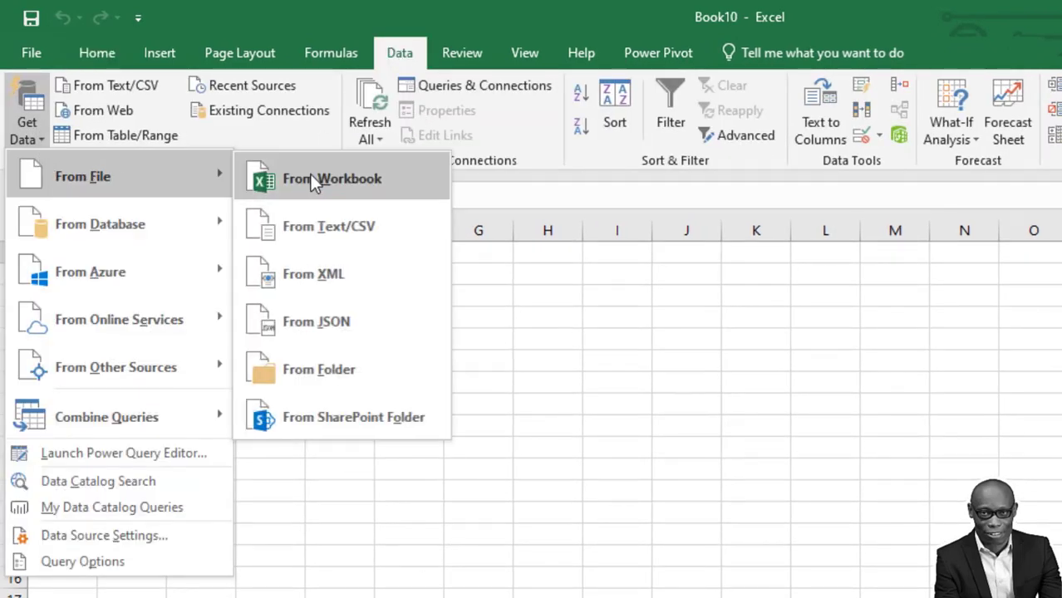
left_click(333, 179)
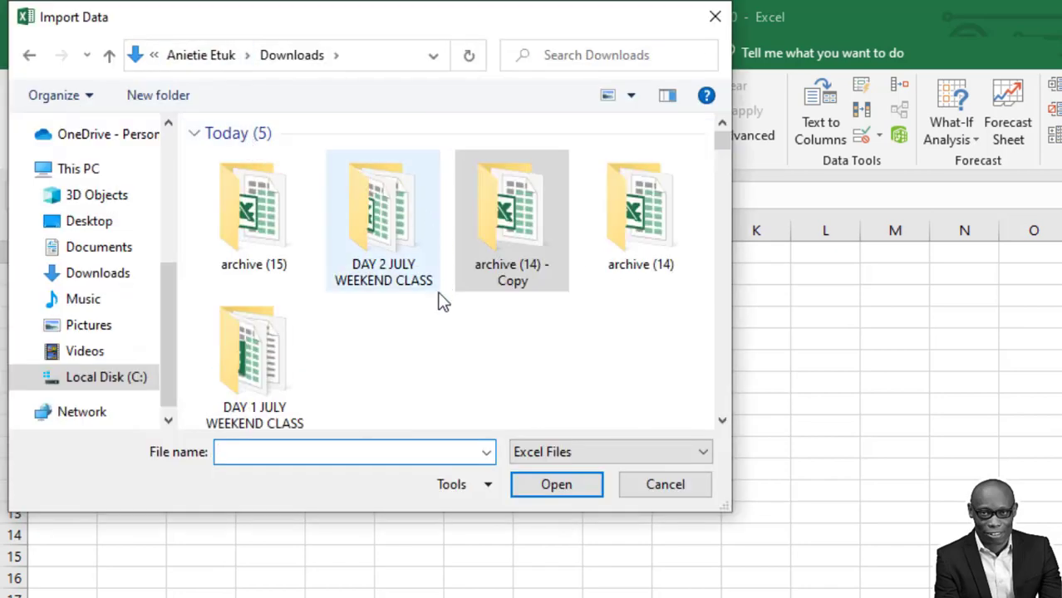
double_click(253, 207)
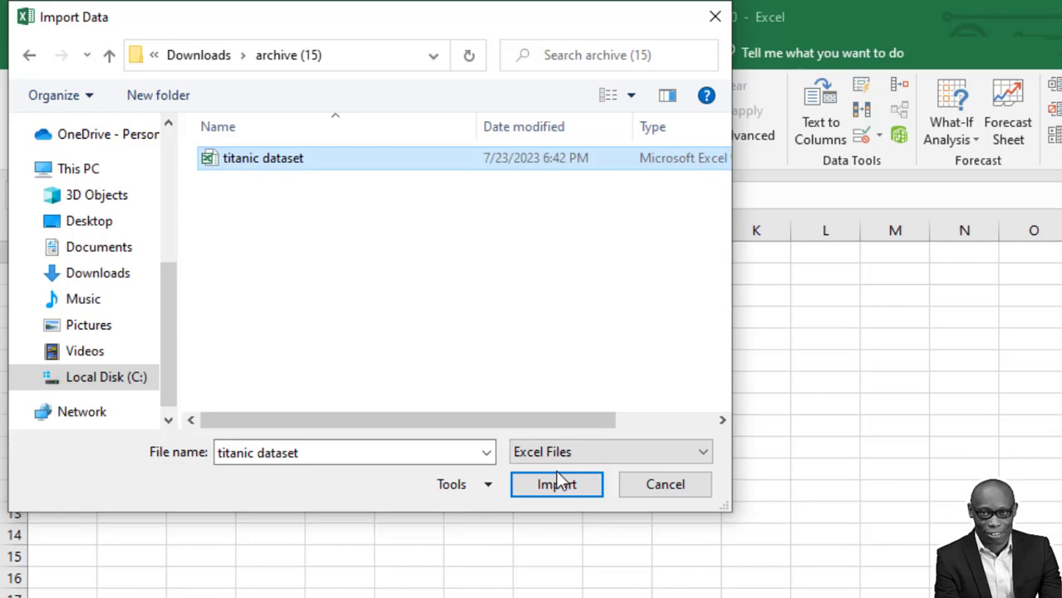
left_click(557, 485)
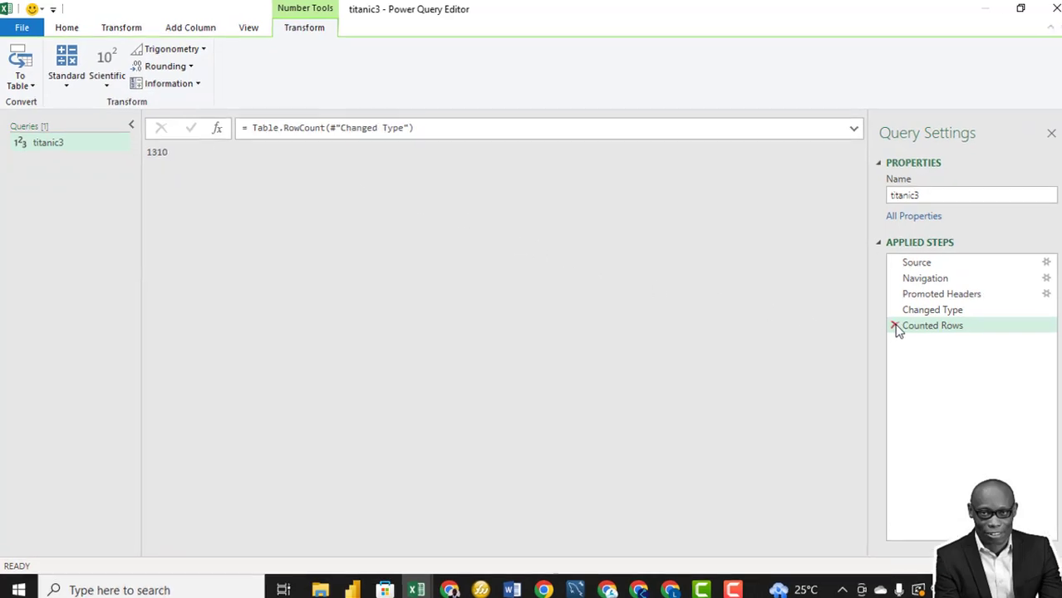
Delete the Counted Rows step and filter pclass to exclude the (null) blank row.
left_click(933, 309)
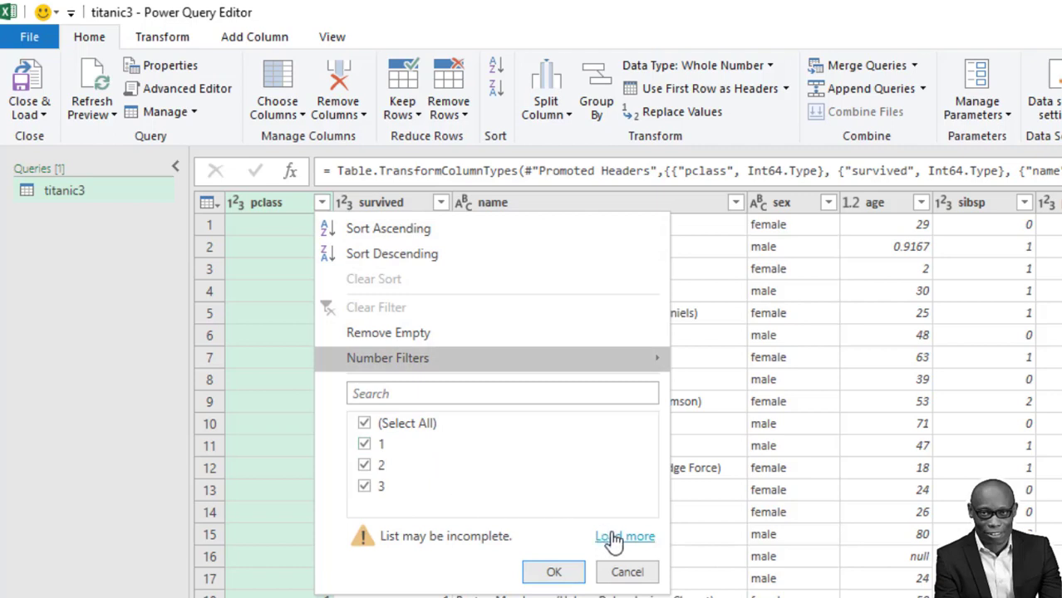
left_click(624, 535)
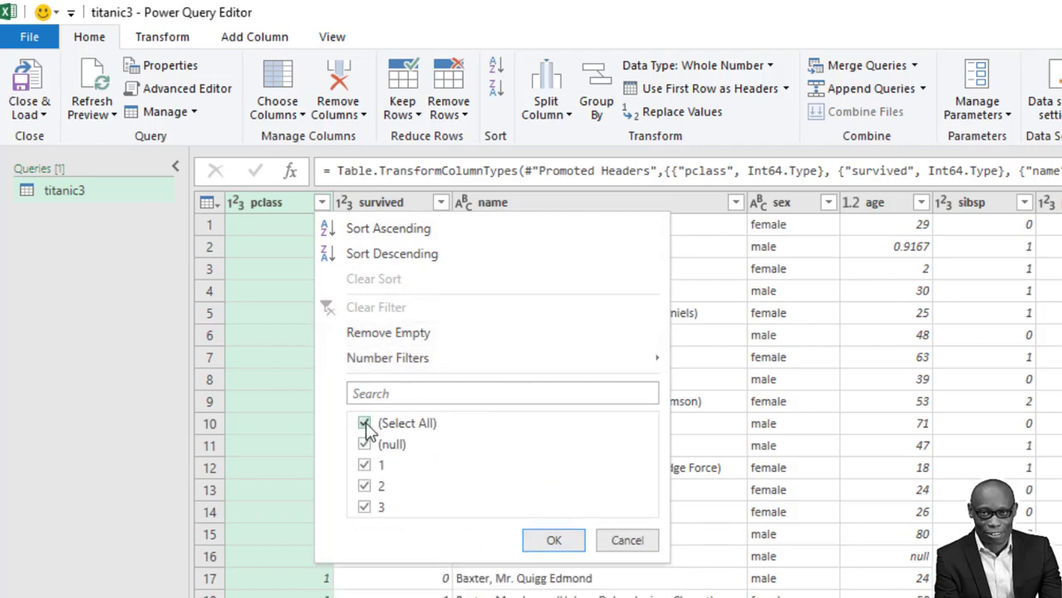
left_click(364, 424)
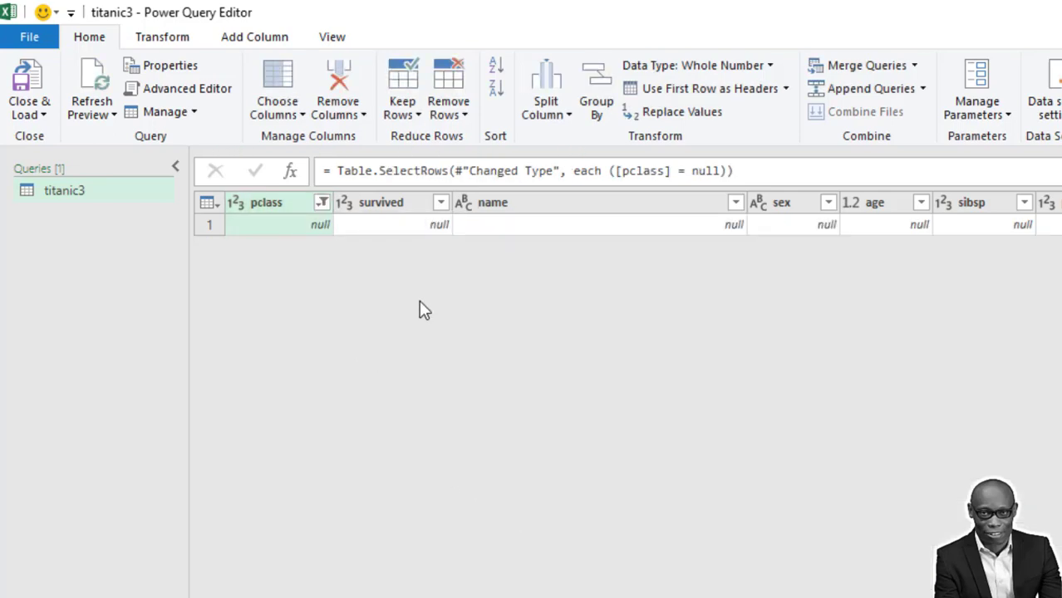
scroll("right", 3)
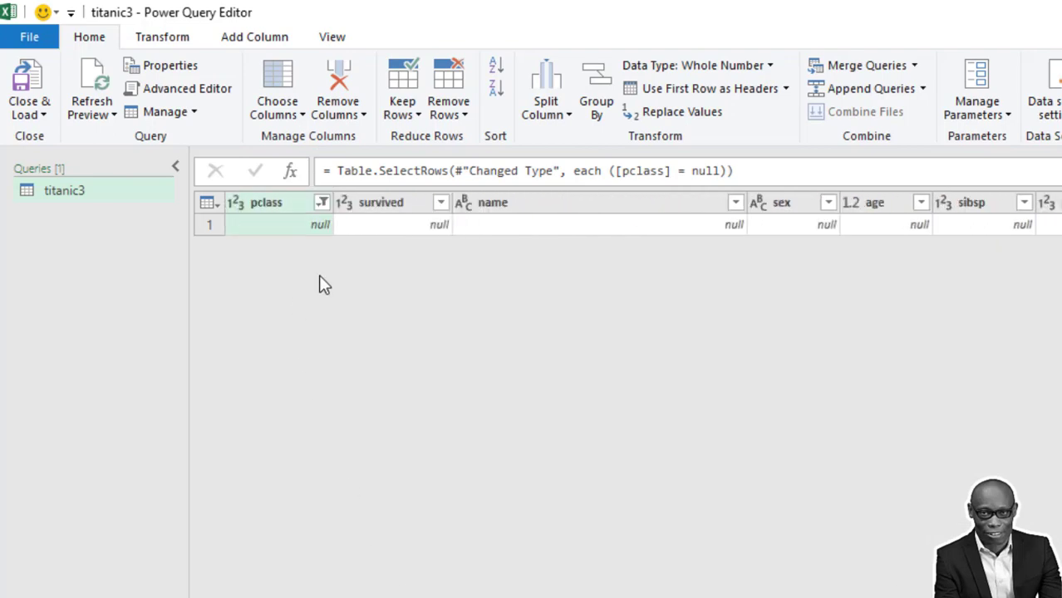
left_click(322, 202)
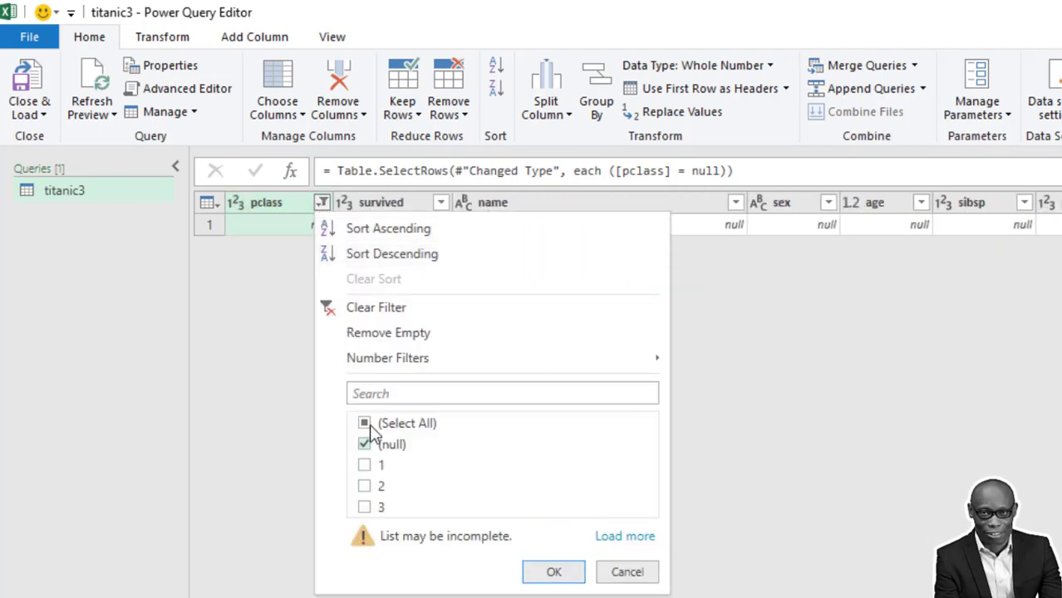
left_click(364, 424)
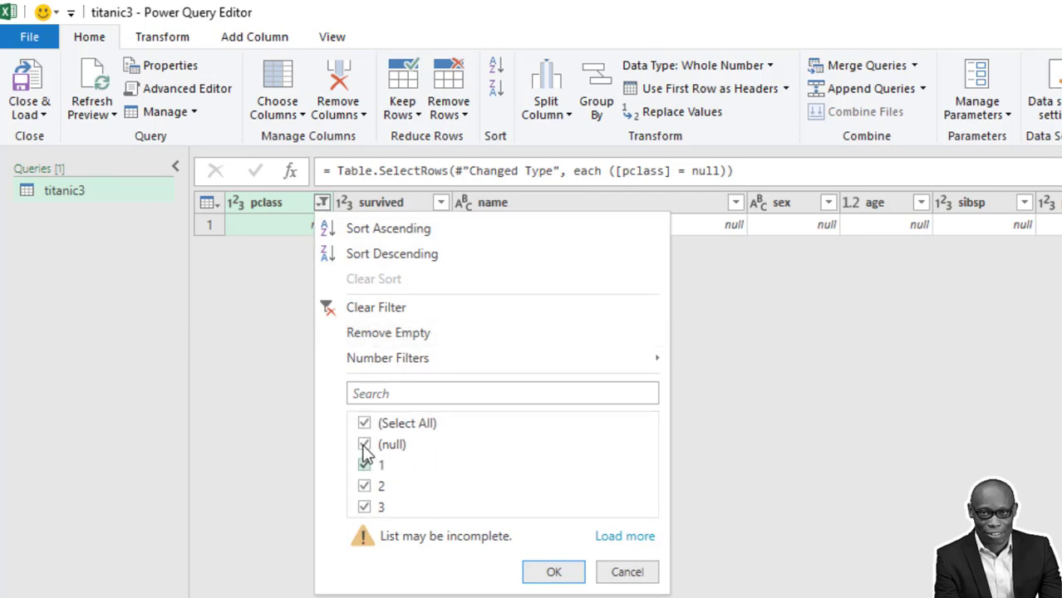
left_click(364, 445)
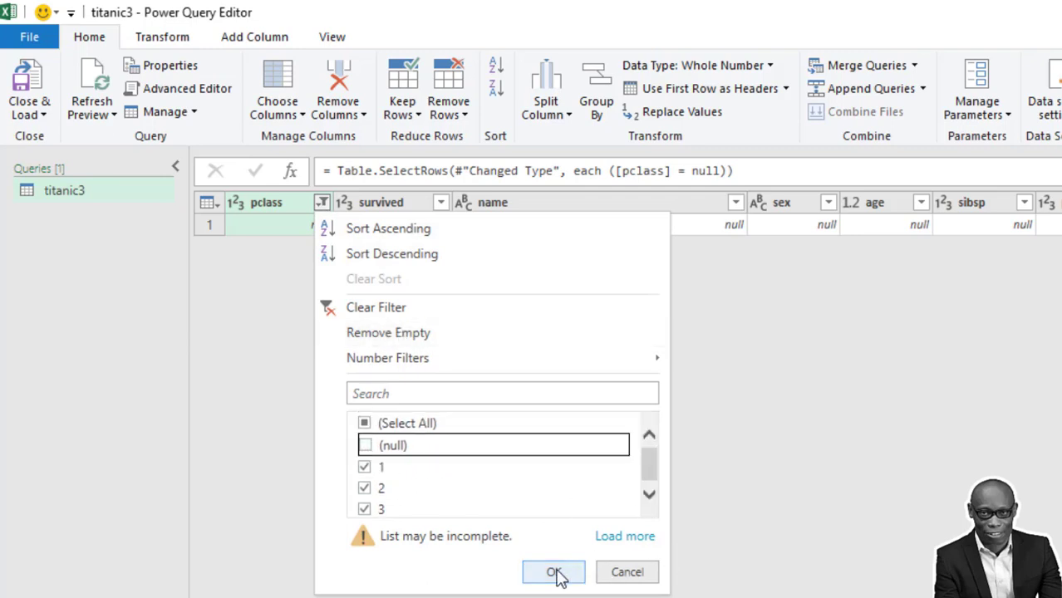
left_click(554, 572)
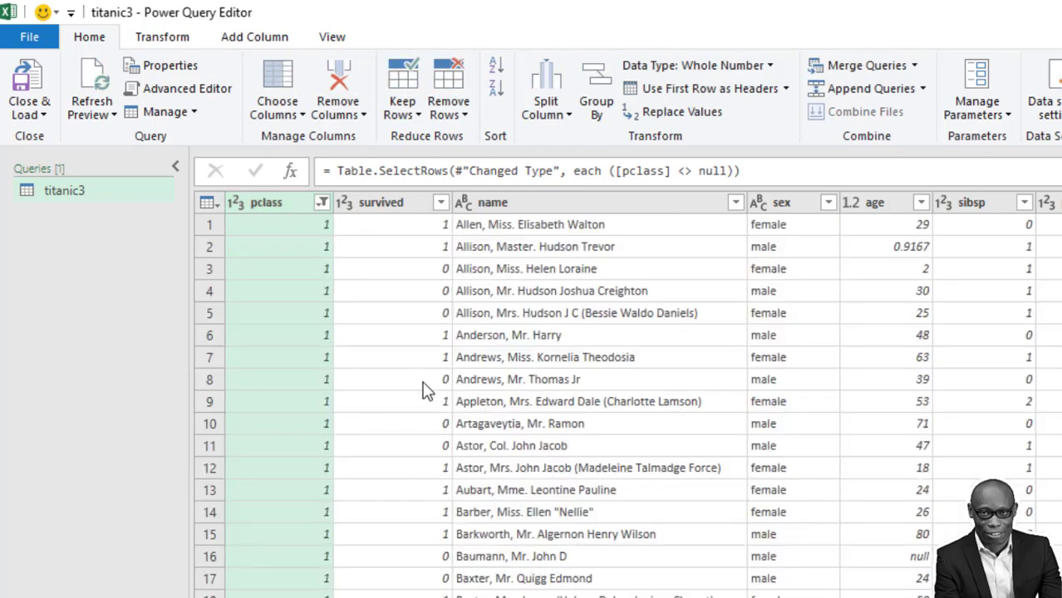
Verify 1309 rows remain with Count Rows, then remove that count step again.
left_click(163, 37)
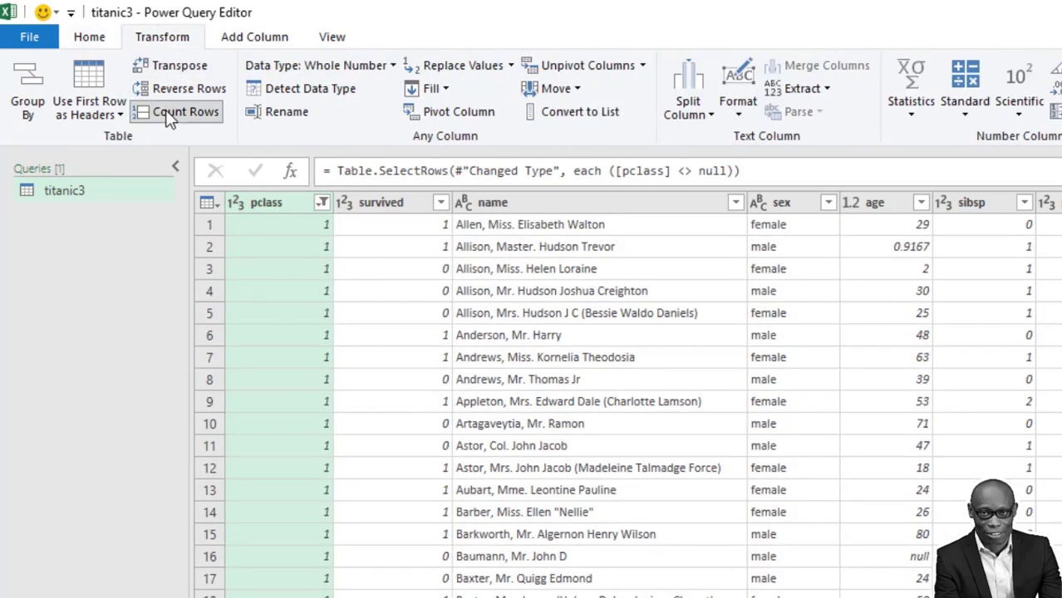
left_click(185, 112)
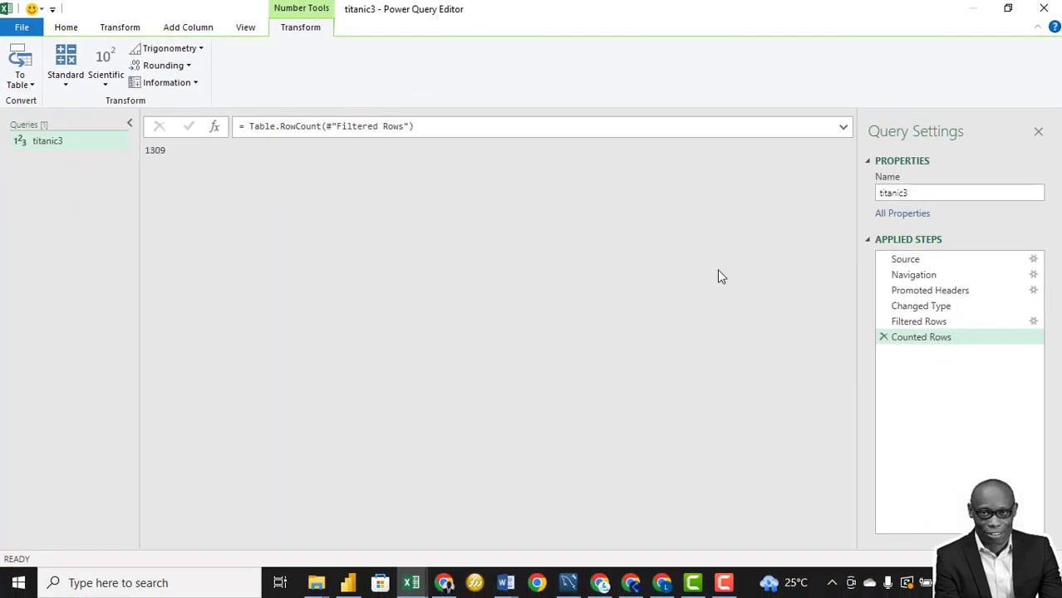
left_click(884, 335)
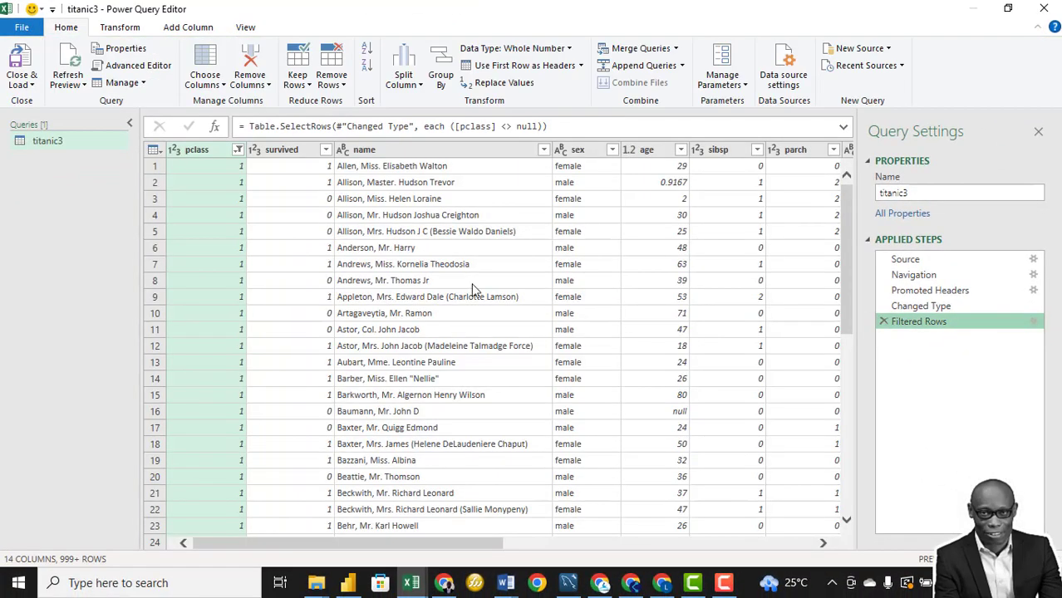
mouse_move(286, 241)
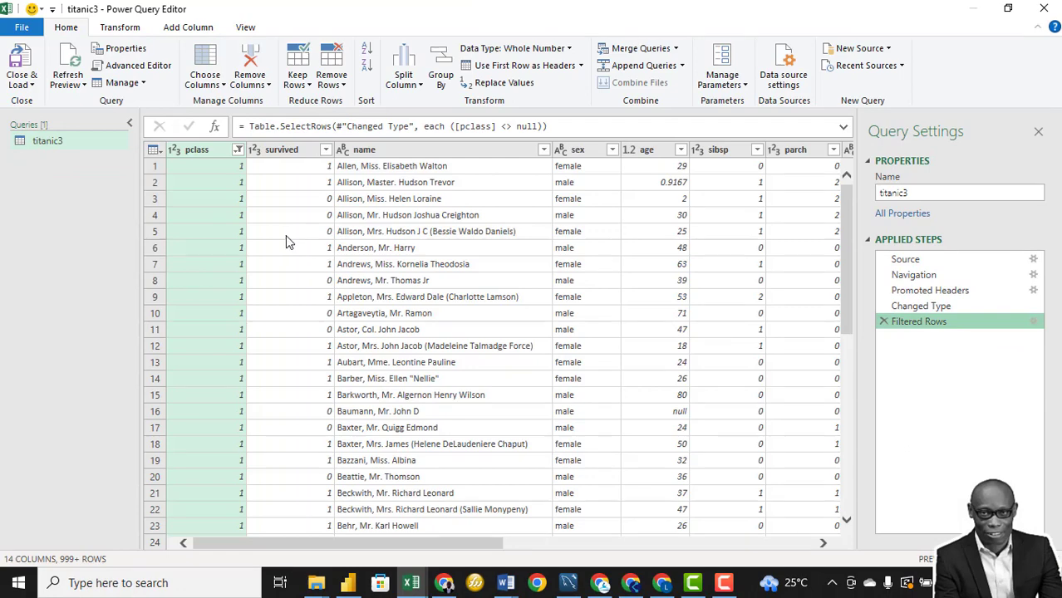
Remove the boat, body, home.dest and cabin columns from the query.
scroll("right", 3)
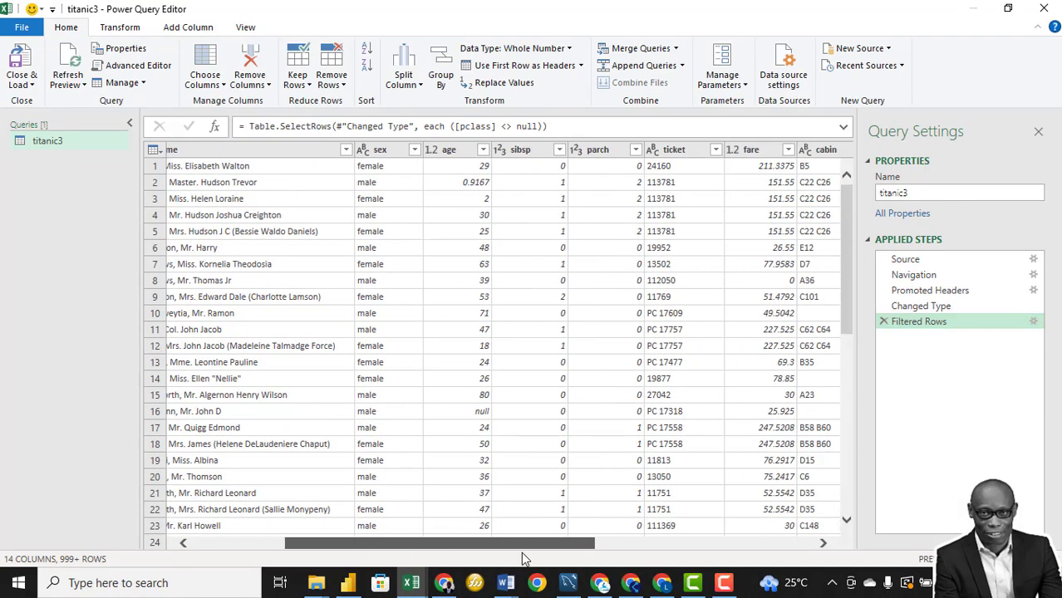
scroll("right", 3)
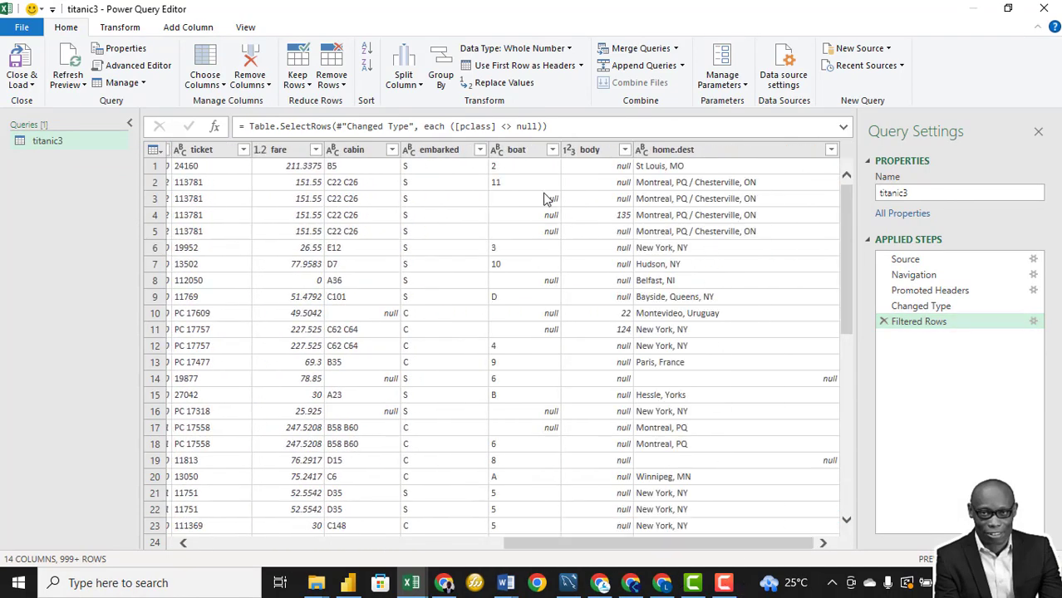
left_click(515, 149)
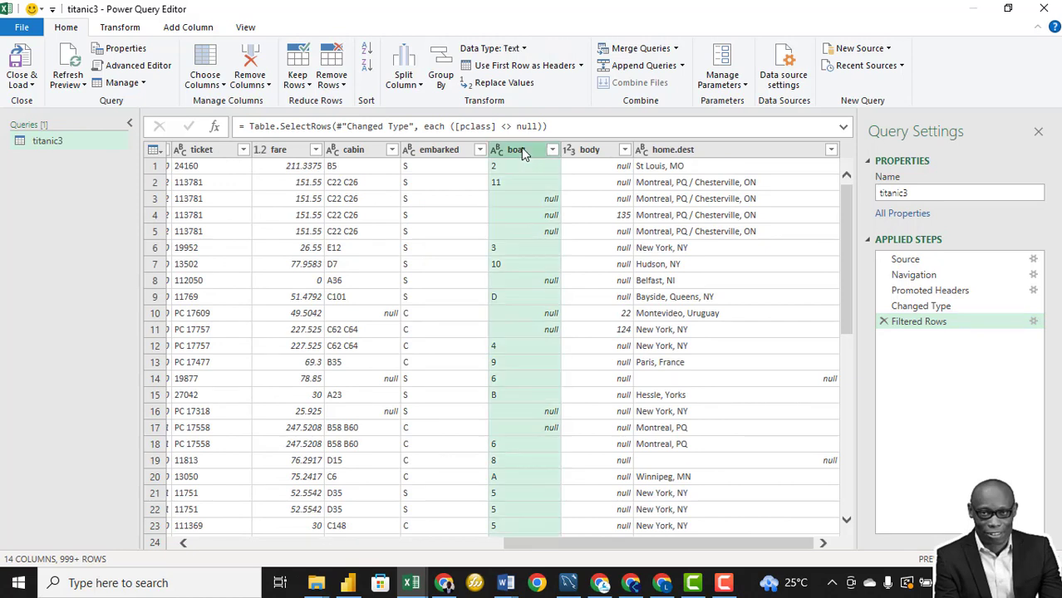
mouse_move(522, 160)
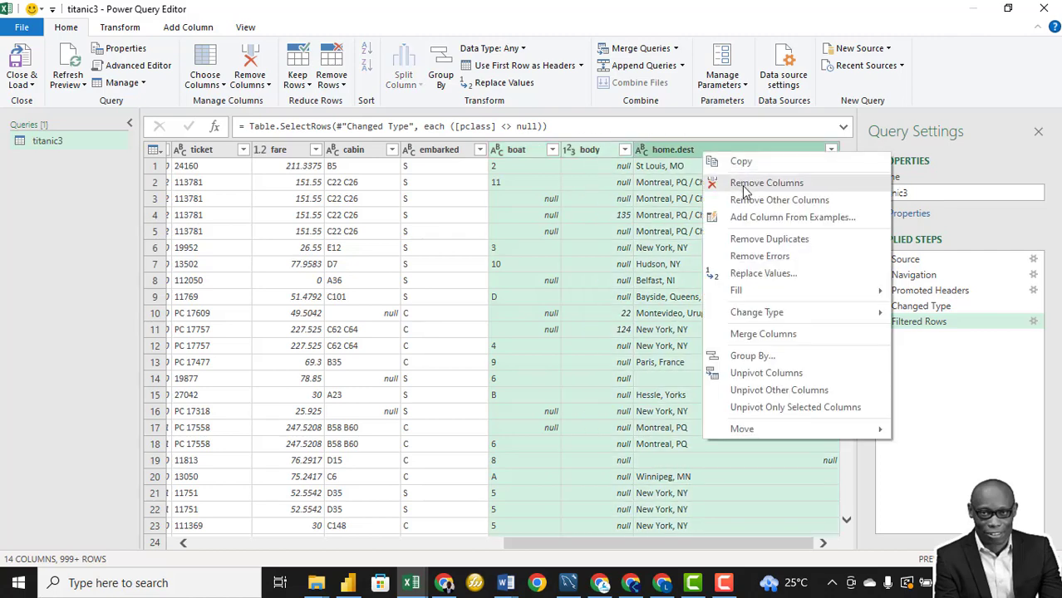
left_click(765, 181)
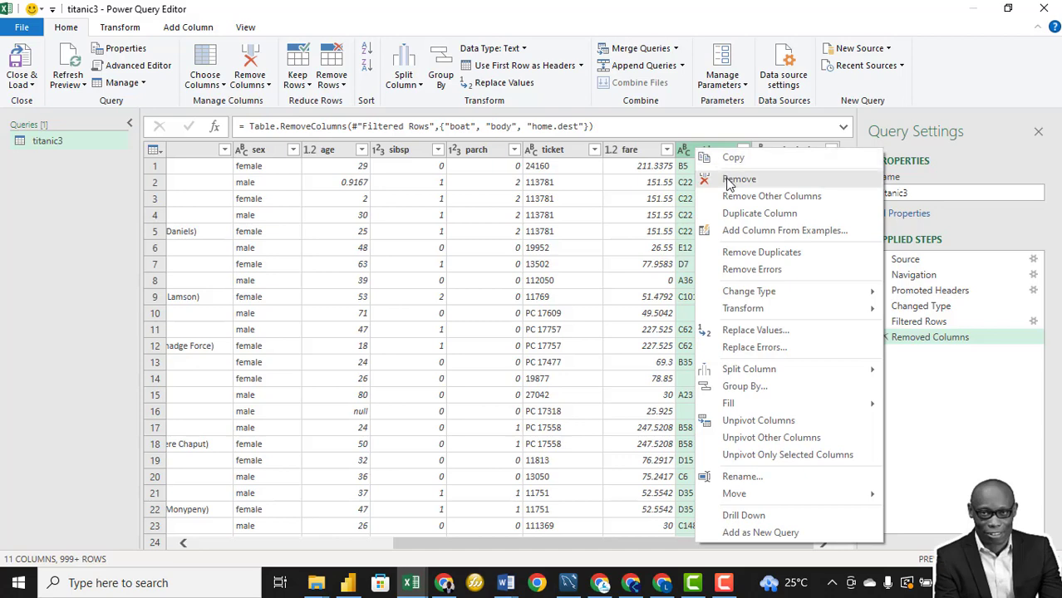
left_click(740, 179)
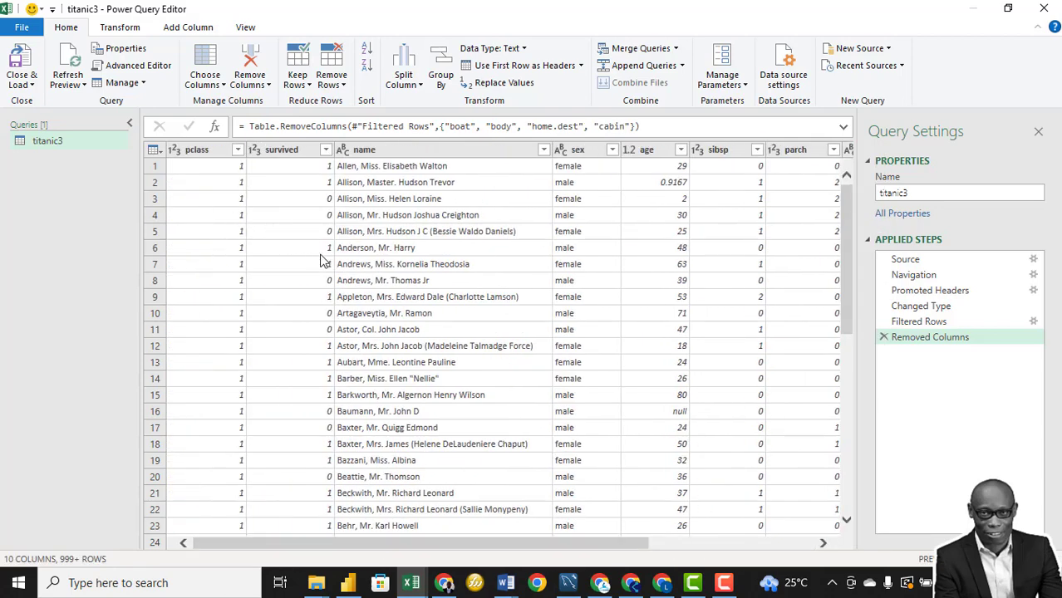
mouse_move(389, 290)
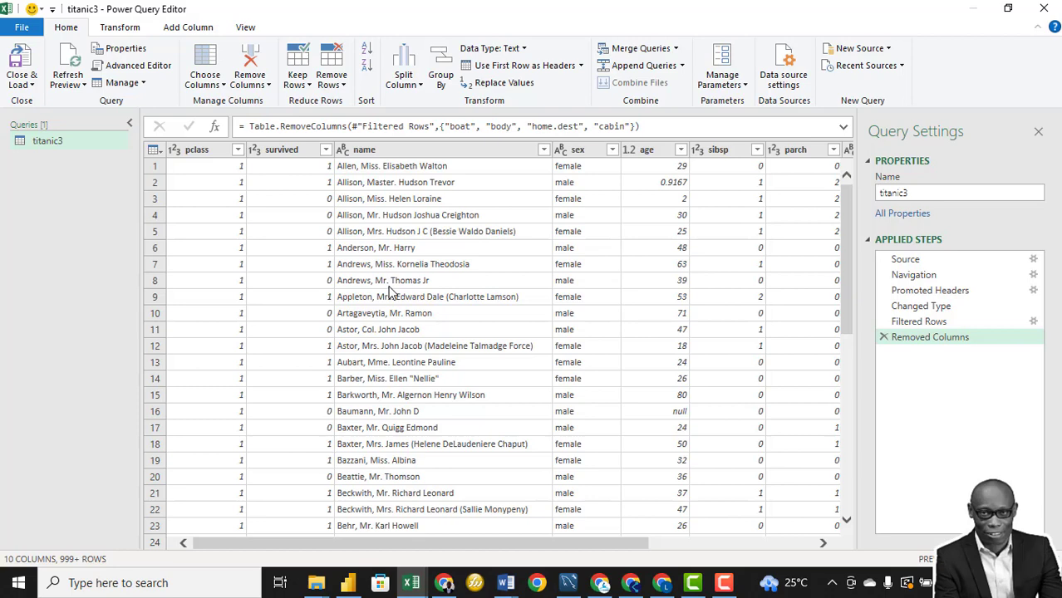
mouse_move(468, 550)
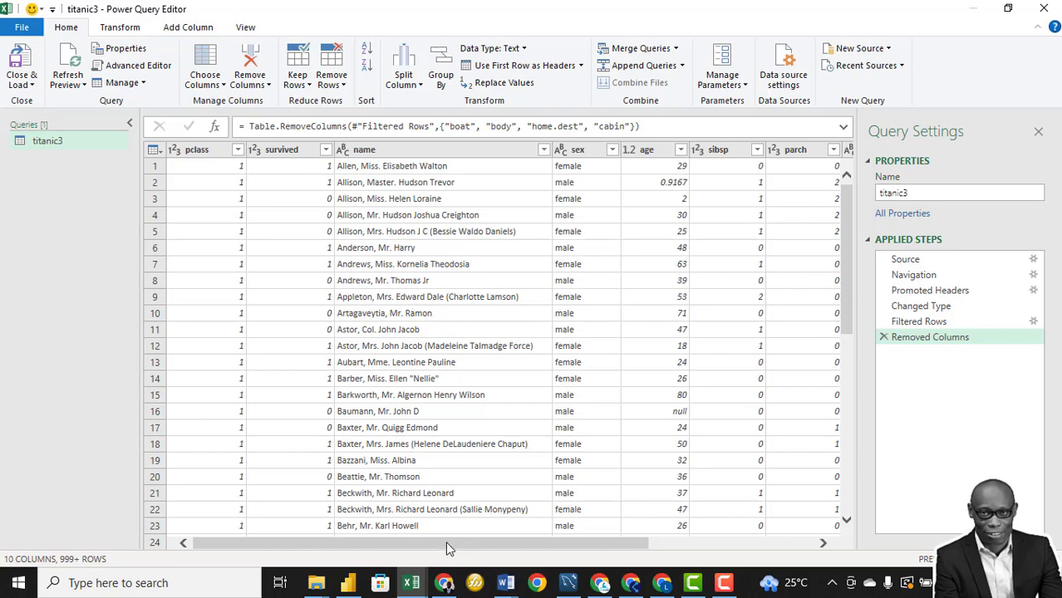
Remove the remaining unwanted columns such as name, keeping pclass, survived, sex and age.
scroll("right", 3)
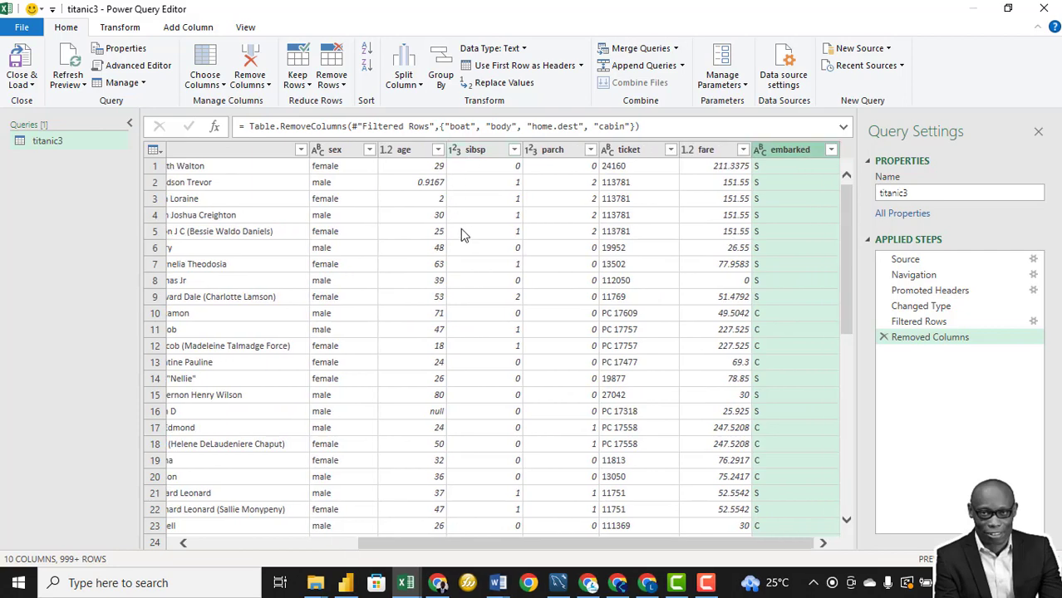
left_click(787, 149)
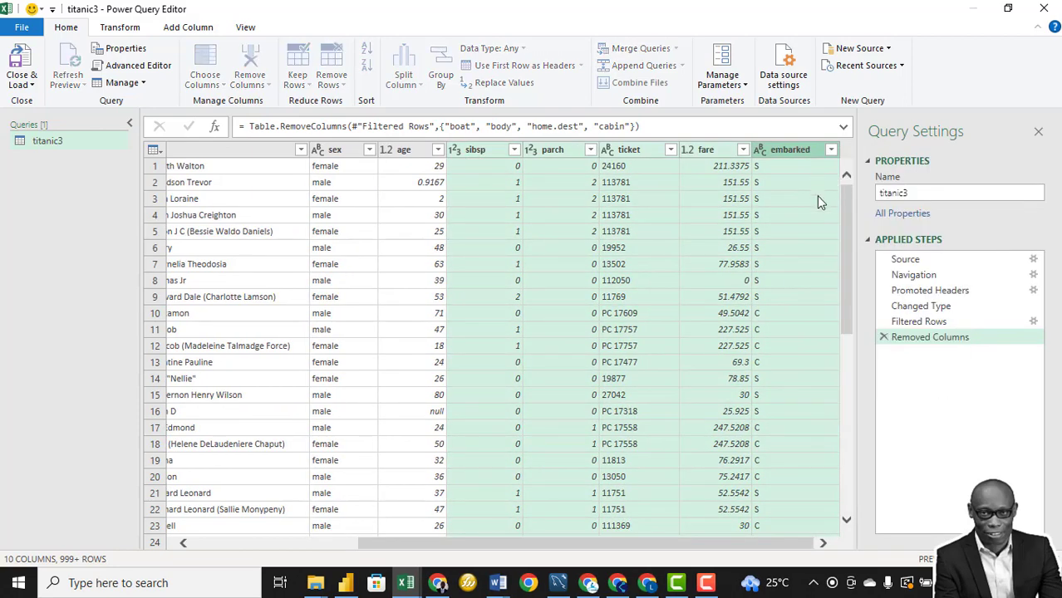
right_click(364, 150)
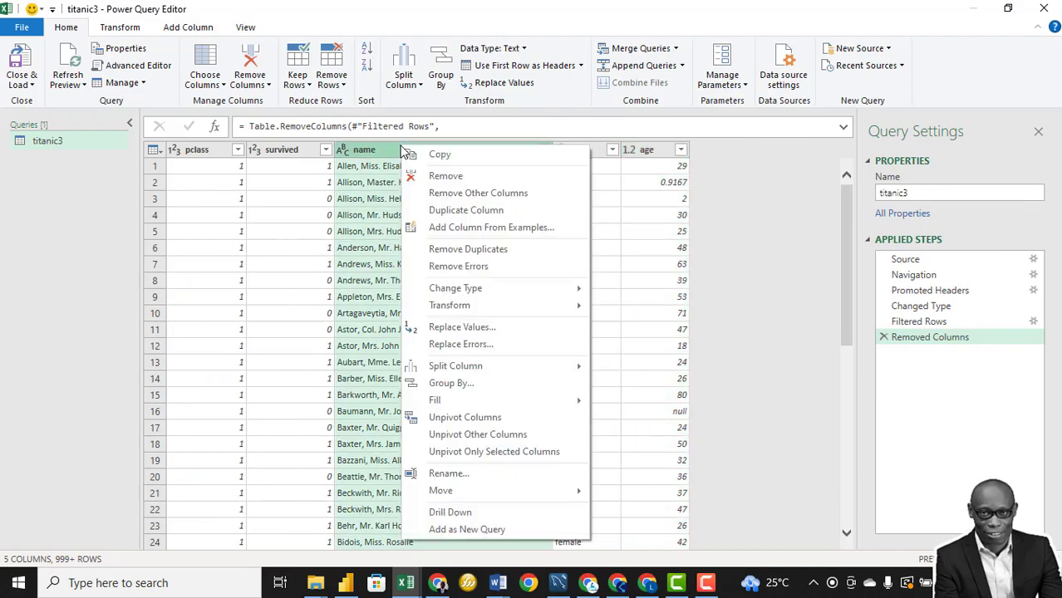
left_click(445, 176)
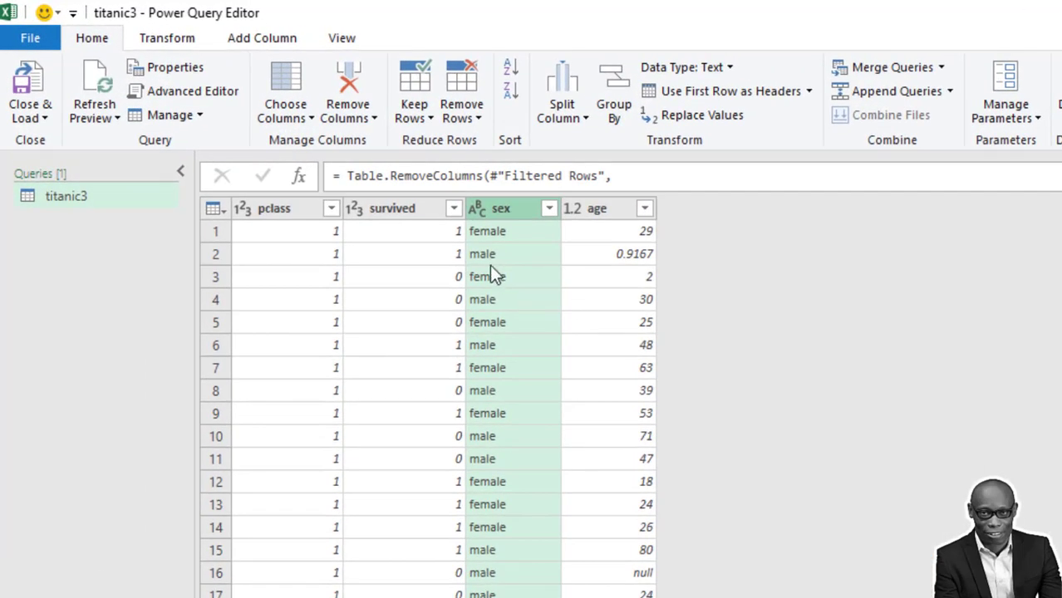
mouse_move(495, 229)
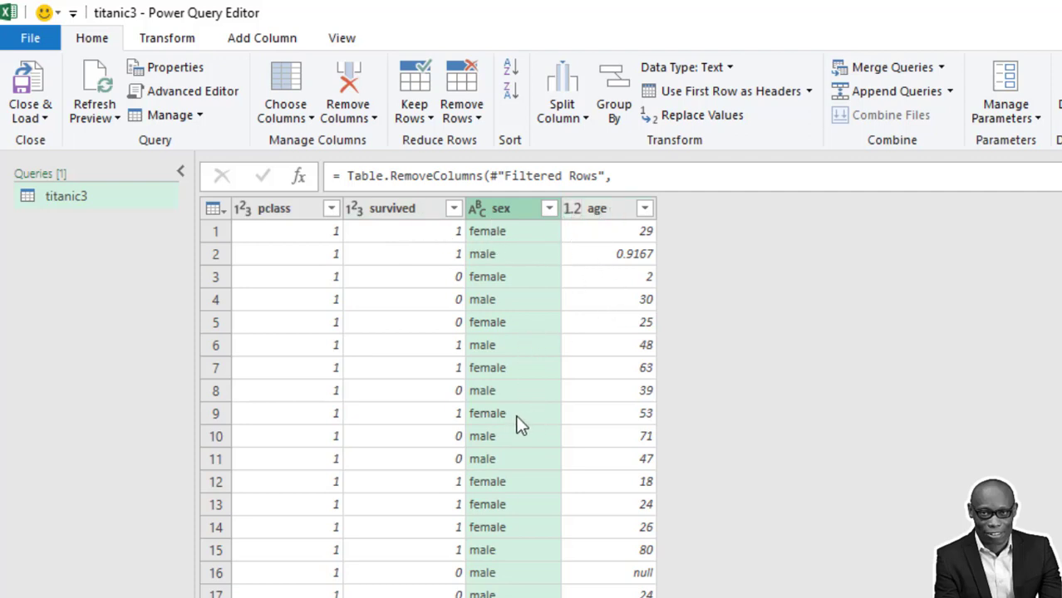
mouse_move(403, 231)
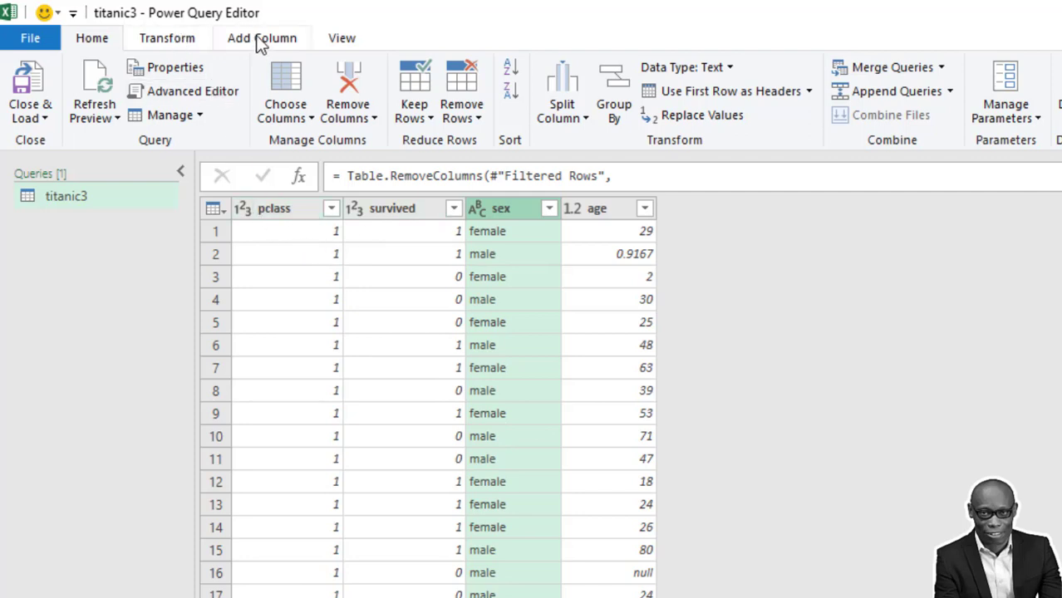
Add an Index column from 1, move it to the beginning and store it as text.
left_click(263, 38)
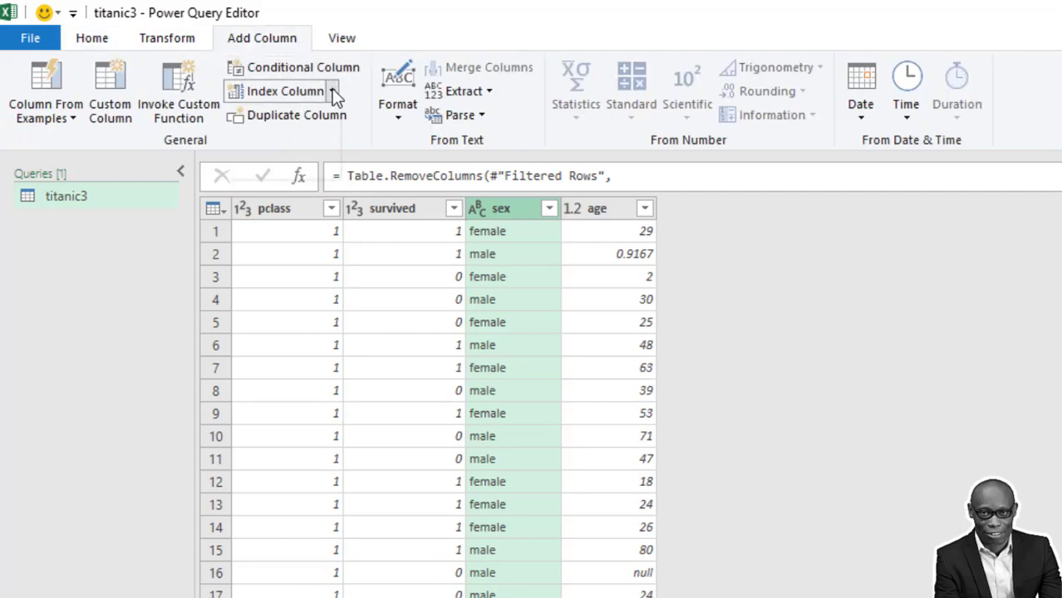
left_click(286, 90)
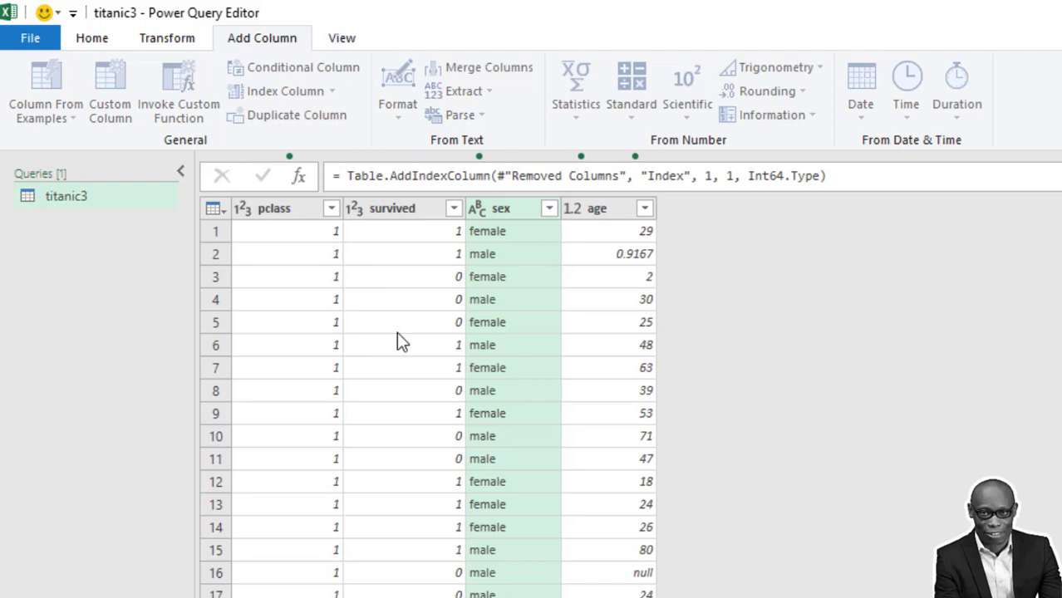
left_click(286, 89)
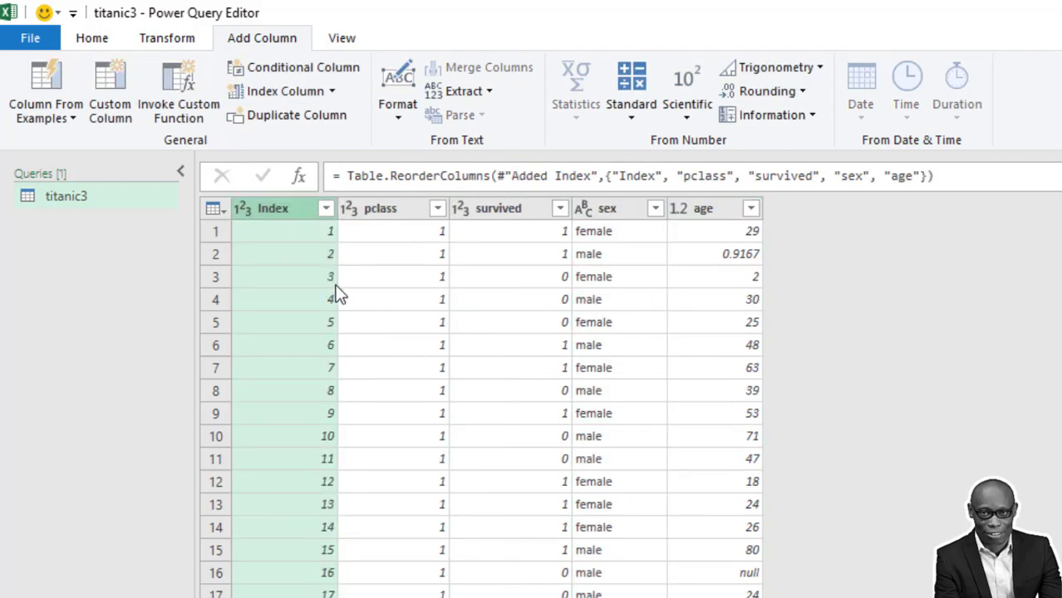
mouse_move(319, 276)
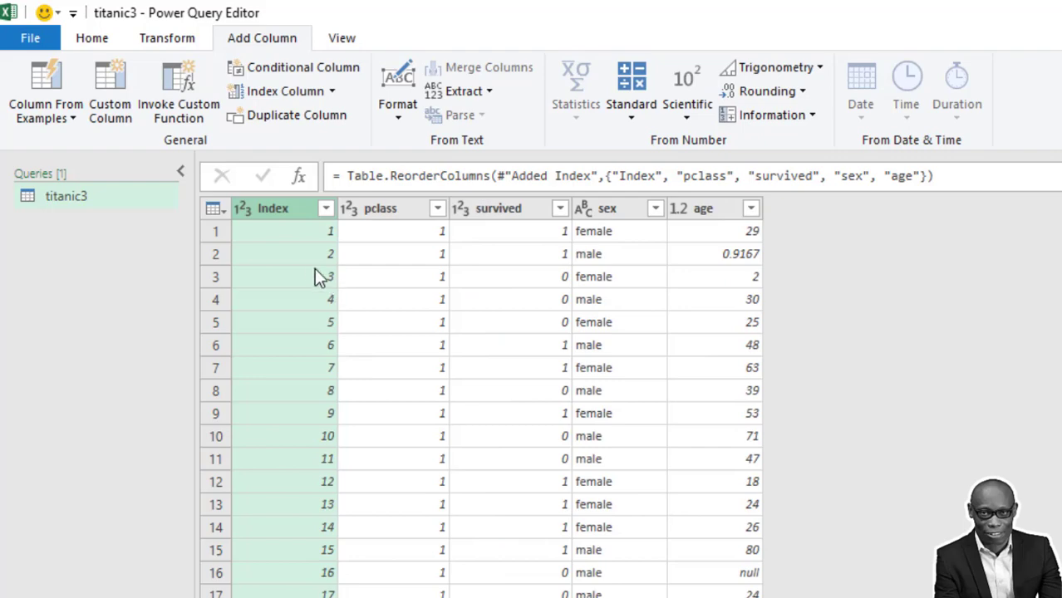
mouse_move(274, 212)
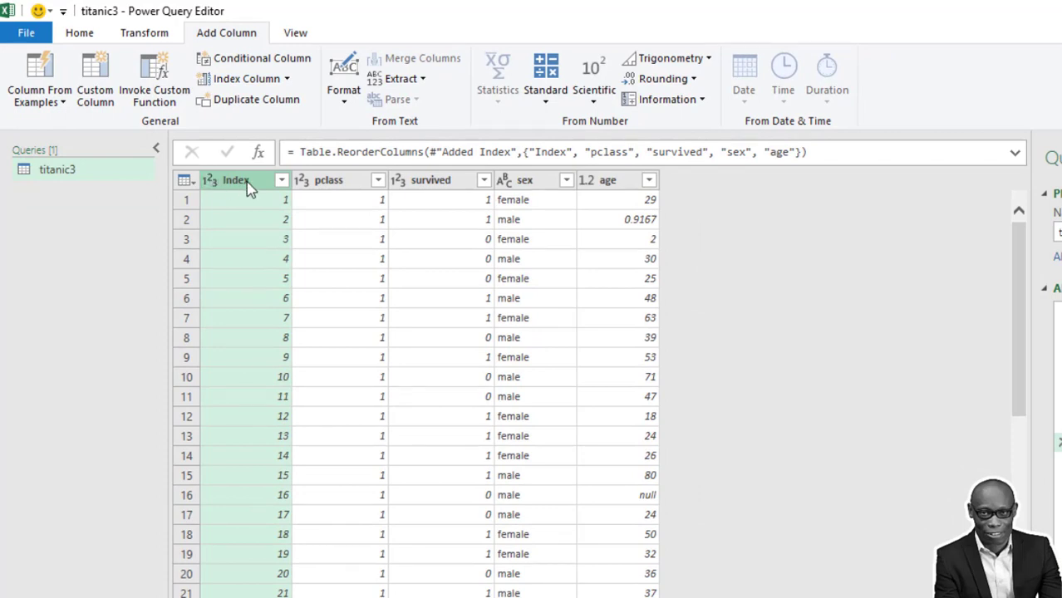
right_click(236, 180)
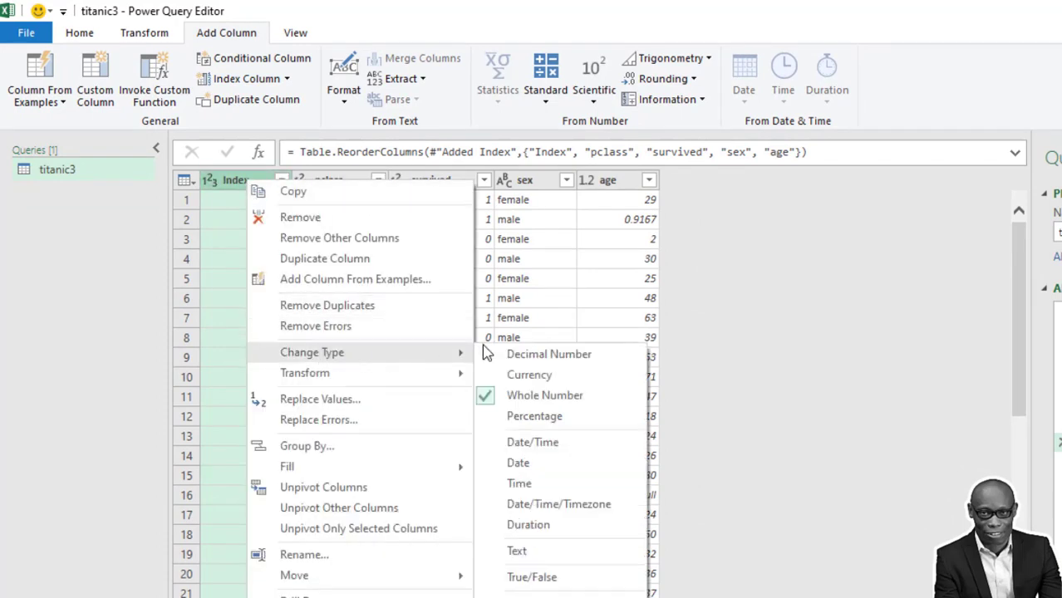
left_click(515, 552)
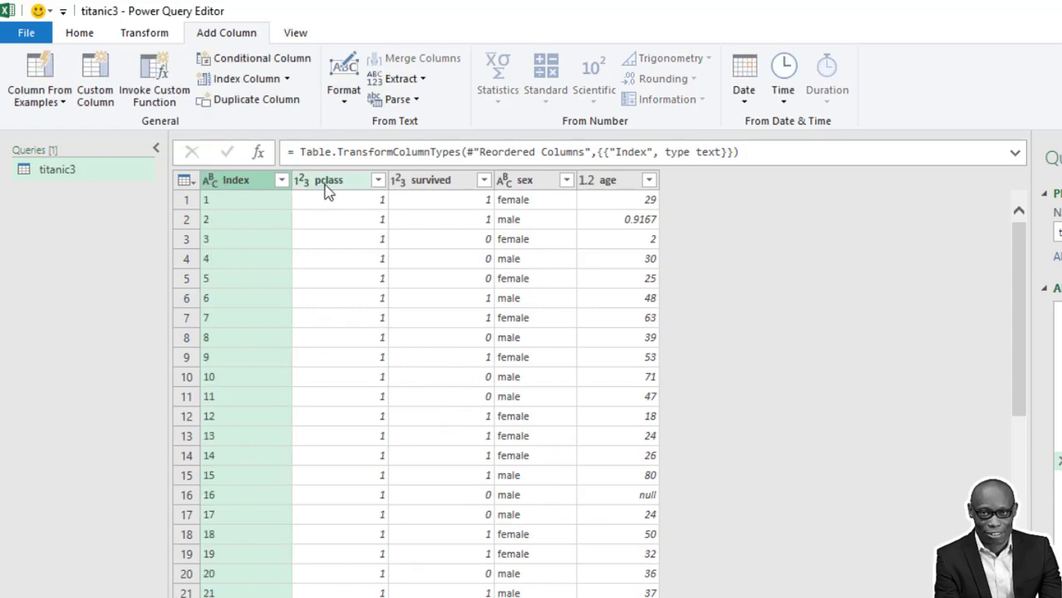
mouse_move(356, 196)
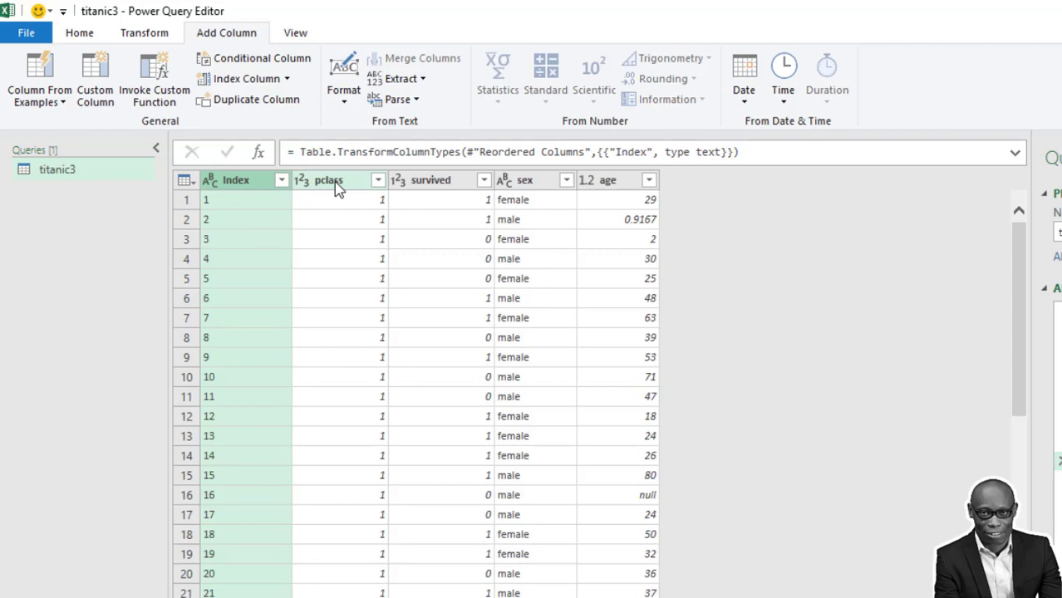
Check the distinct values present in the pclass column via its filter list.
left_click(378, 180)
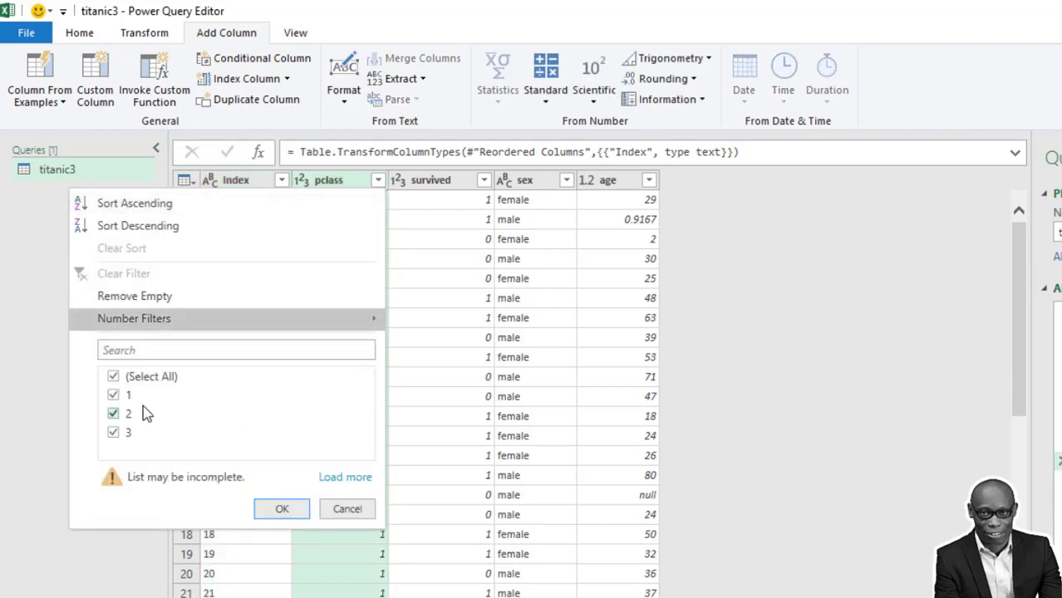
left_click(345, 475)
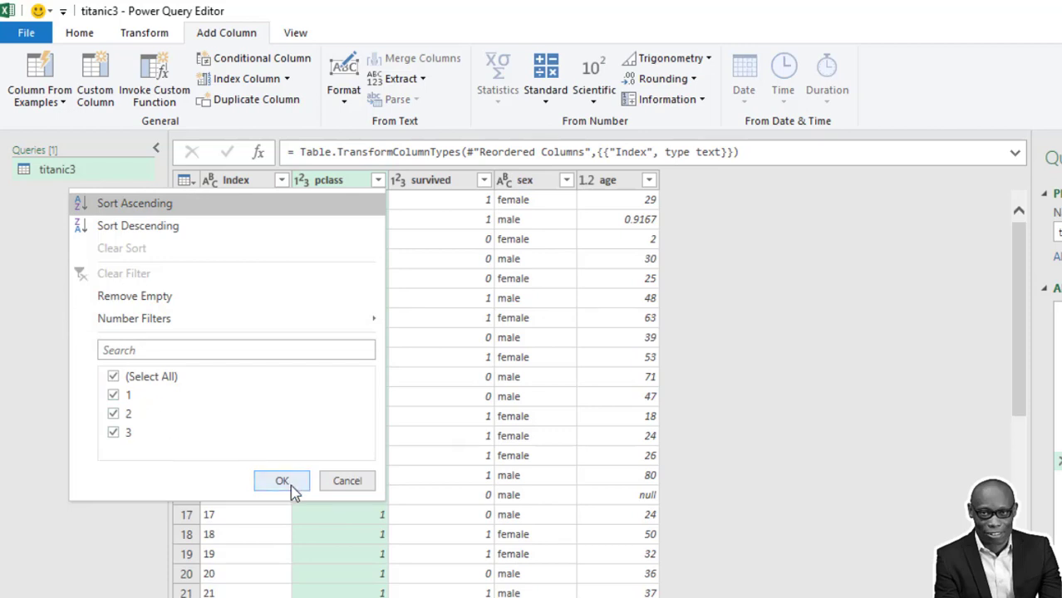
left_click(283, 482)
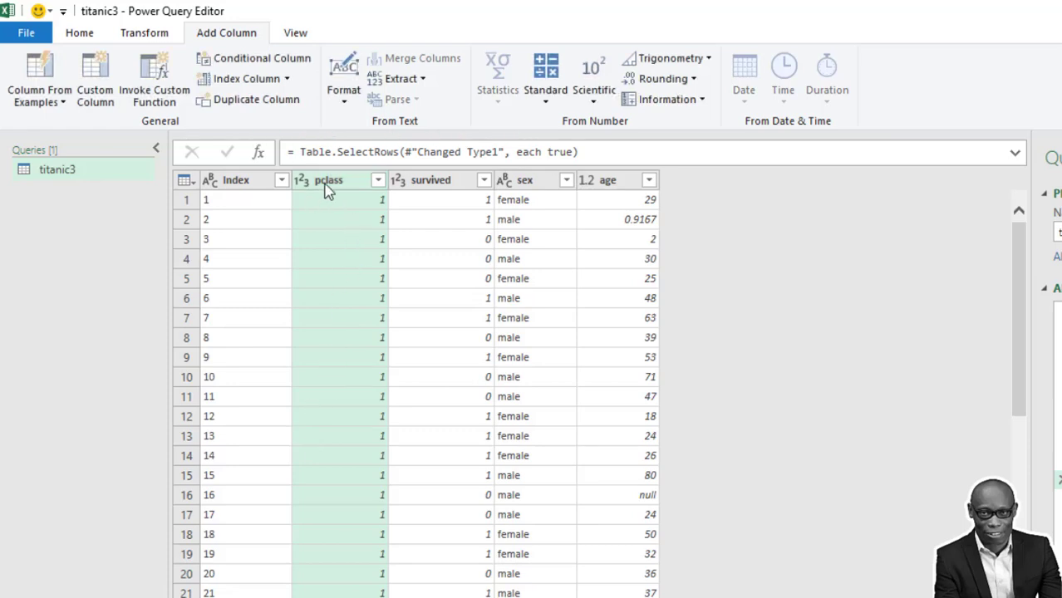
mouse_move(324, 145)
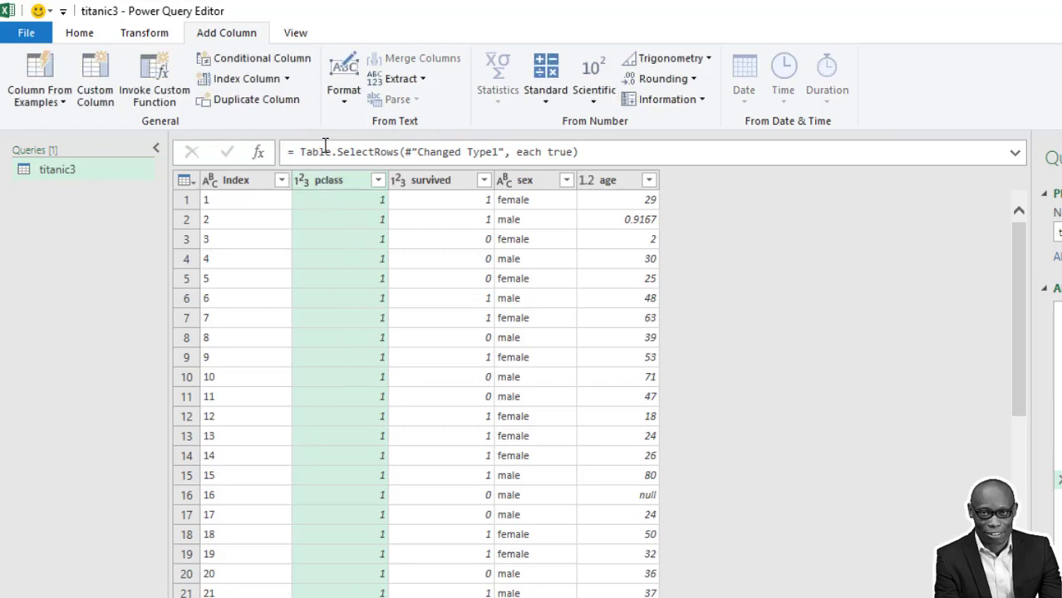
mouse_move(331, 180)
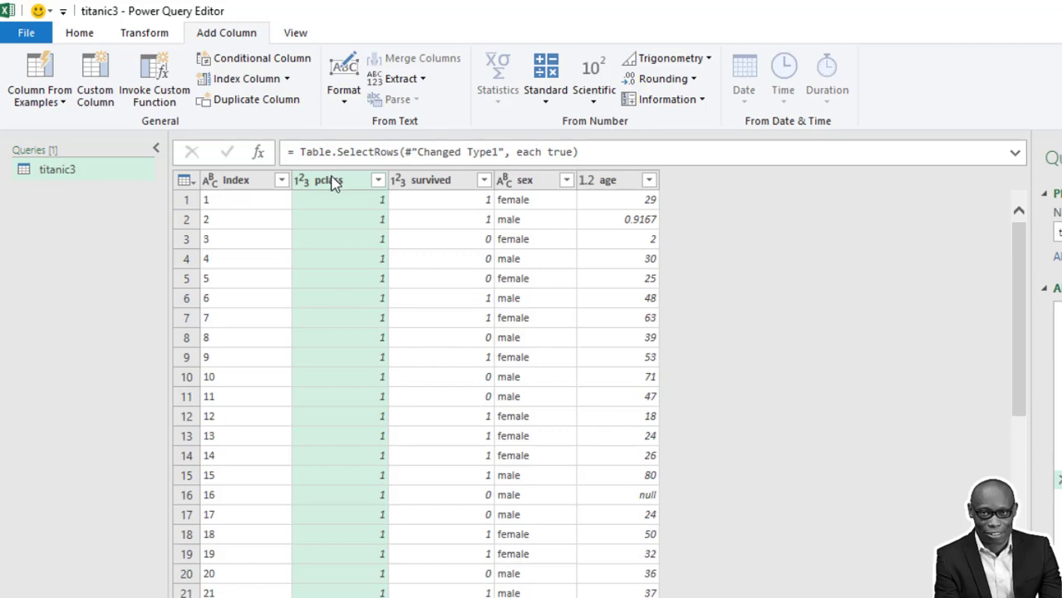
mouse_move(331, 193)
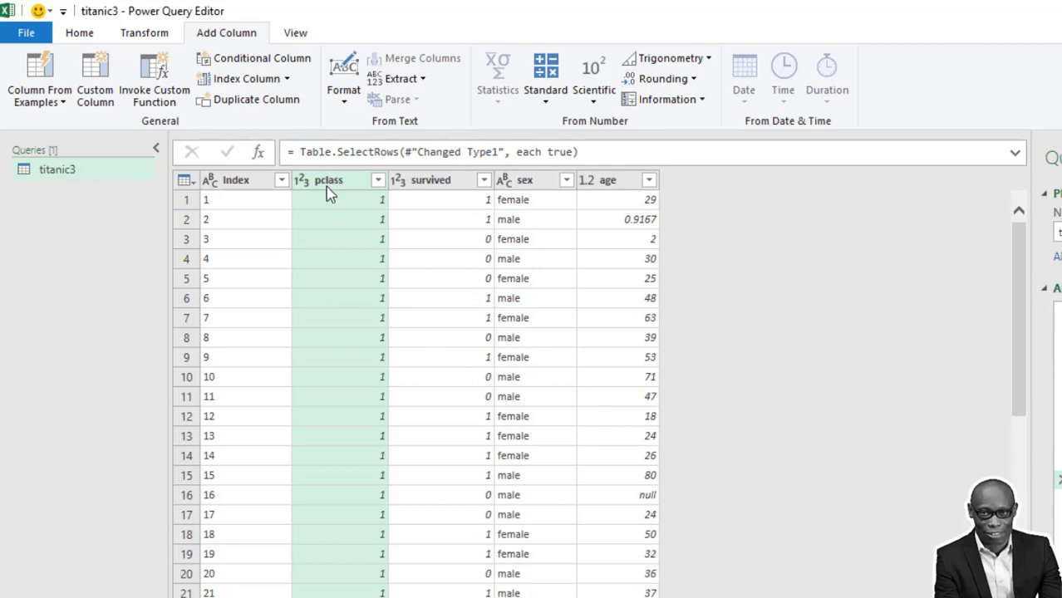
mouse_move(335, 186)
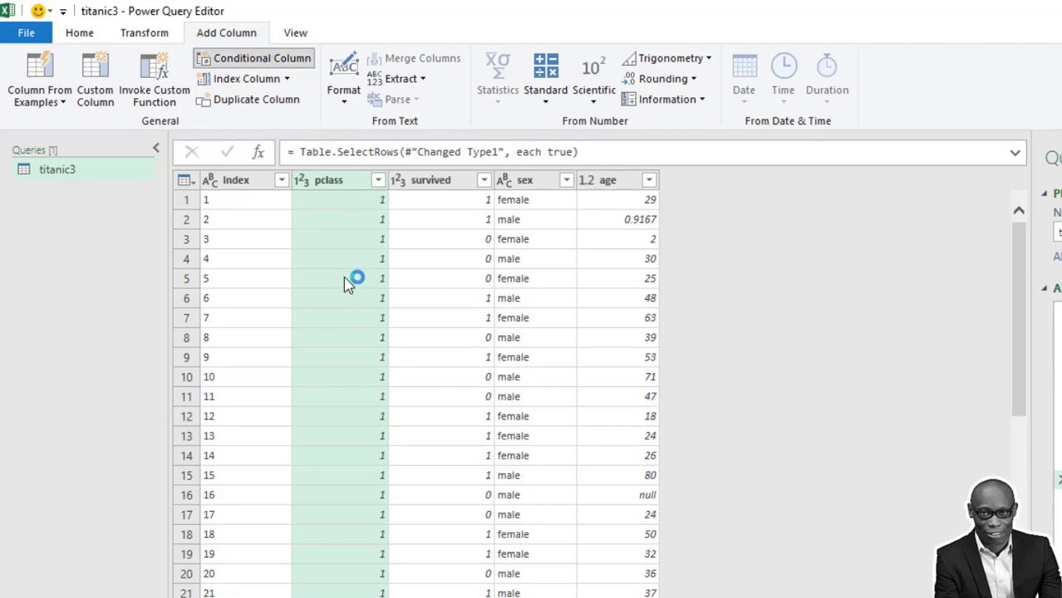
Create conditional column new_pclass: pclass 1 → First Class, 2 → Middle Class, else Low Class.
left_click(263, 58)
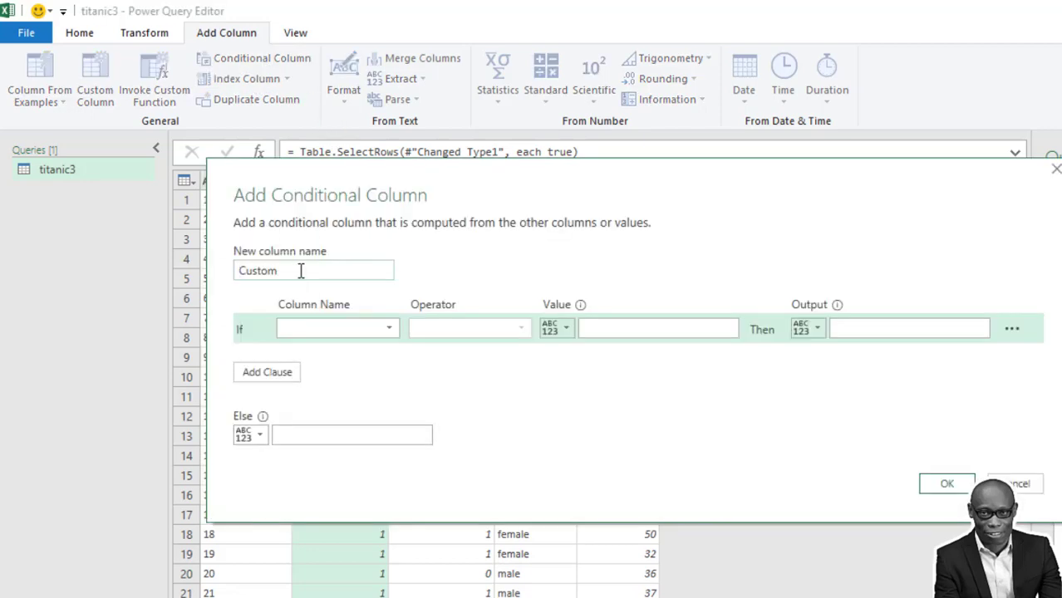
triple_click(313, 269)
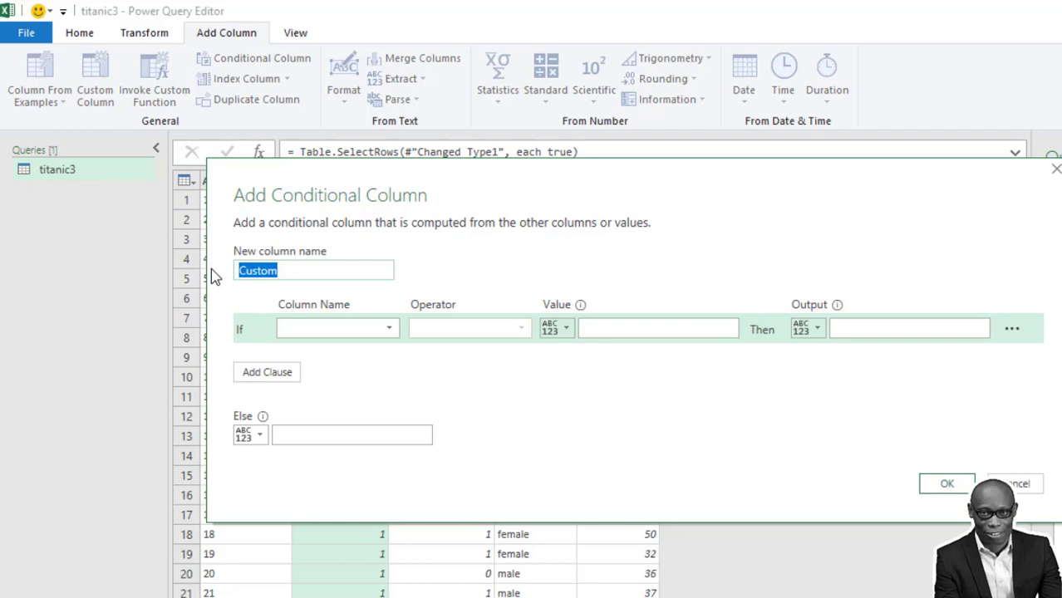
type("new")
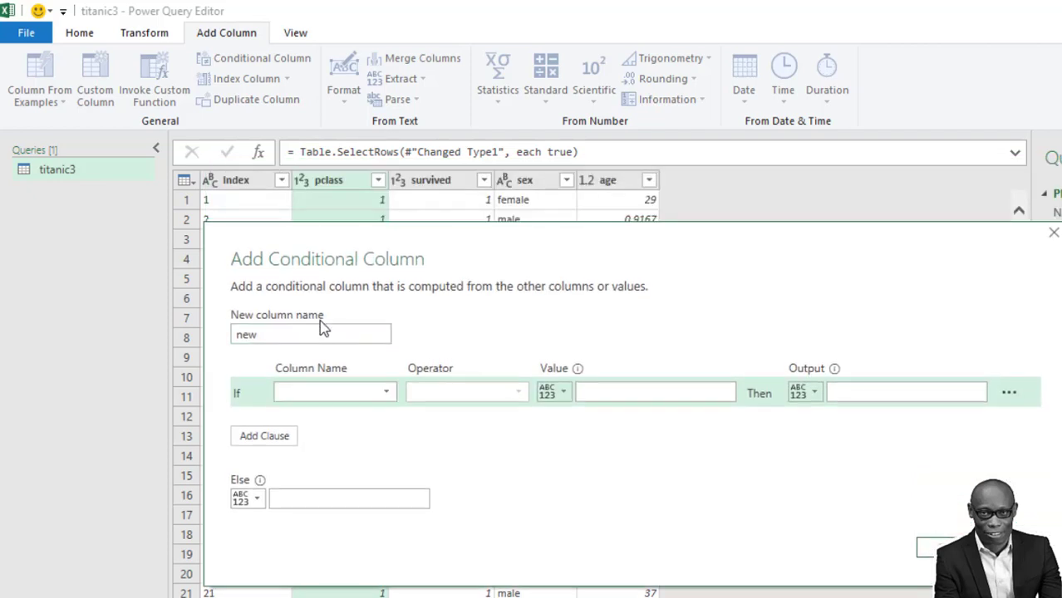
type("_p")
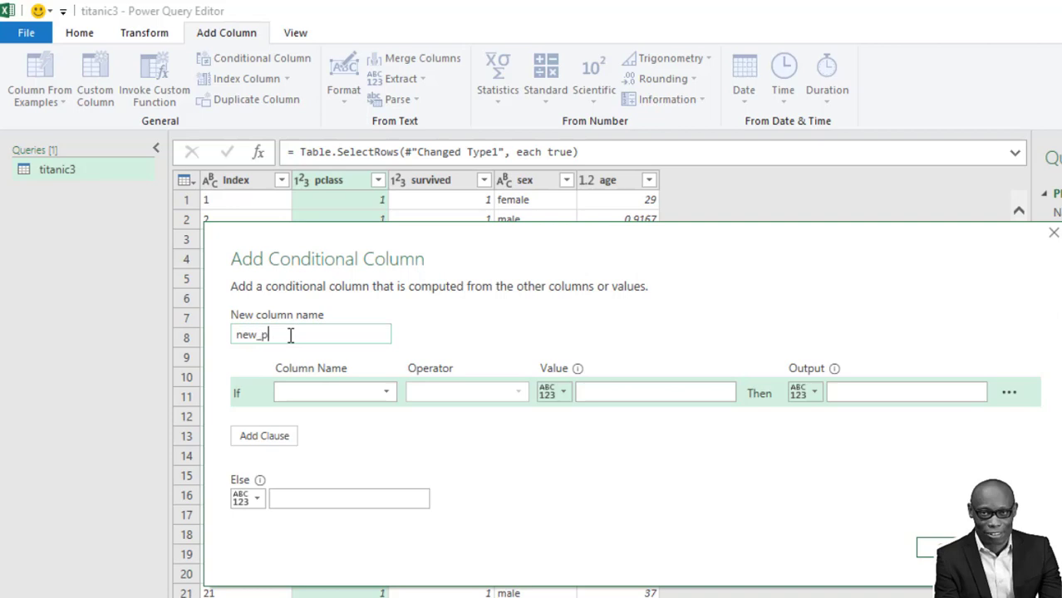
type("class")
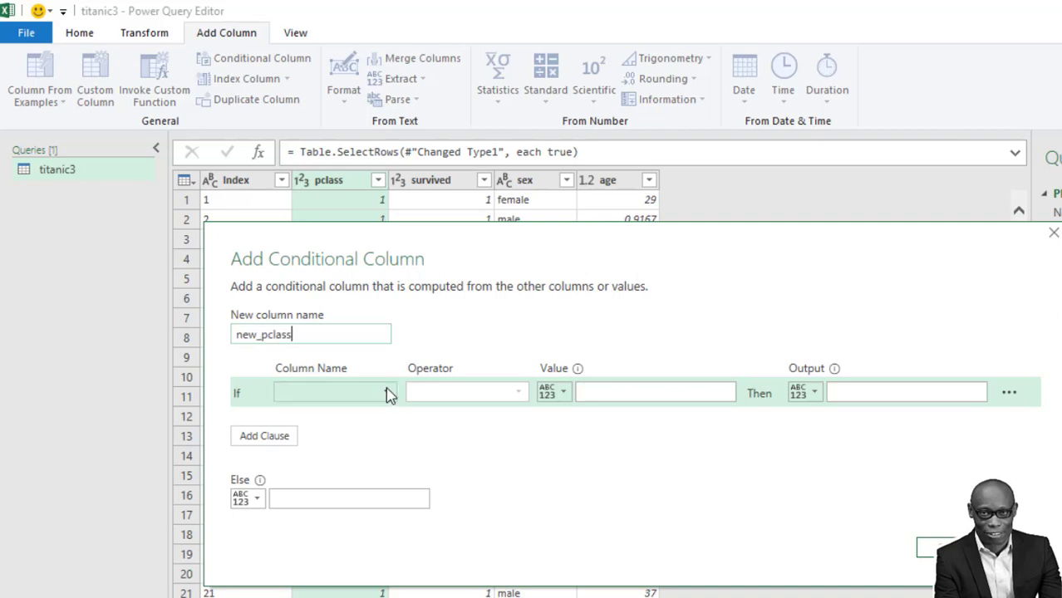
left_click(333, 392)
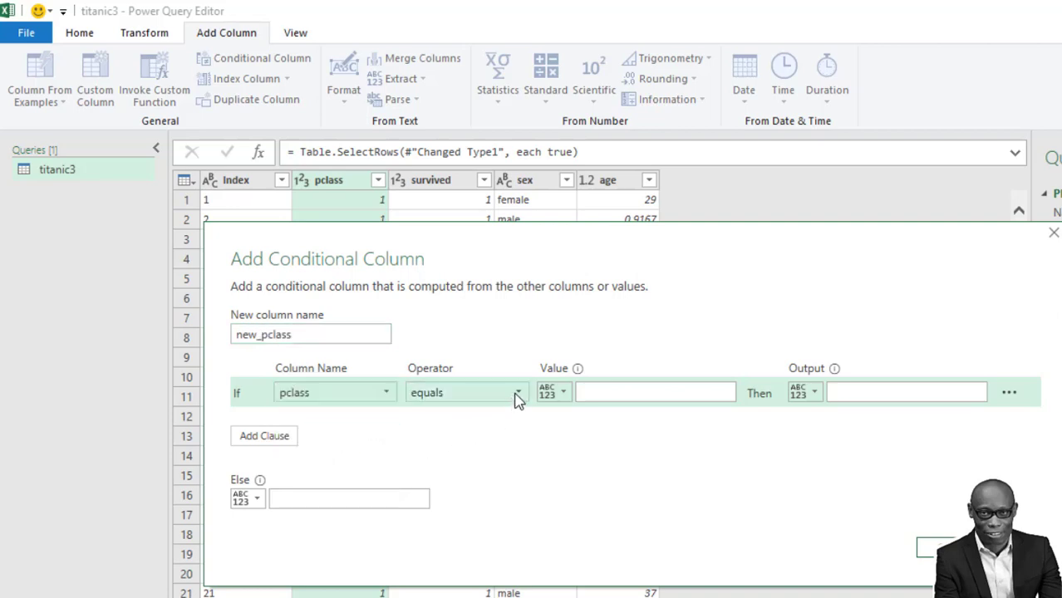
left_click(654, 392)
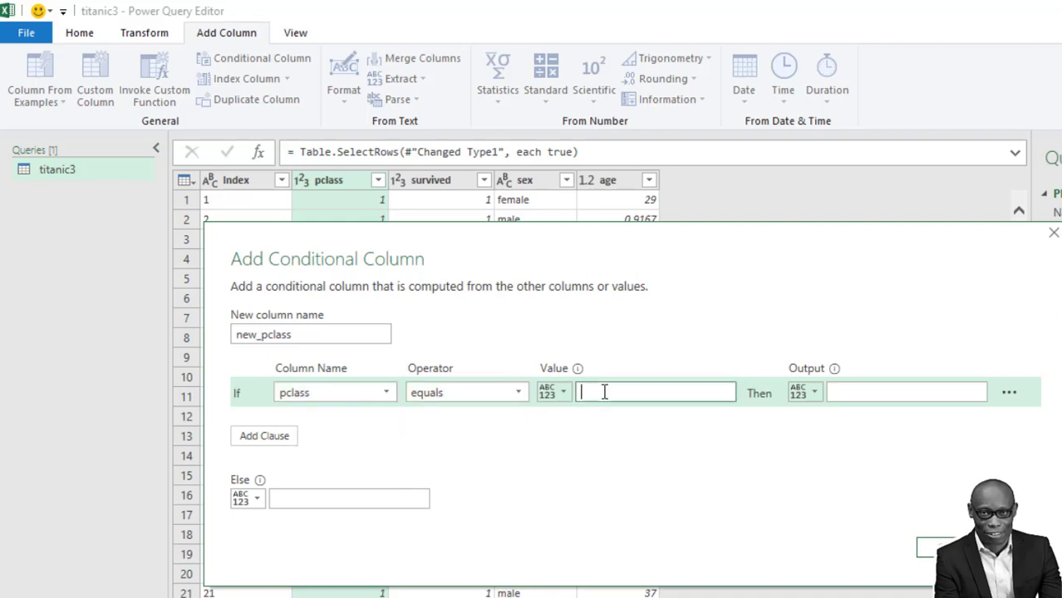
type("1")
left_click(905, 392)
type("First Class")
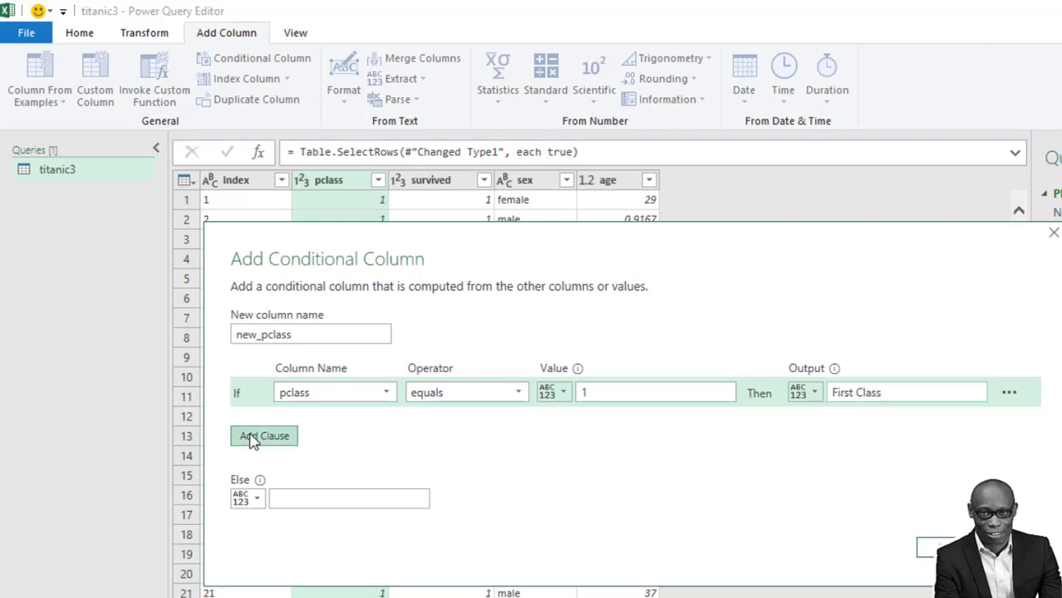
left_click(262, 436)
type("2")
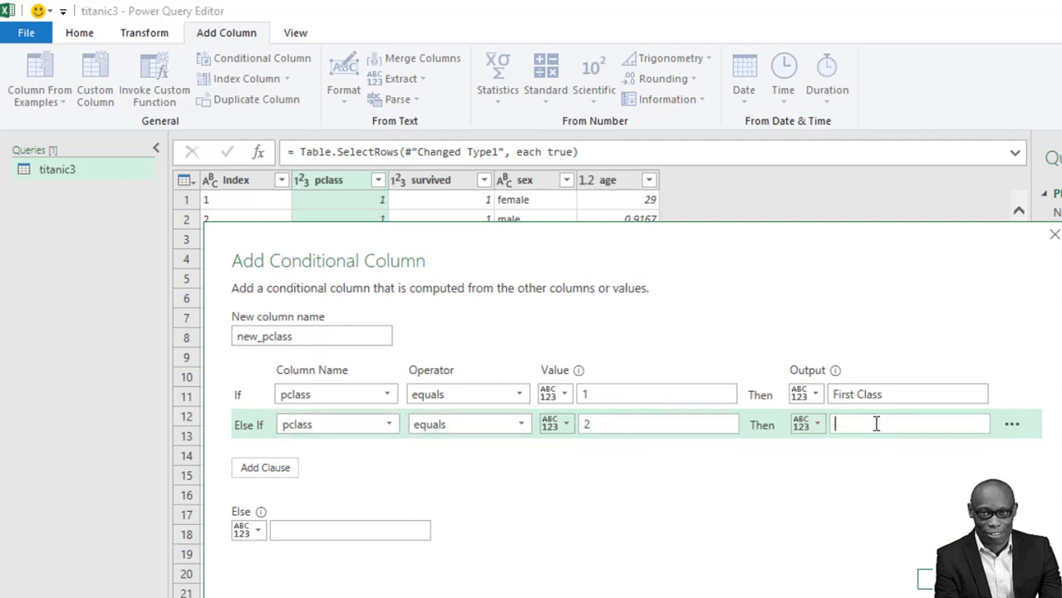
type("Middle Class")
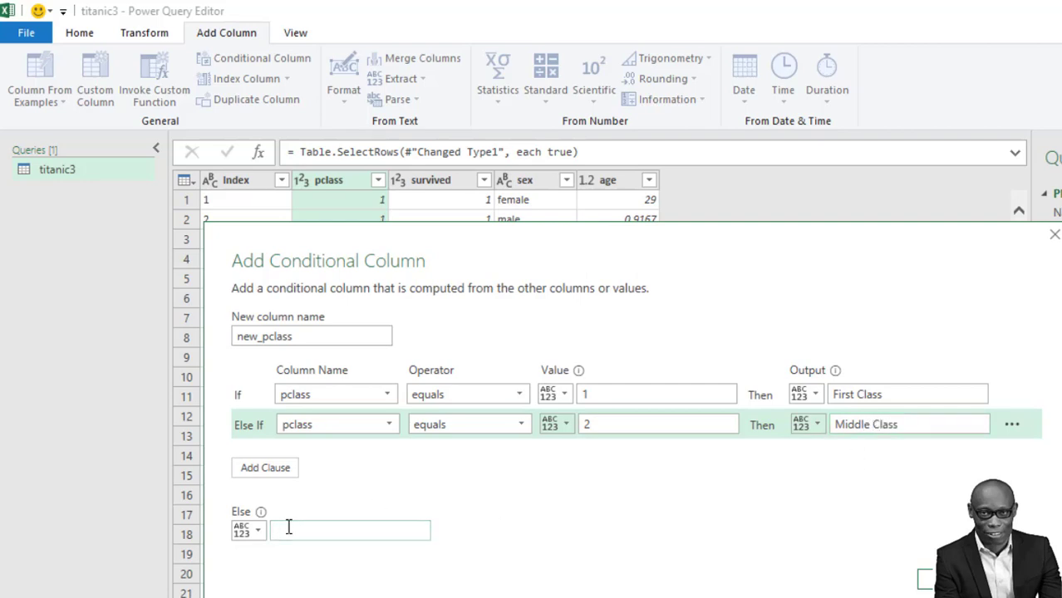
type("Low CLass")
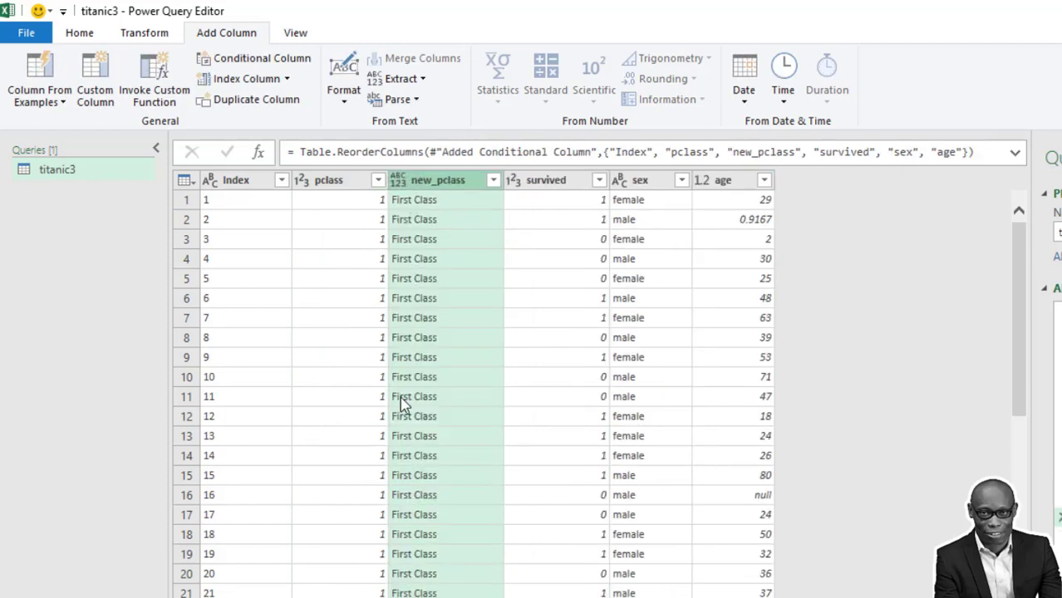
Remove the original numeric pclass column and set new_pclass's type to Text.
left_click(377, 179)
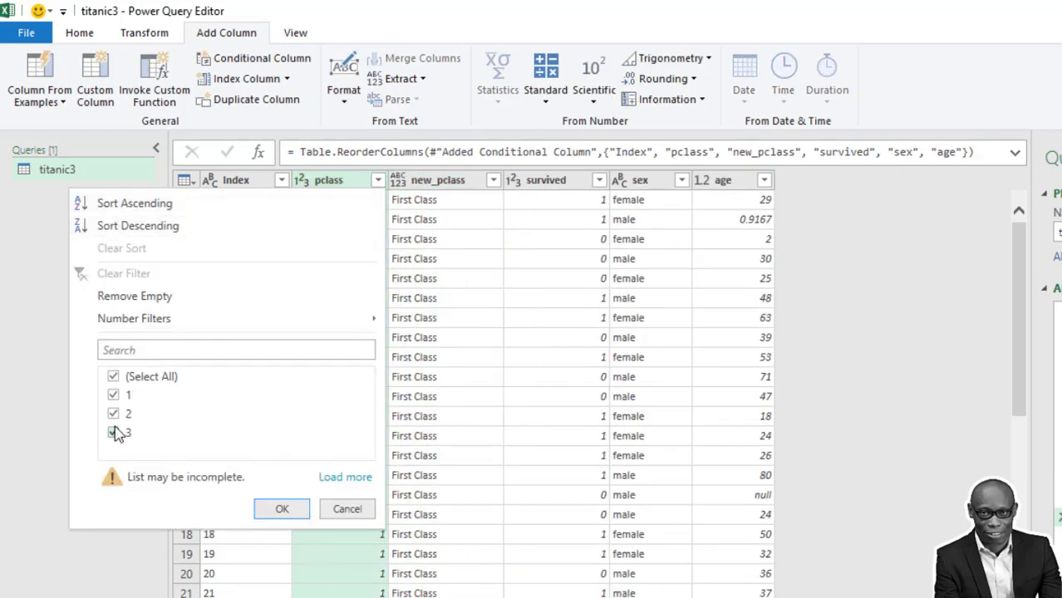
left_click(113, 432)
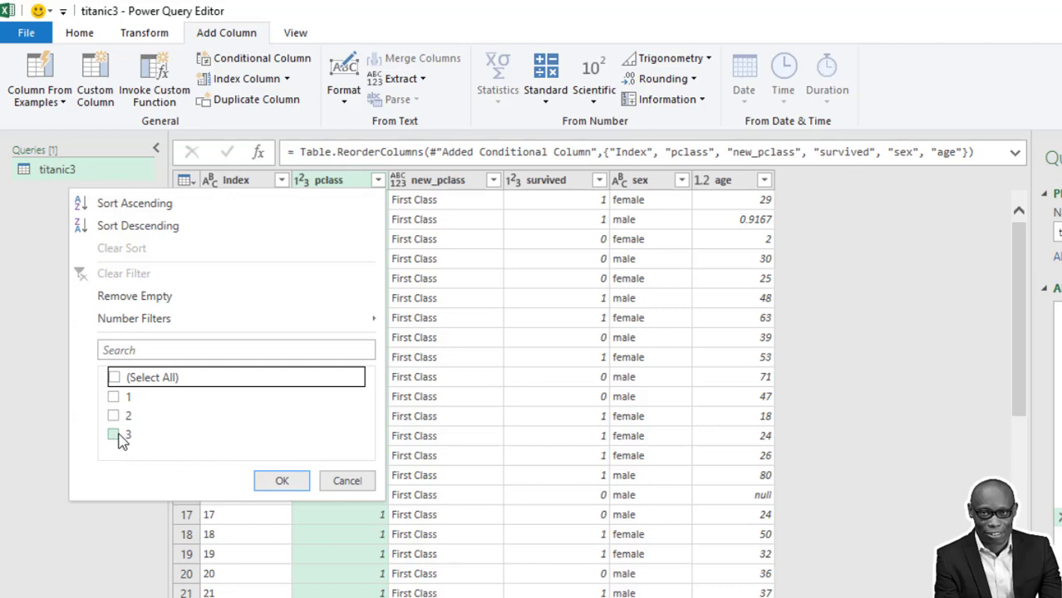
left_click(283, 482)
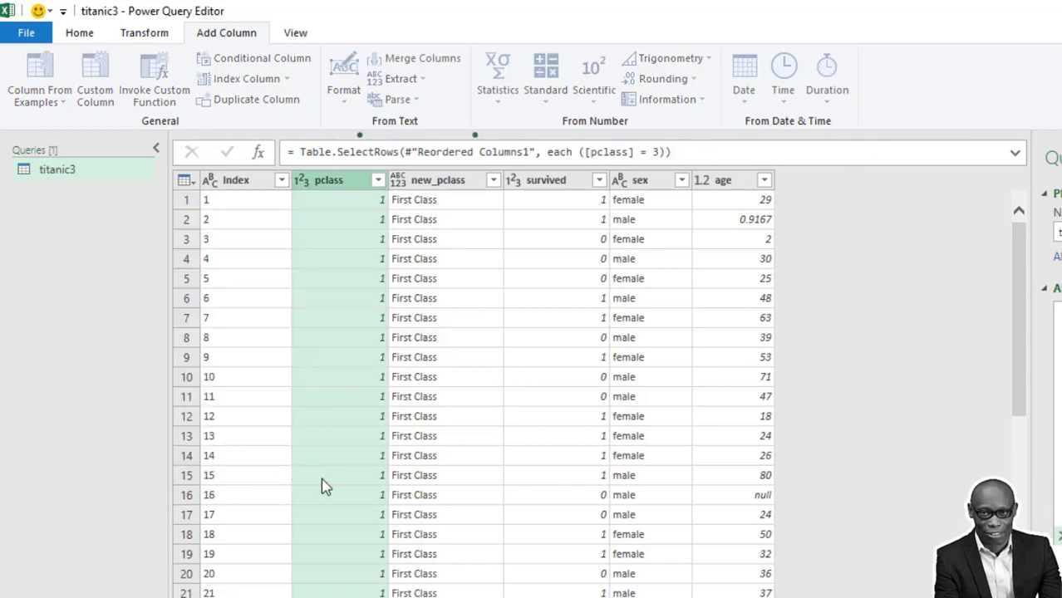
left_click(377, 180)
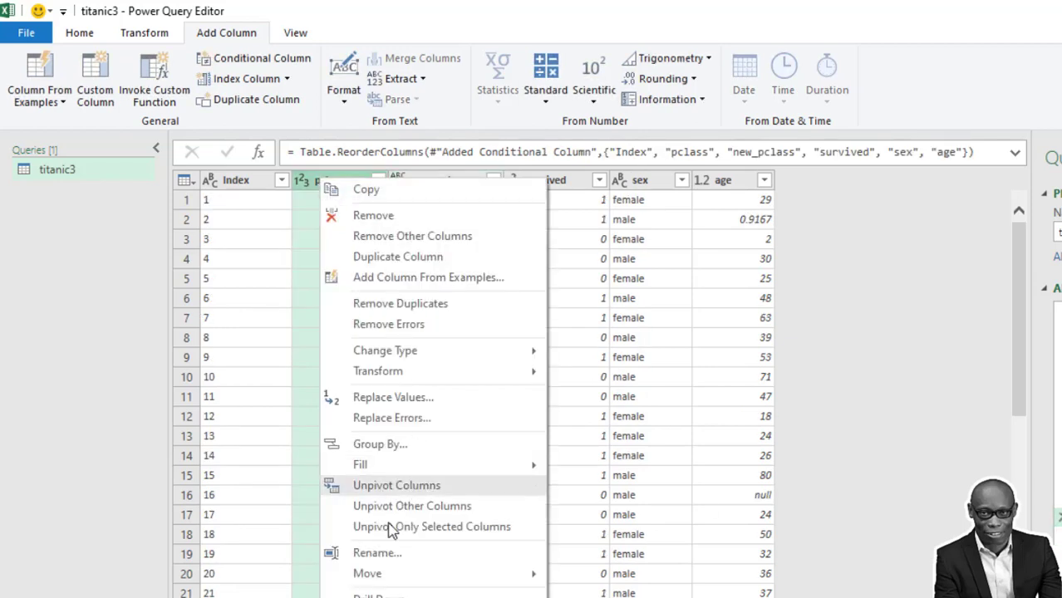
mouse_move(373, 216)
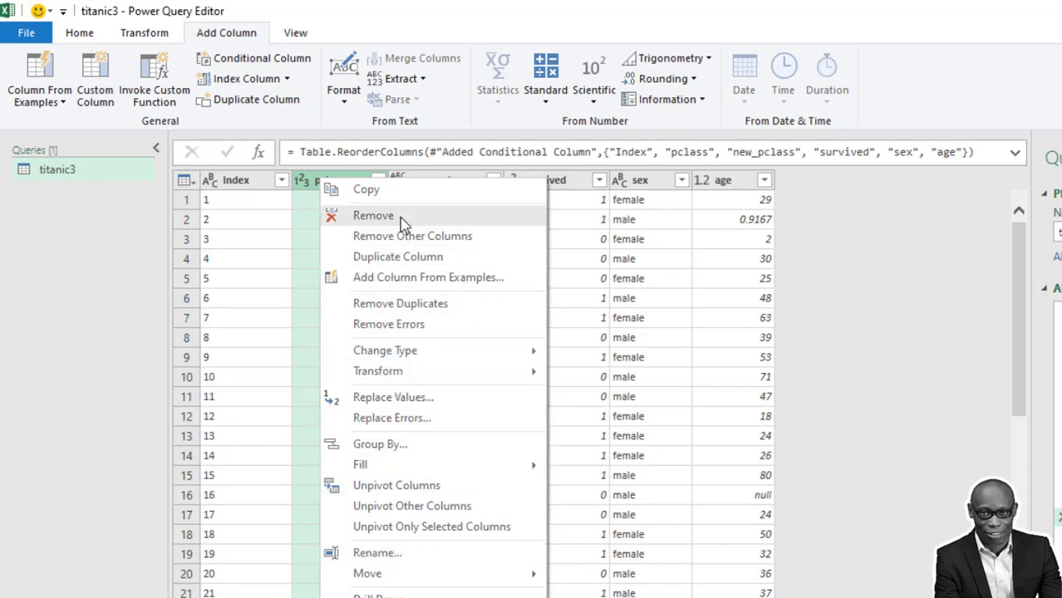
left_click(372, 216)
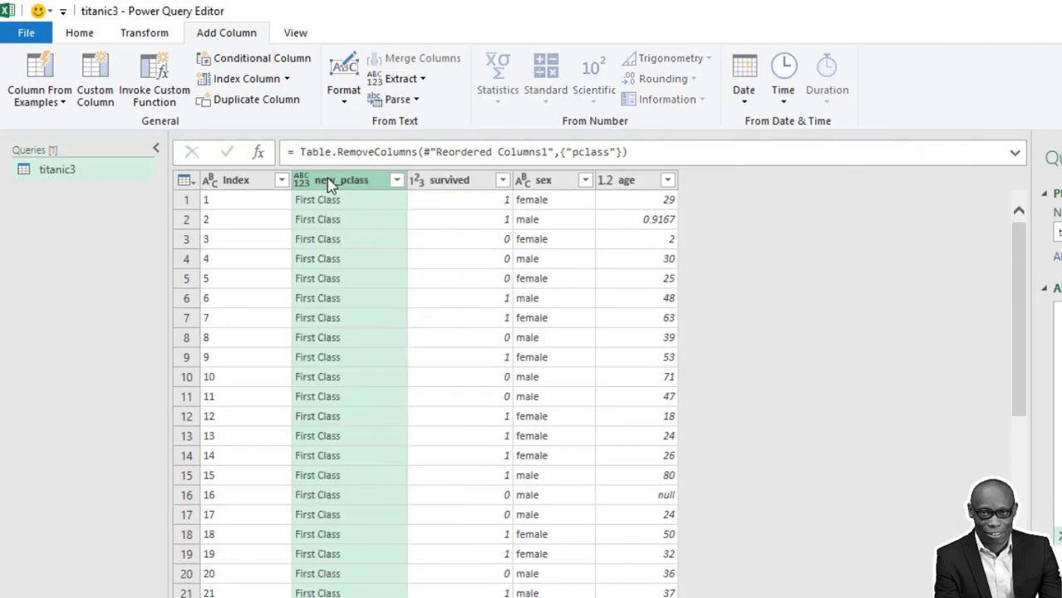
right_click(343, 180)
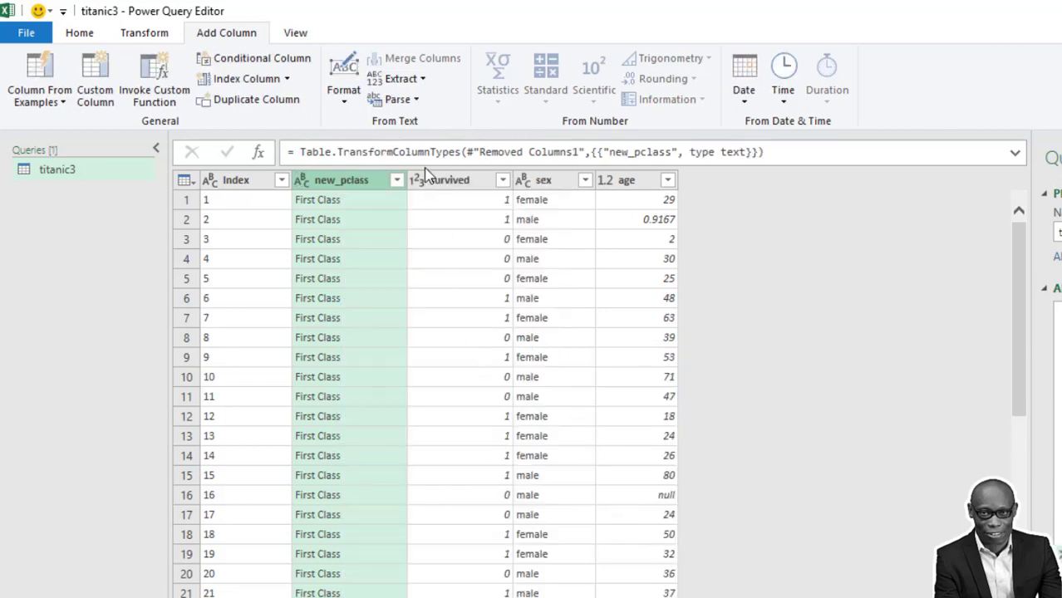
mouse_move(262, 59)
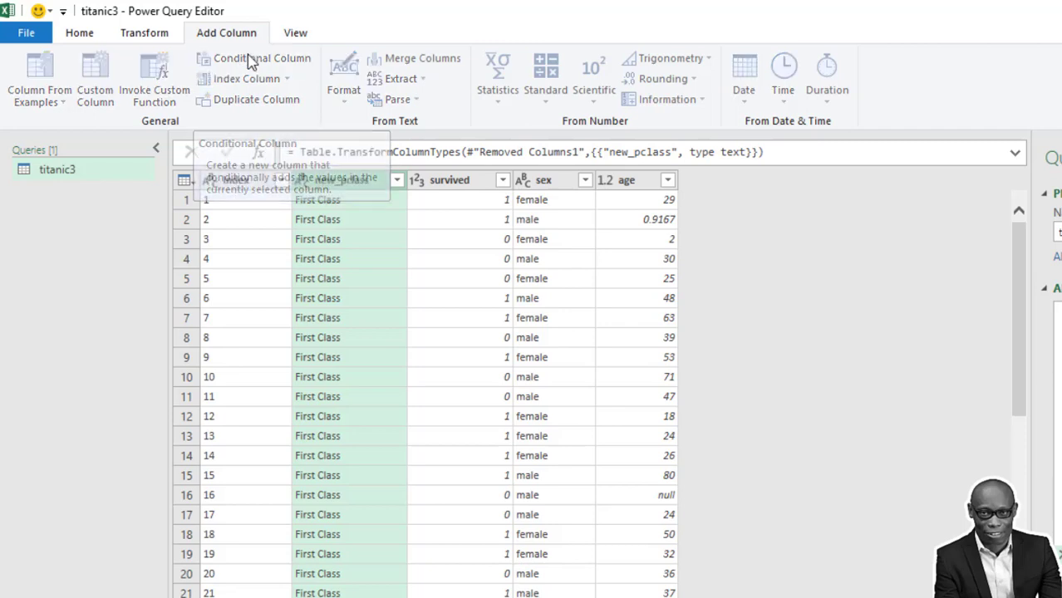
Create conditional column new_survived: survived 1 → Survived, otherwise Did Not Survive.
left_click(262, 58)
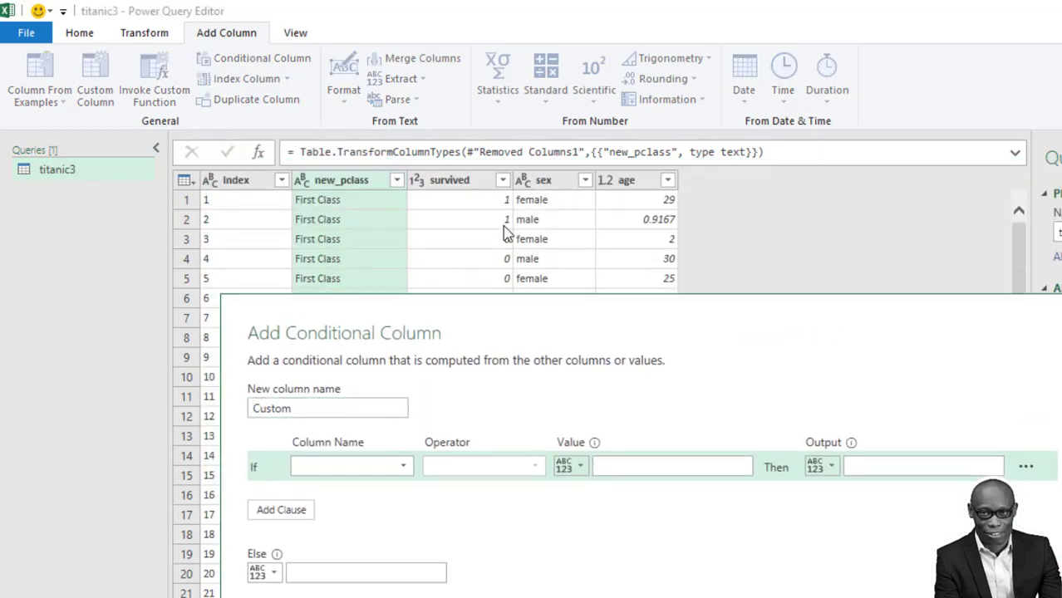
left_click(326, 408)
type("new")
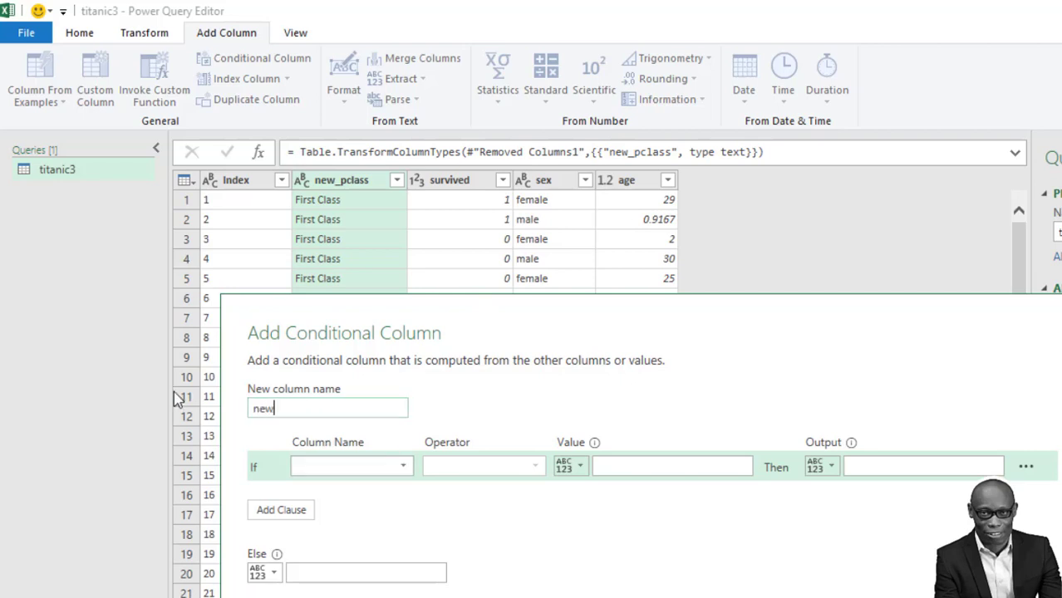
type("_surv")
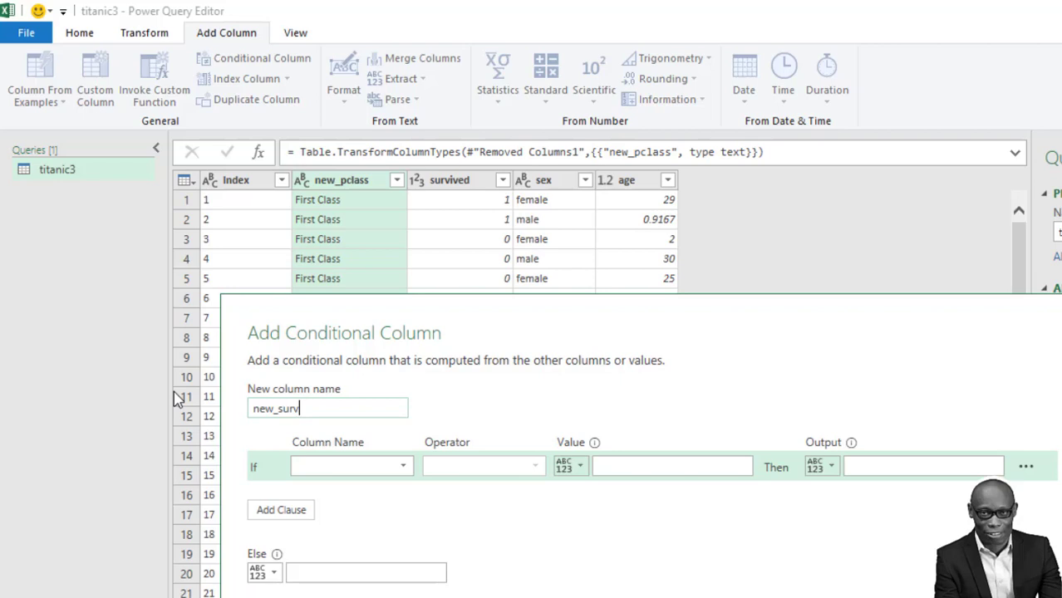
type("ived")
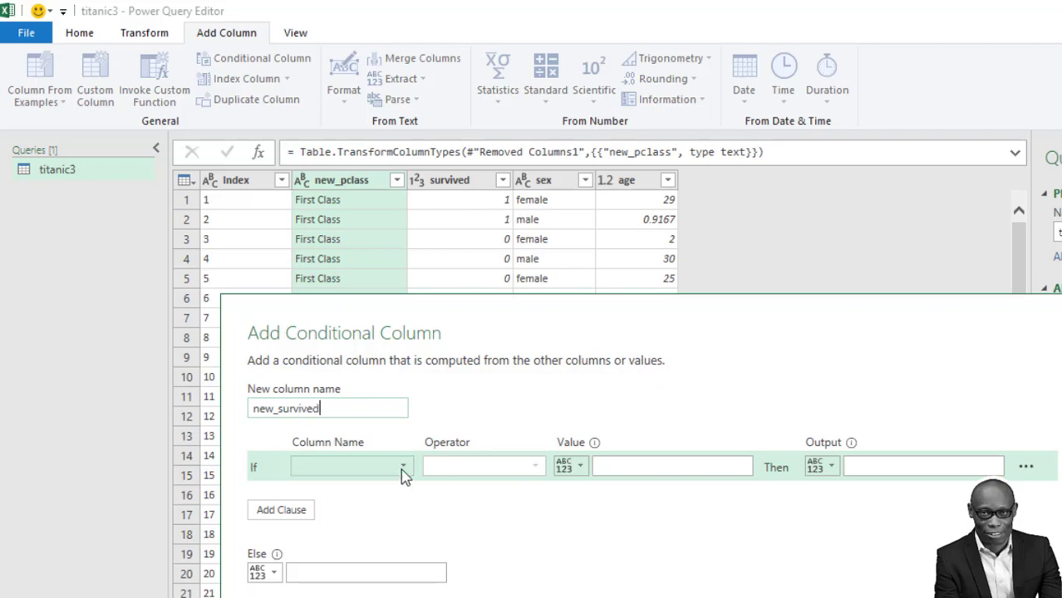
left_click(349, 465)
type("1")
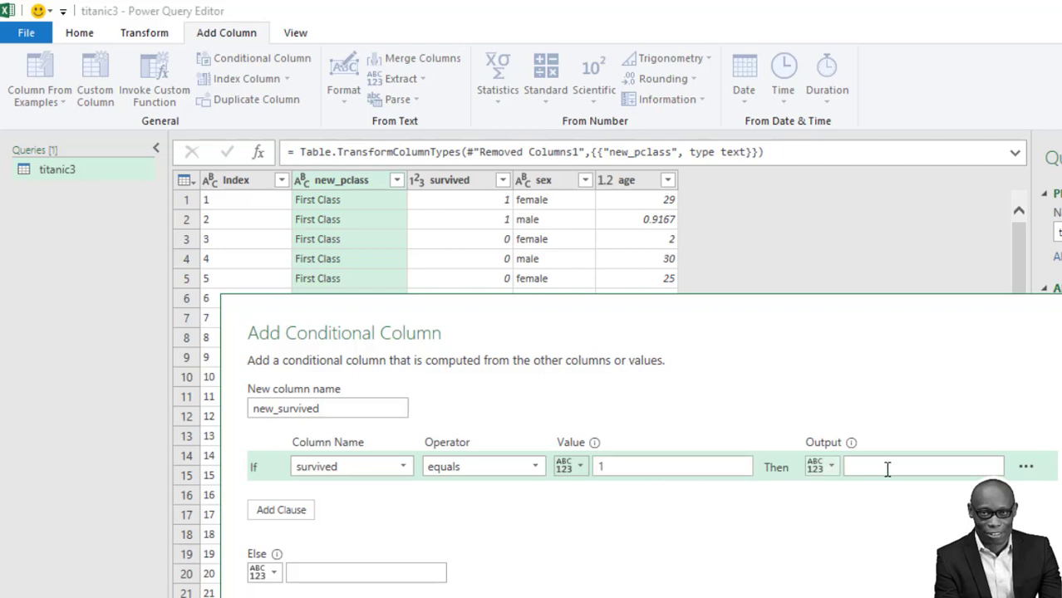
type("Survi")
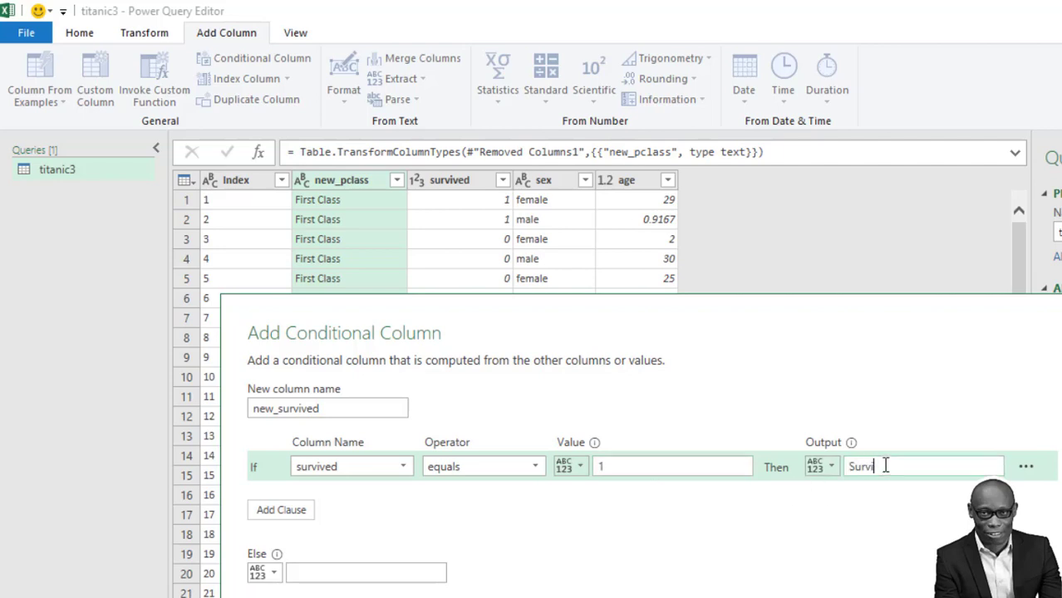
type("ved")
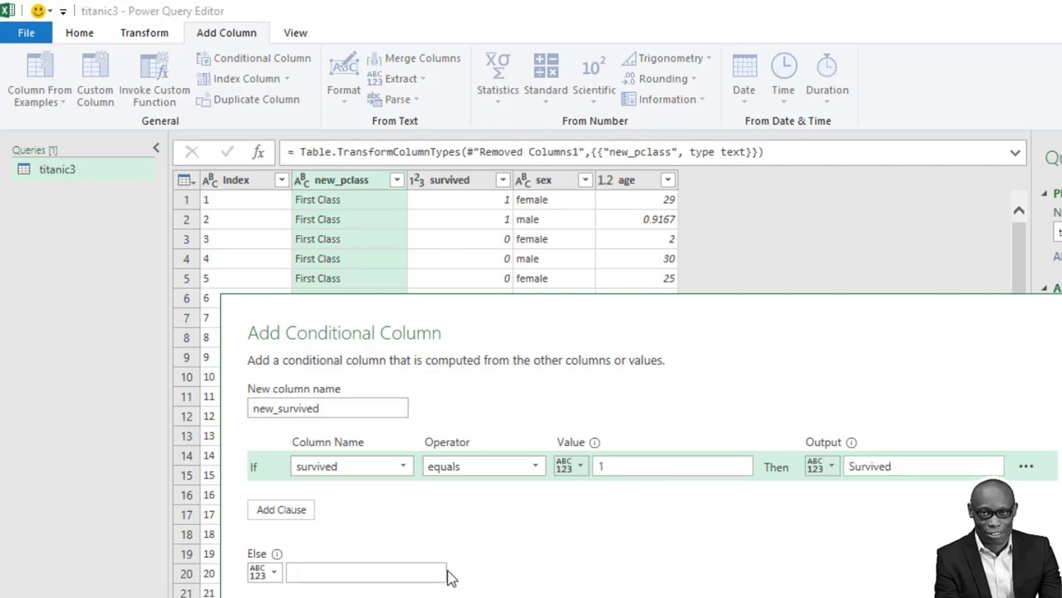
type("Did")
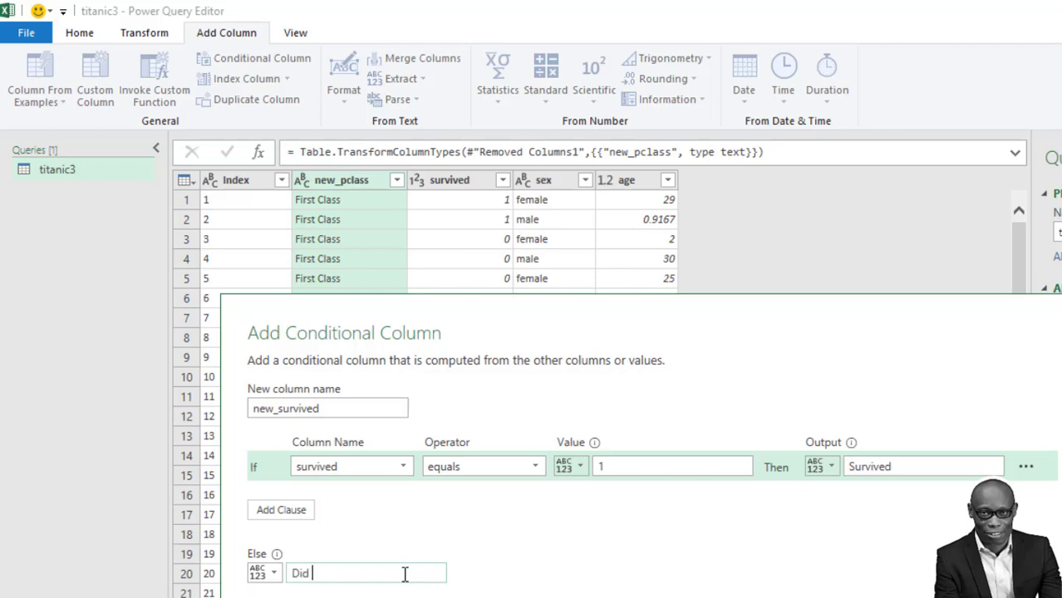
type("Not Su")
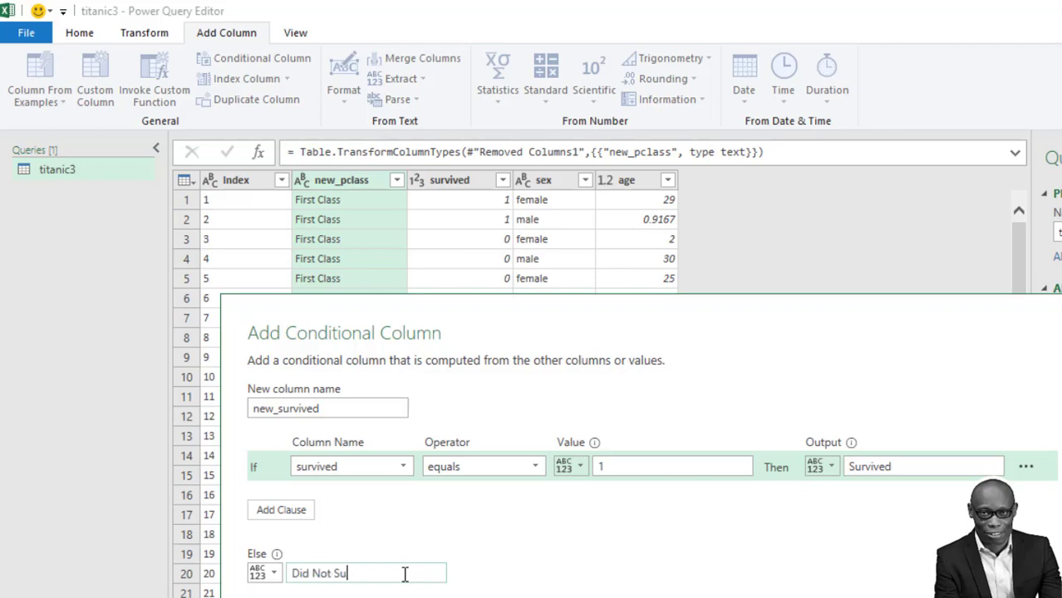
type("rvive")
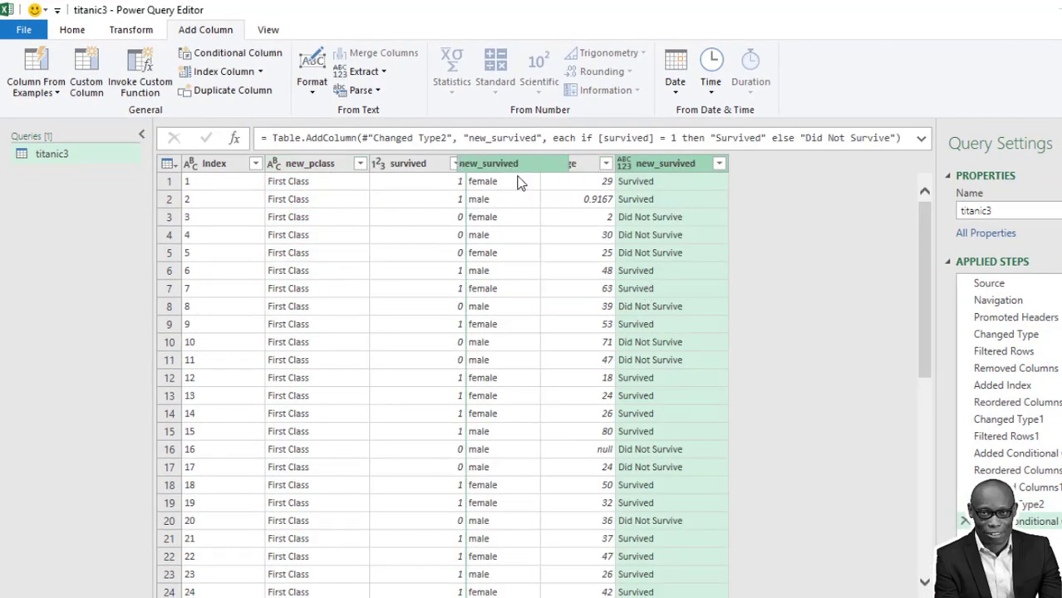
Remove the numeric survived column and set new_survived's type to Text.
right_click(407, 163)
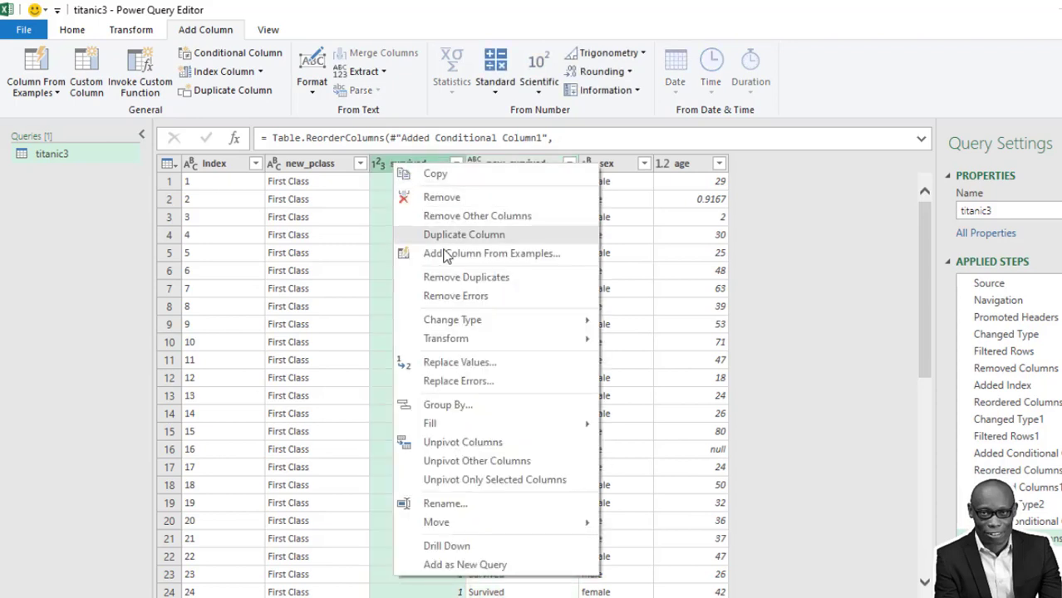
left_click(442, 196)
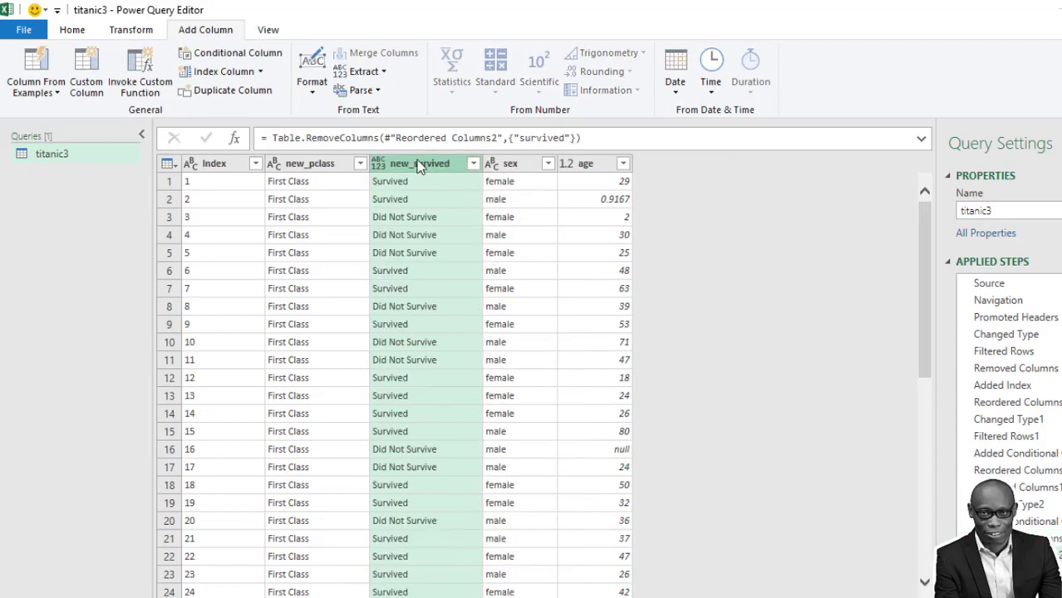
right_click(418, 163)
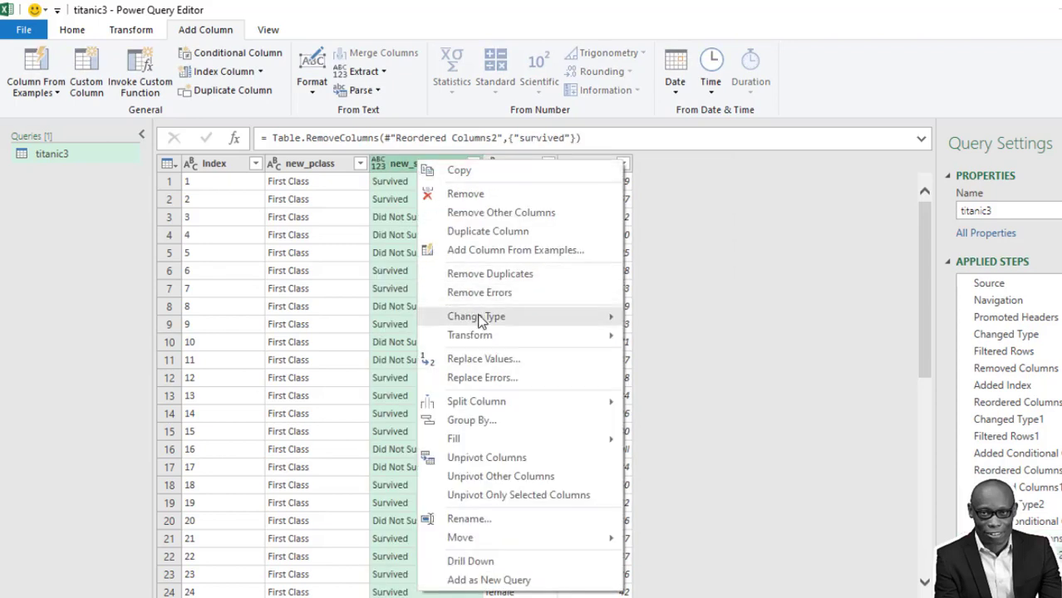
left_click(476, 316)
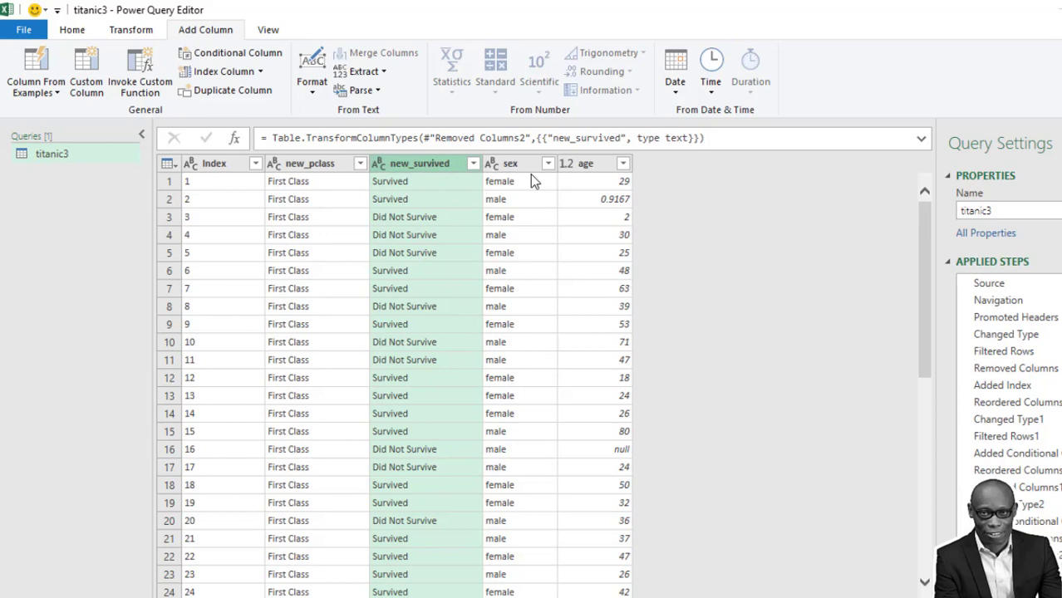
left_click(548, 163)
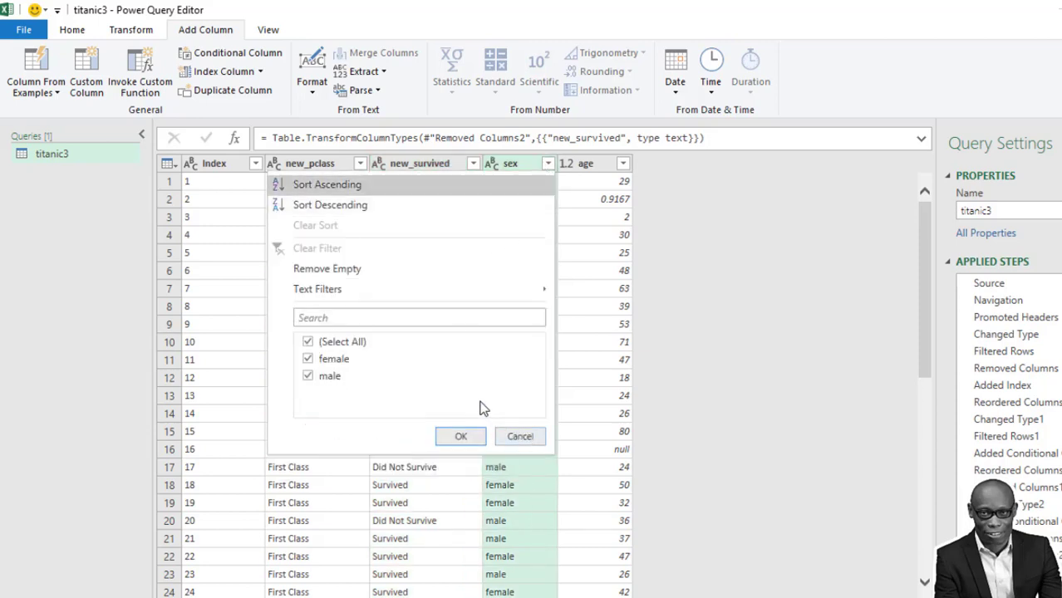
left_click(460, 436)
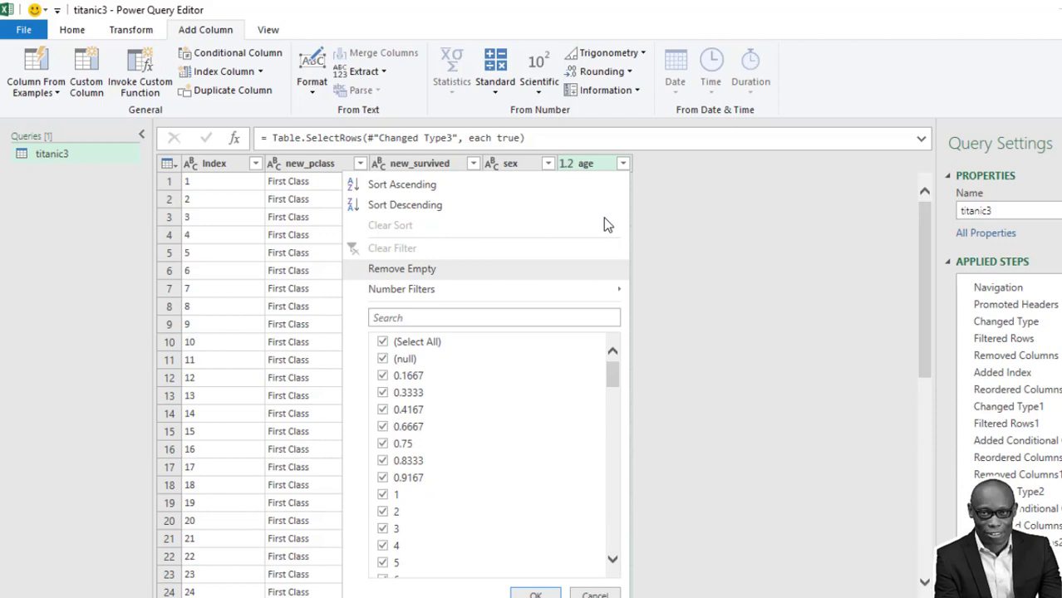
right_click(588, 163)
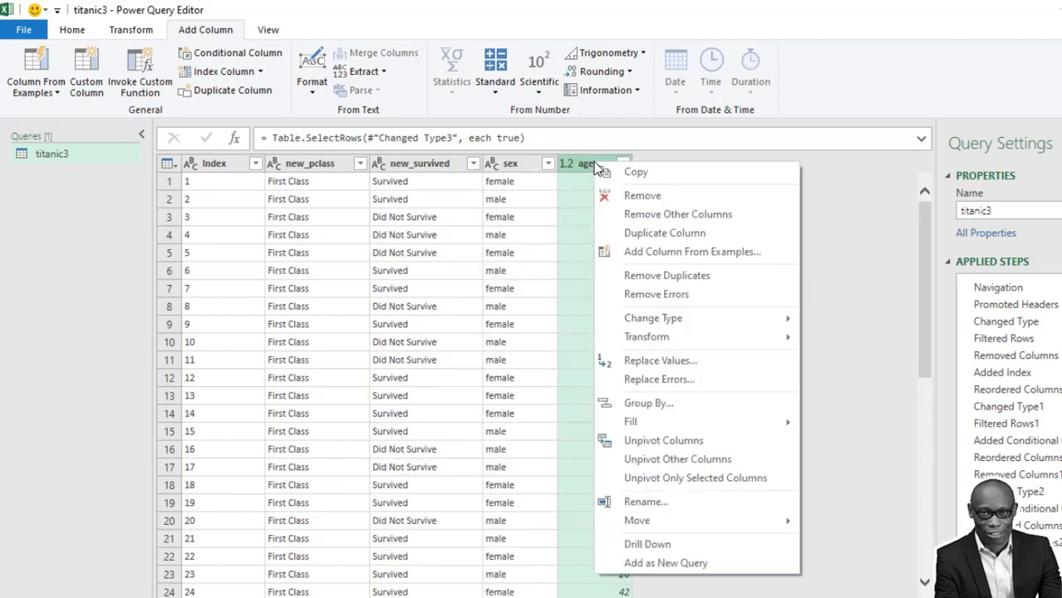
mouse_move(600, 169)
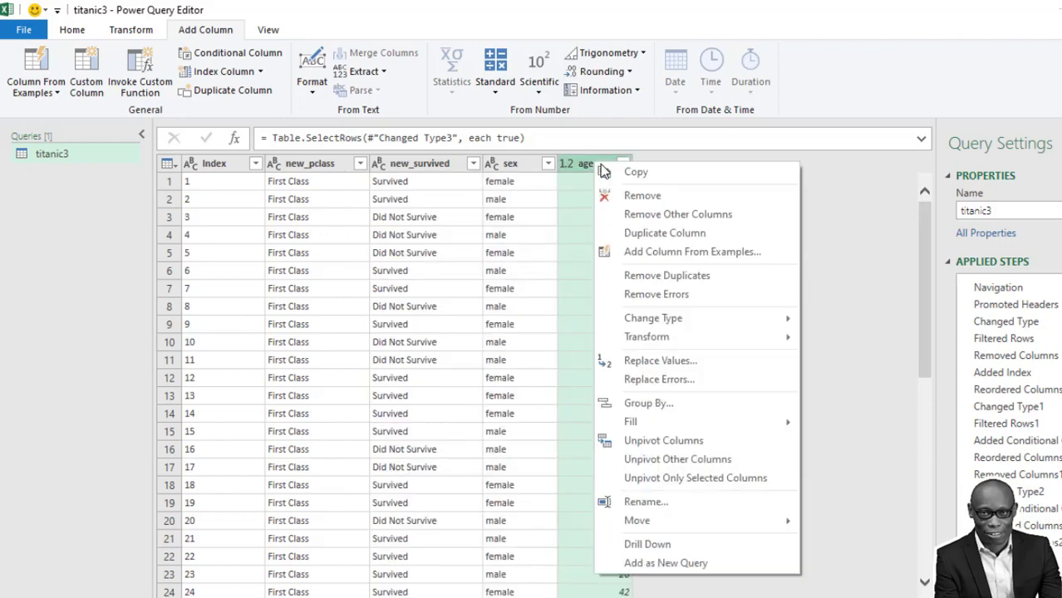
mouse_move(662, 359)
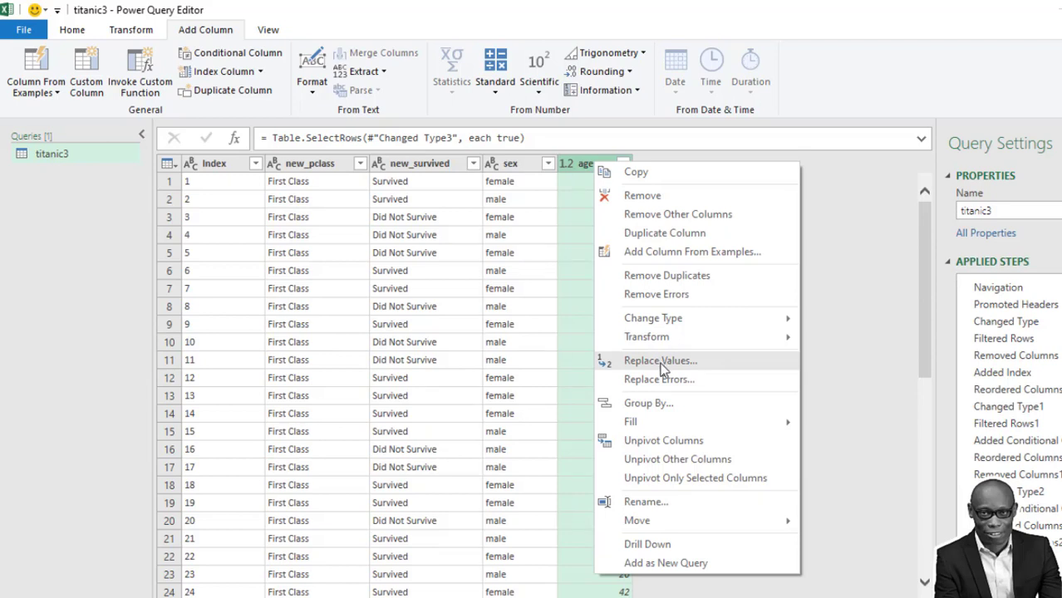
left_click(659, 359)
type("2")
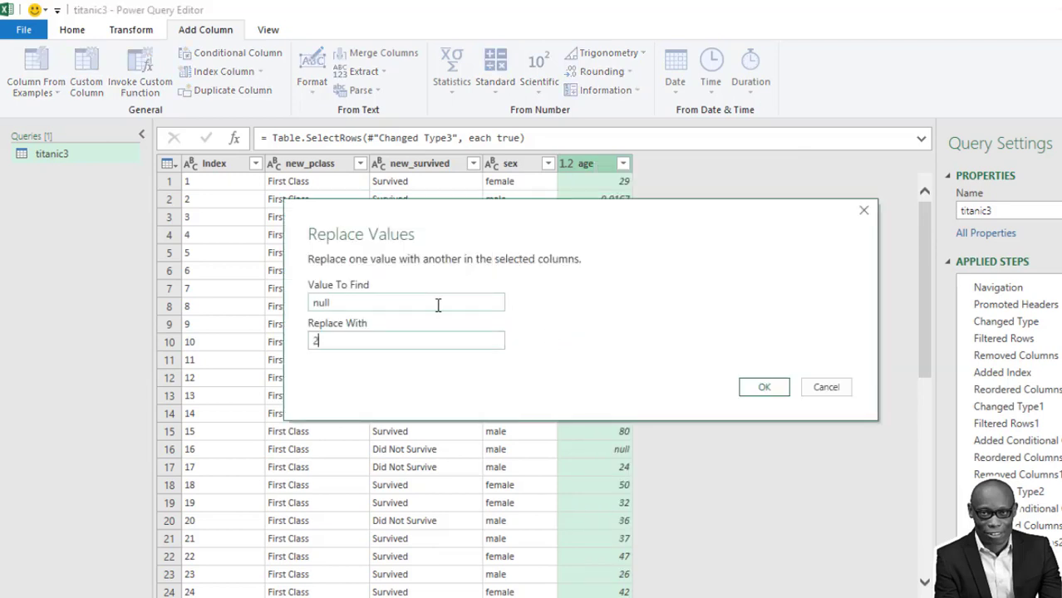
type("8")
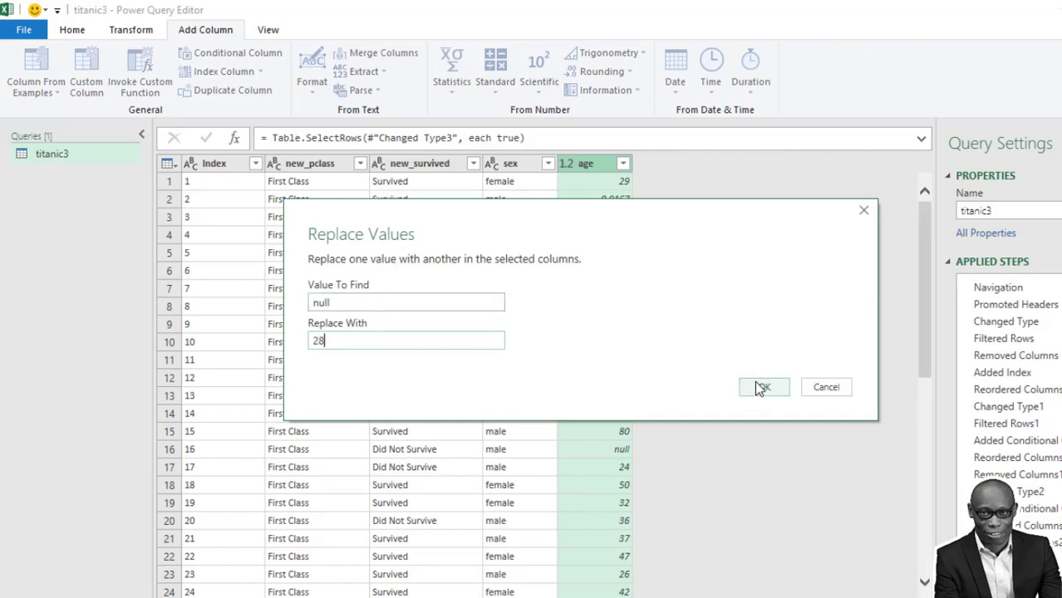
left_click(763, 388)
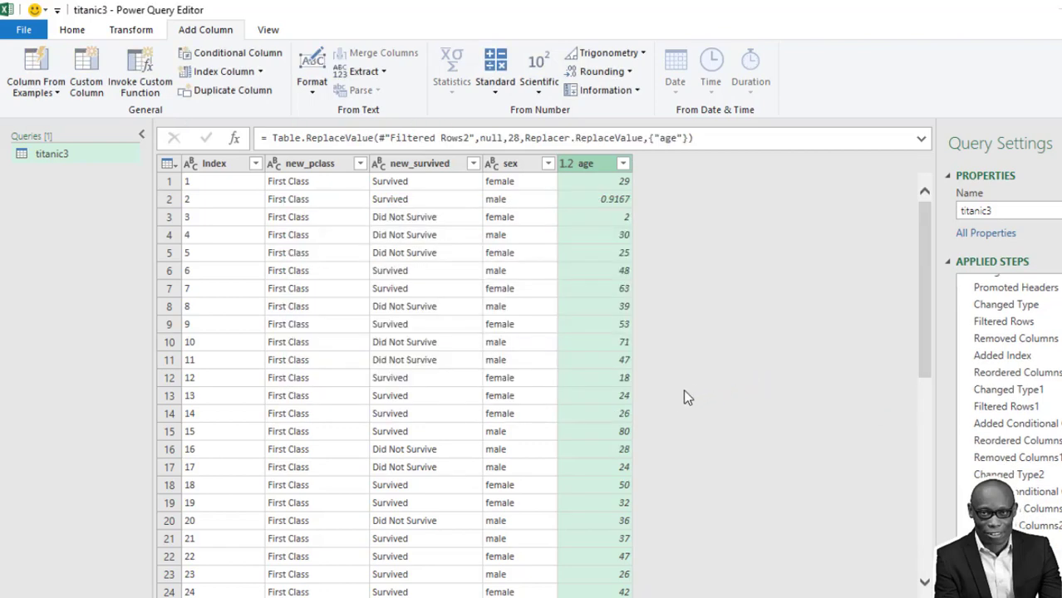
scroll("down", 3)
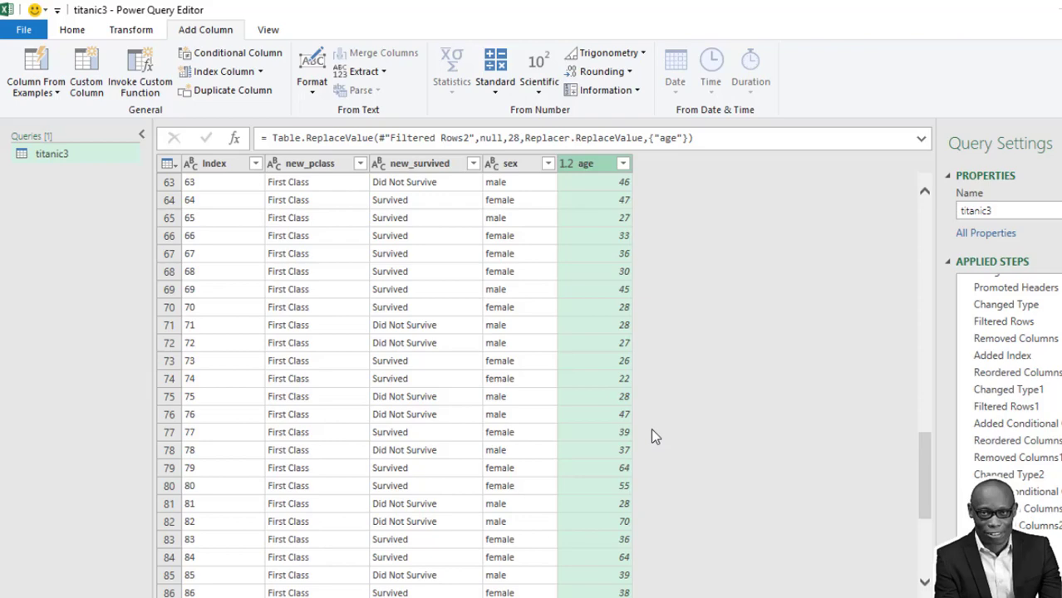
scroll("down", 3)
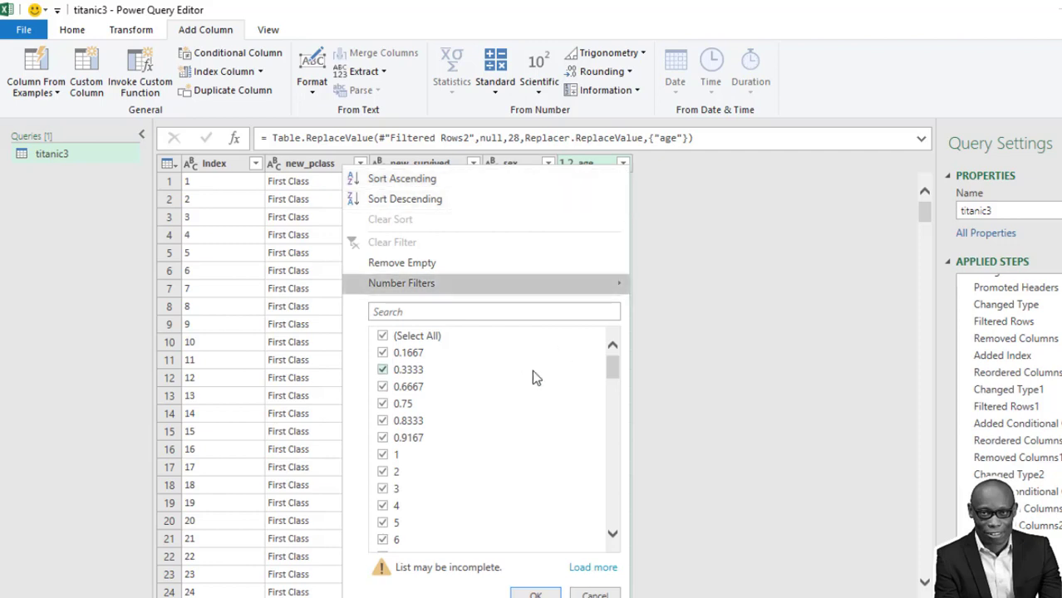
mouse_move(414, 369)
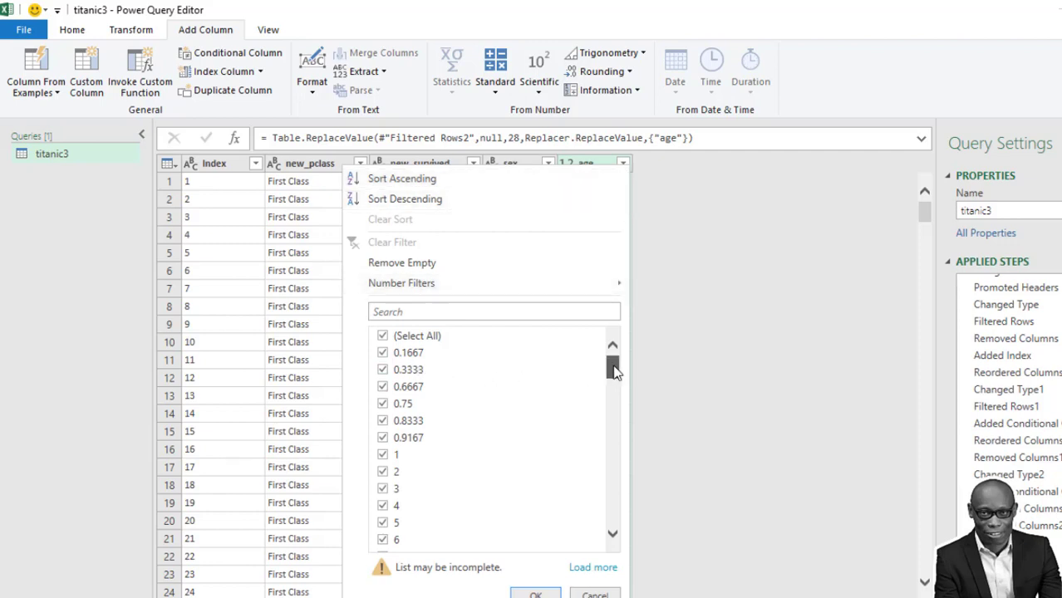
scroll("down", 3)
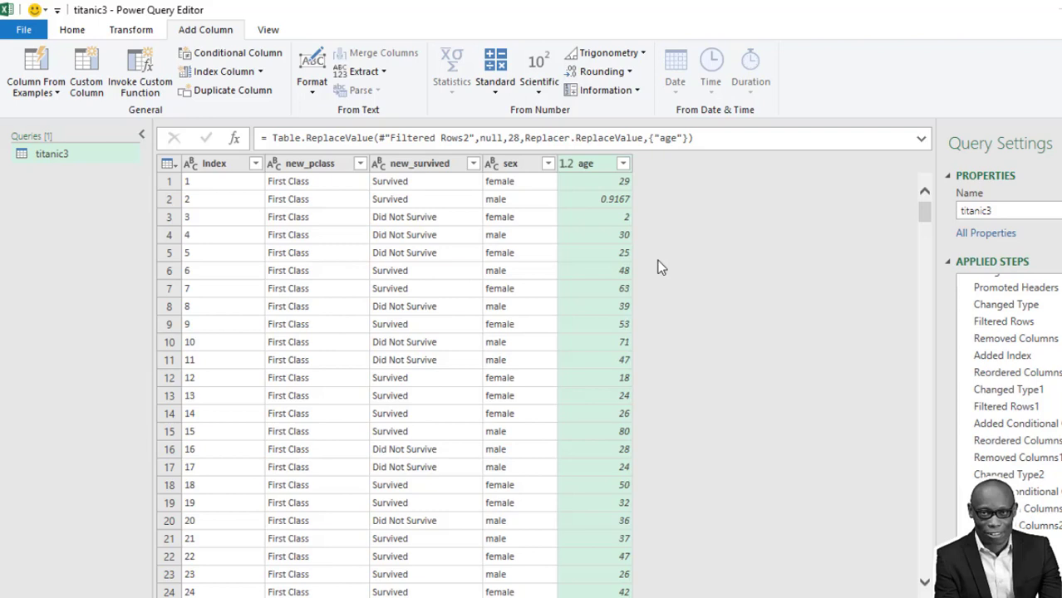
mouse_move(286, 123)
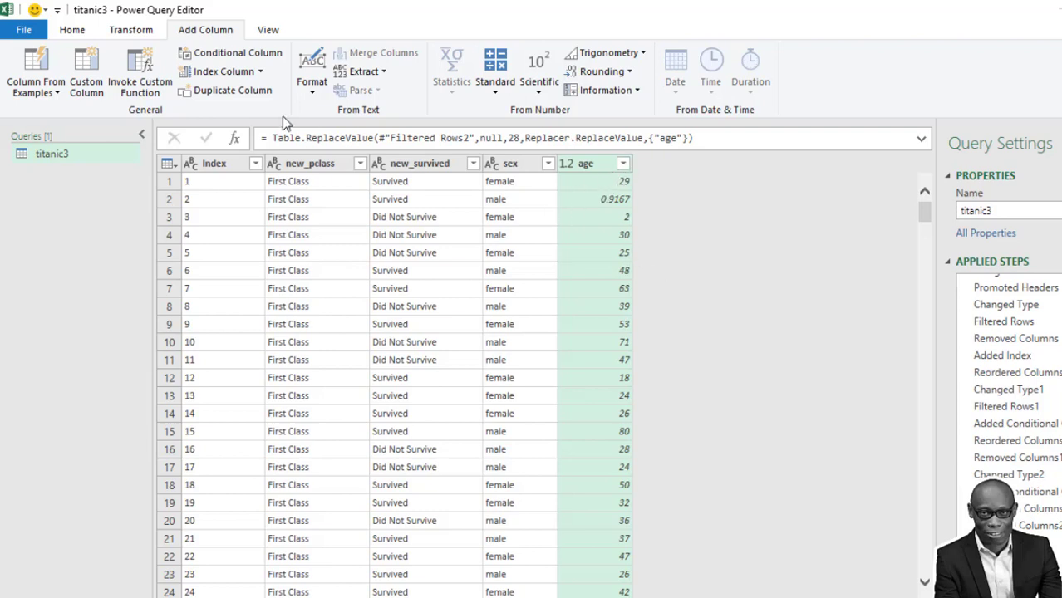
mouse_move(486, 151)
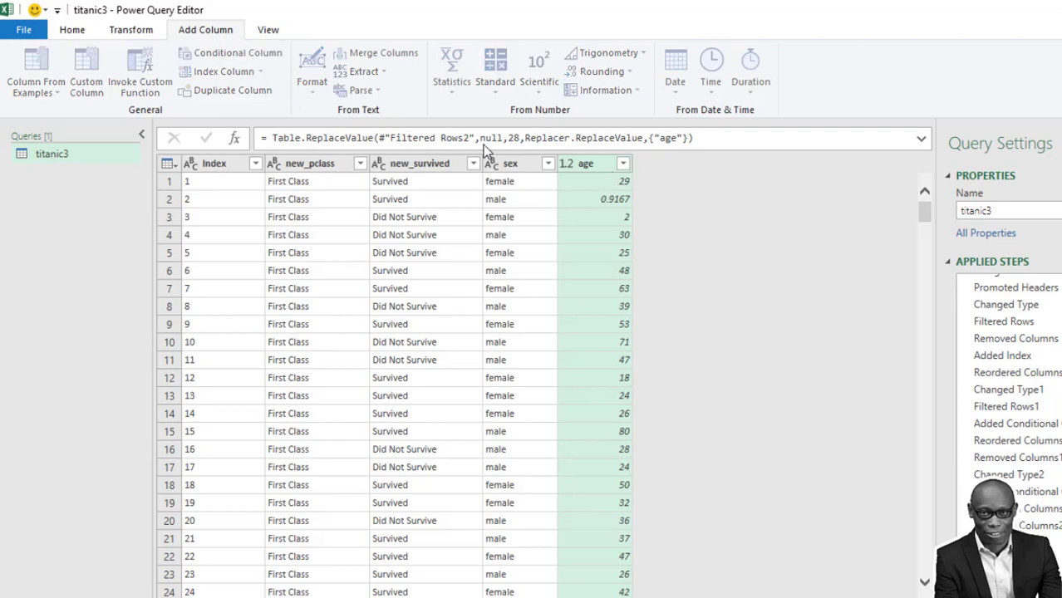
left_click(238, 52)
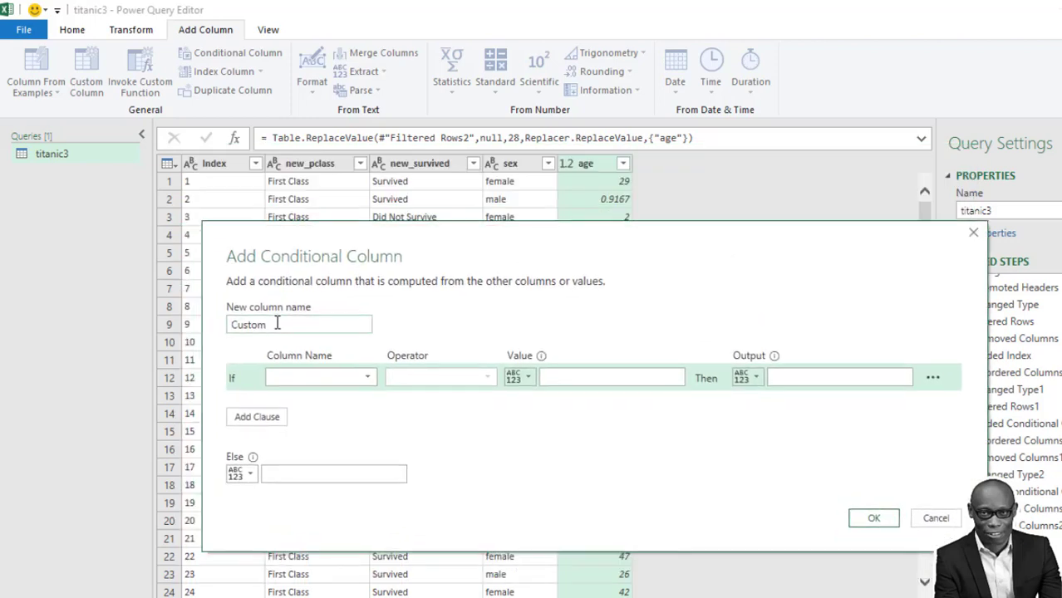
Name the conditional column new_age with first rule age ≤ 9 giving 0-9 years.
type("new")
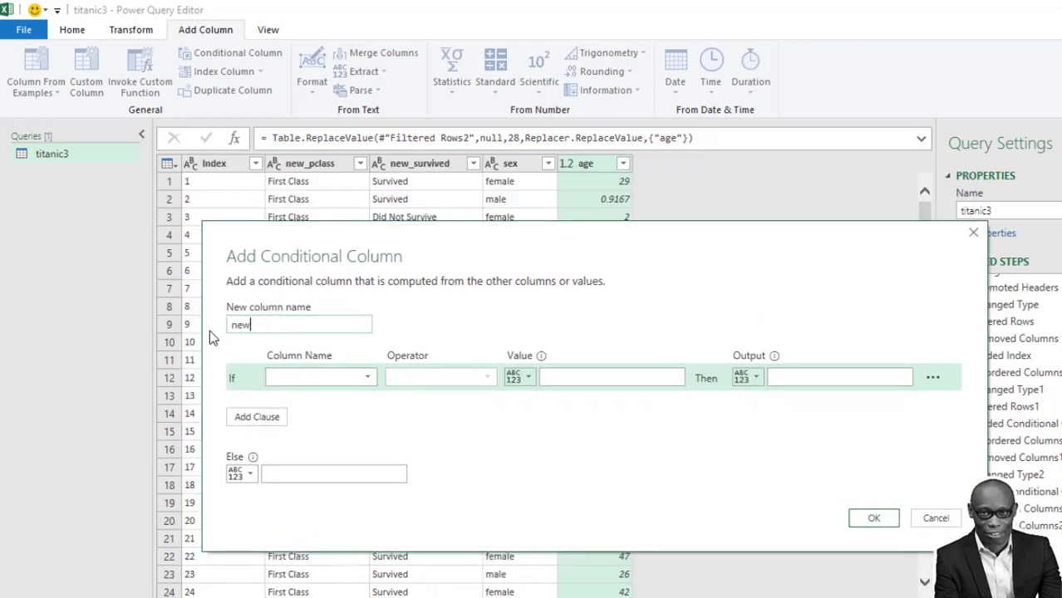
left_click(366, 377)
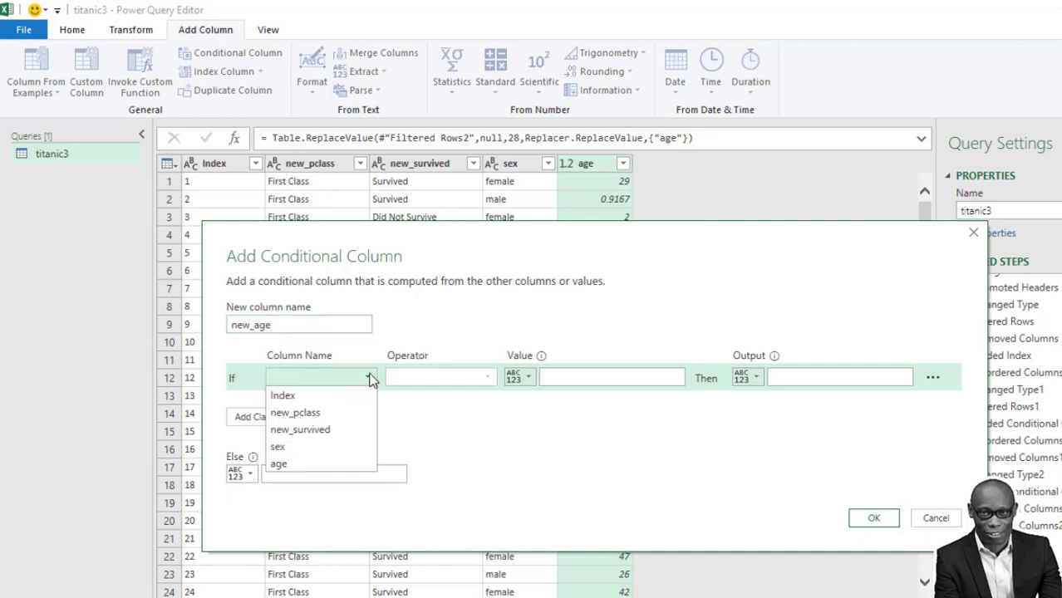
left_click(278, 464)
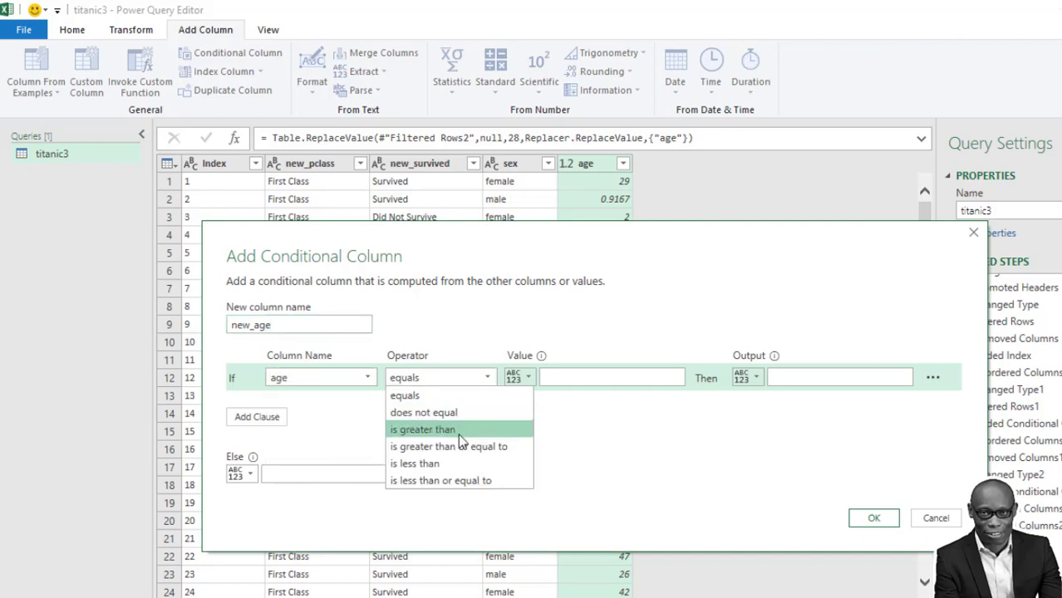
left_click(439, 480)
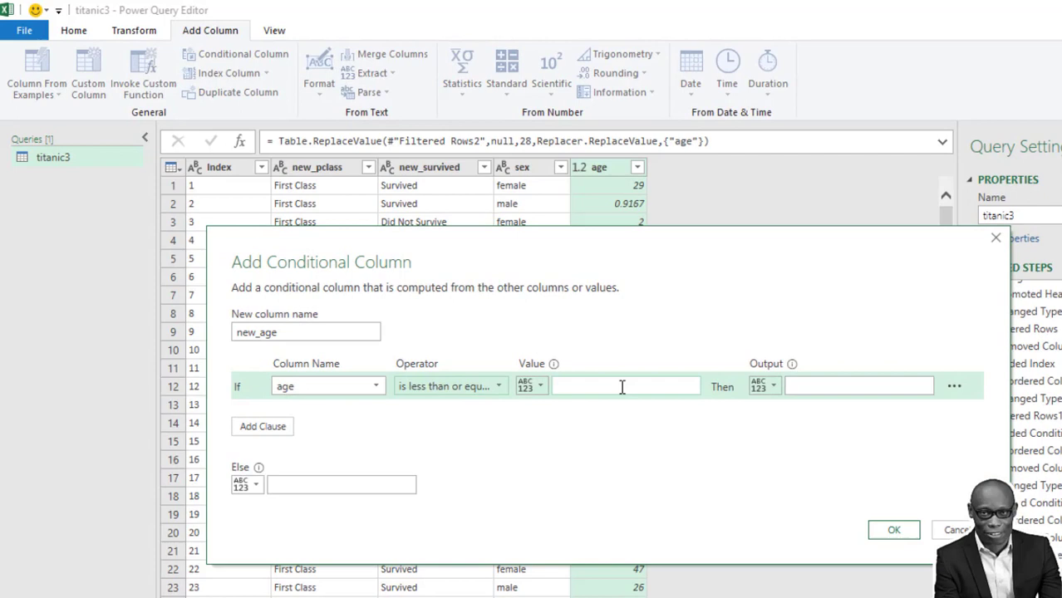
type("10")
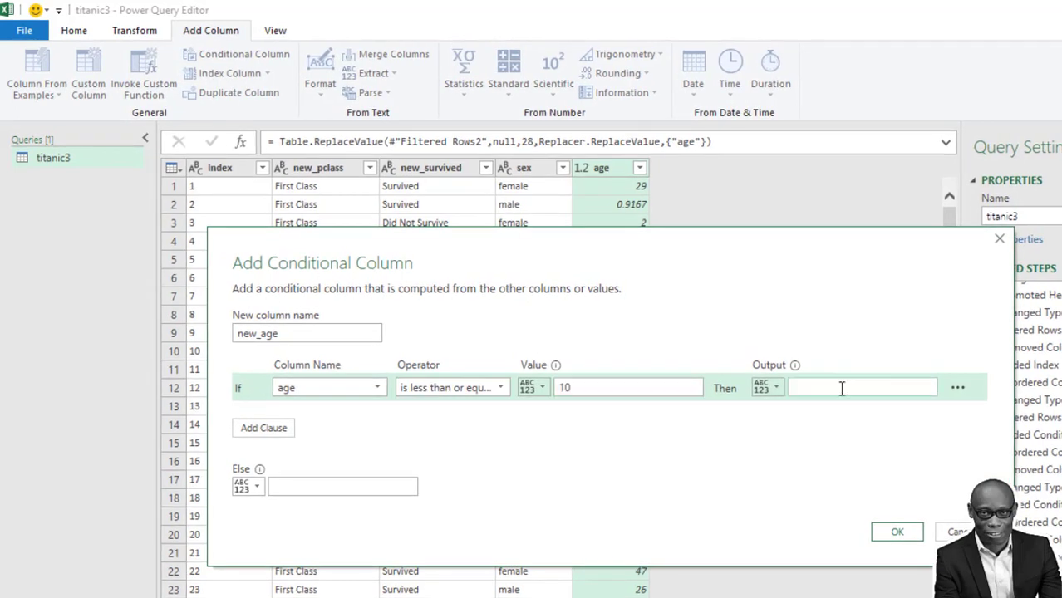
type("1-")
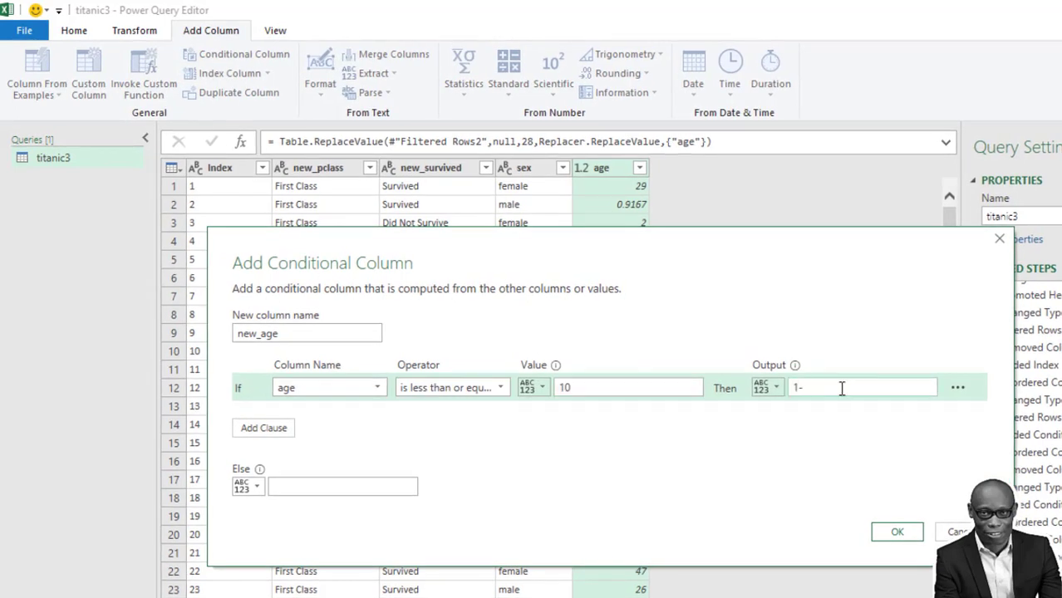
type("0-10 years")
left_click(628, 387)
type("9")
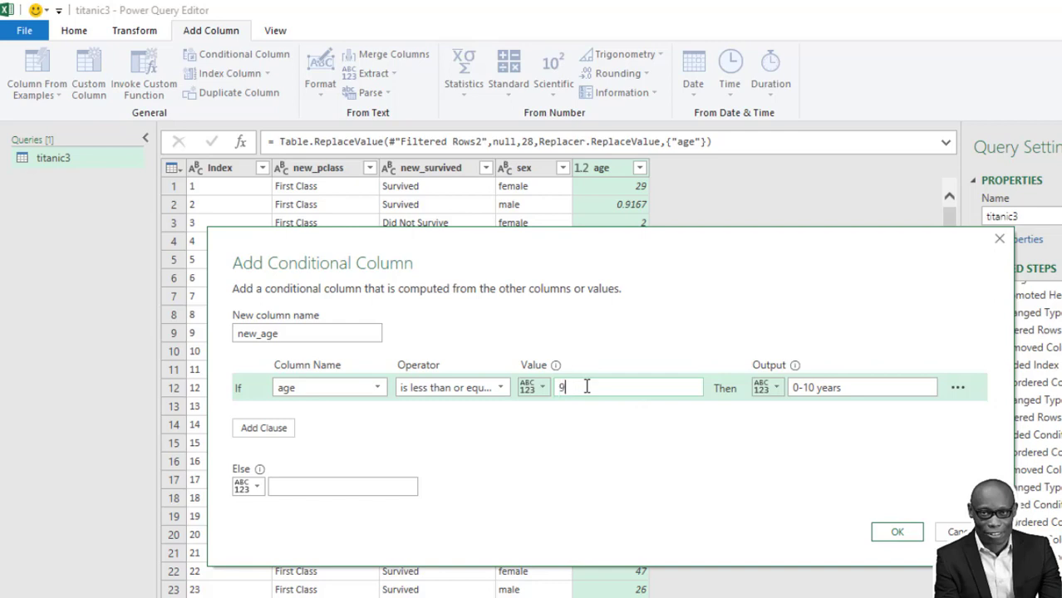
mouse_move(868, 452)
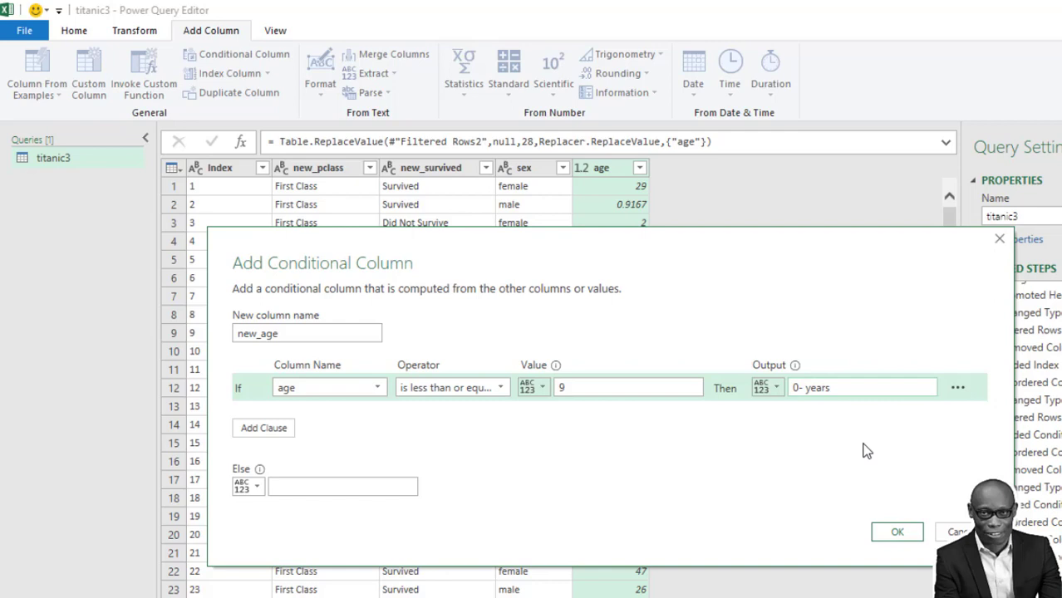
Add Else If rules for age ≤ 19, 29, 39 giving 10-19, 20-29 and 30-39 years.
left_click(262, 429)
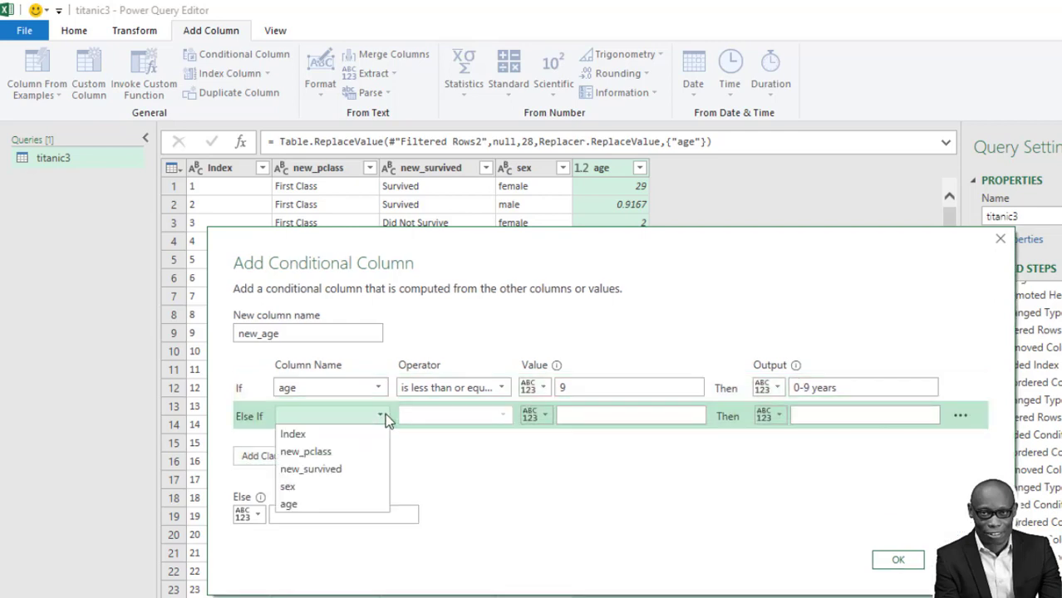
left_click(288, 504)
type("10-19 years")
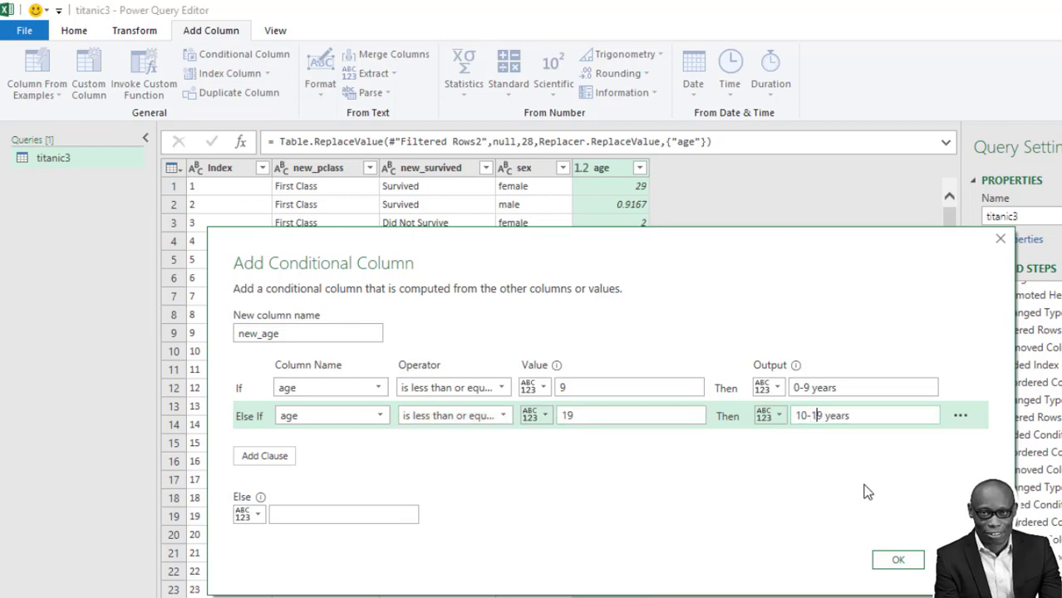
left_click(264, 455)
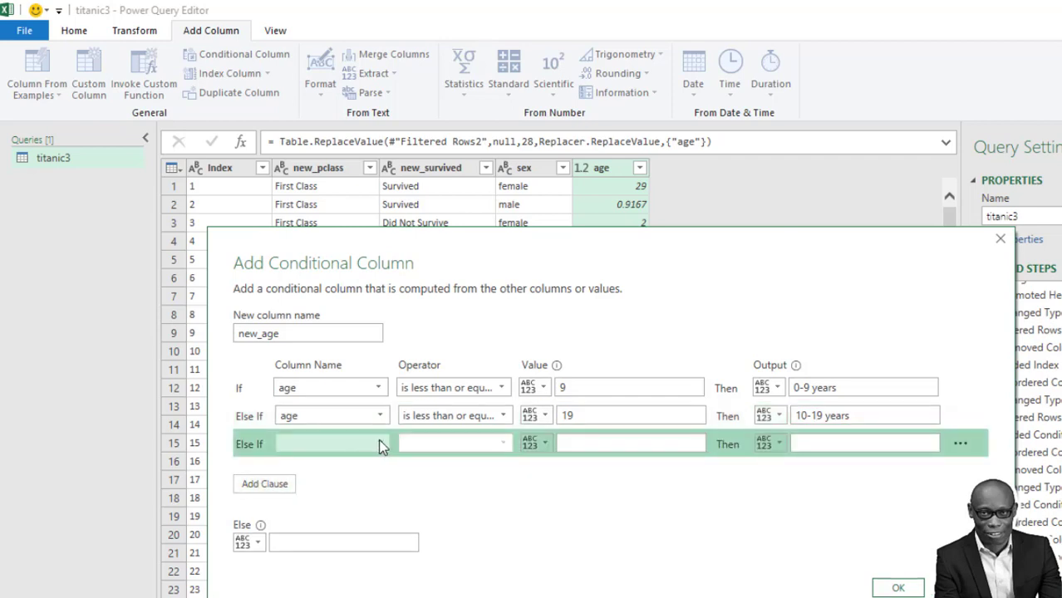
left_click(331, 442)
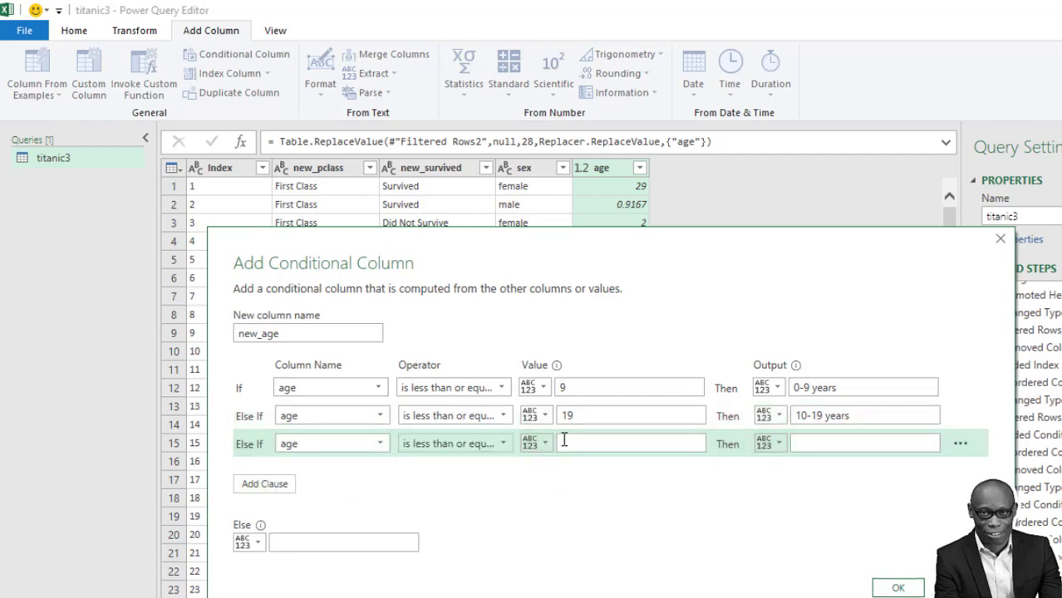
type("29")
type("20-9 years")
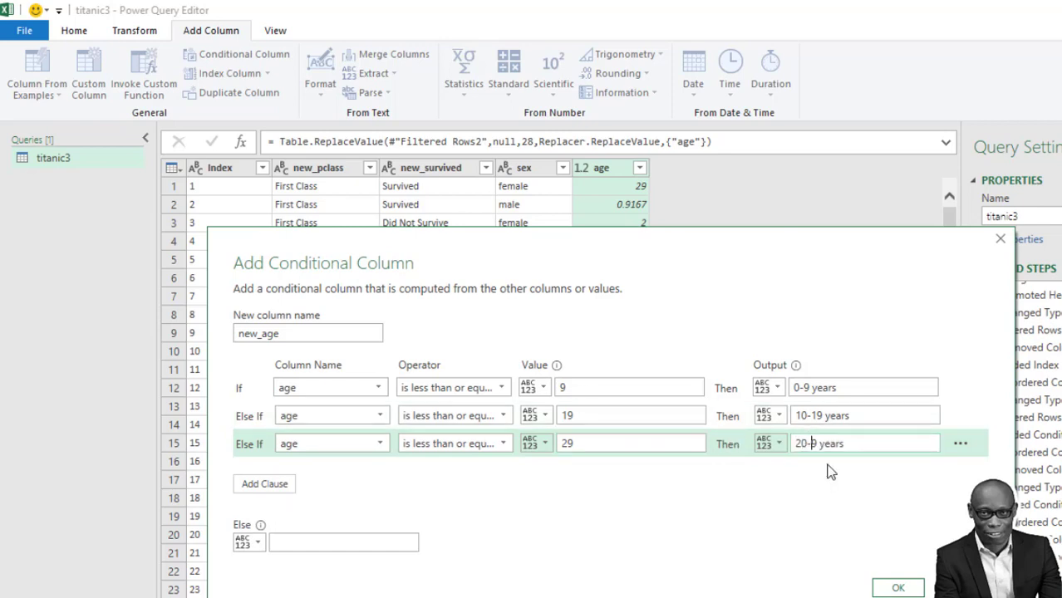
left_click(264, 483)
type("3")
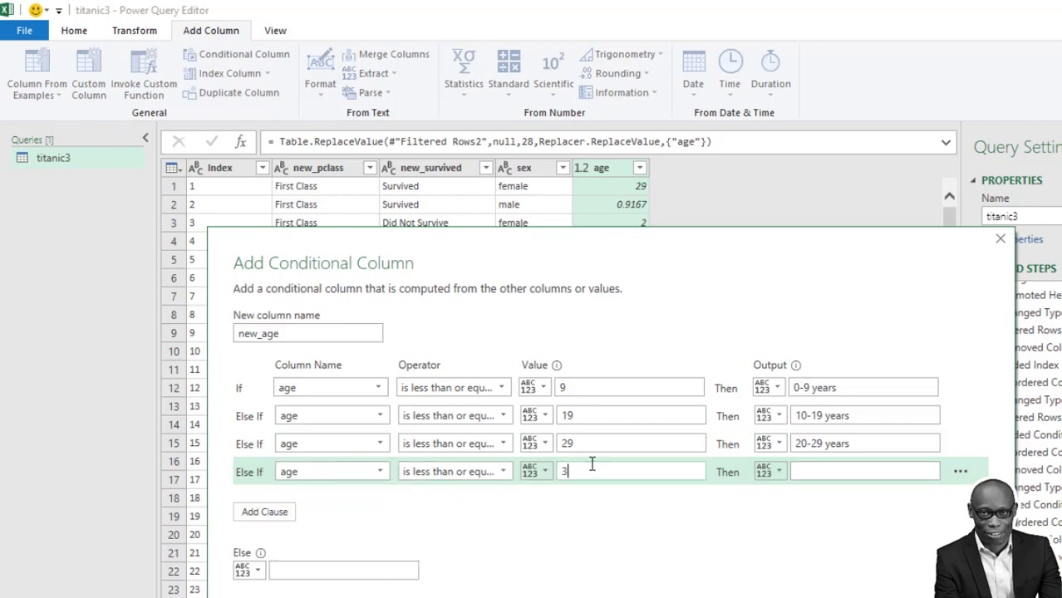
type("9")
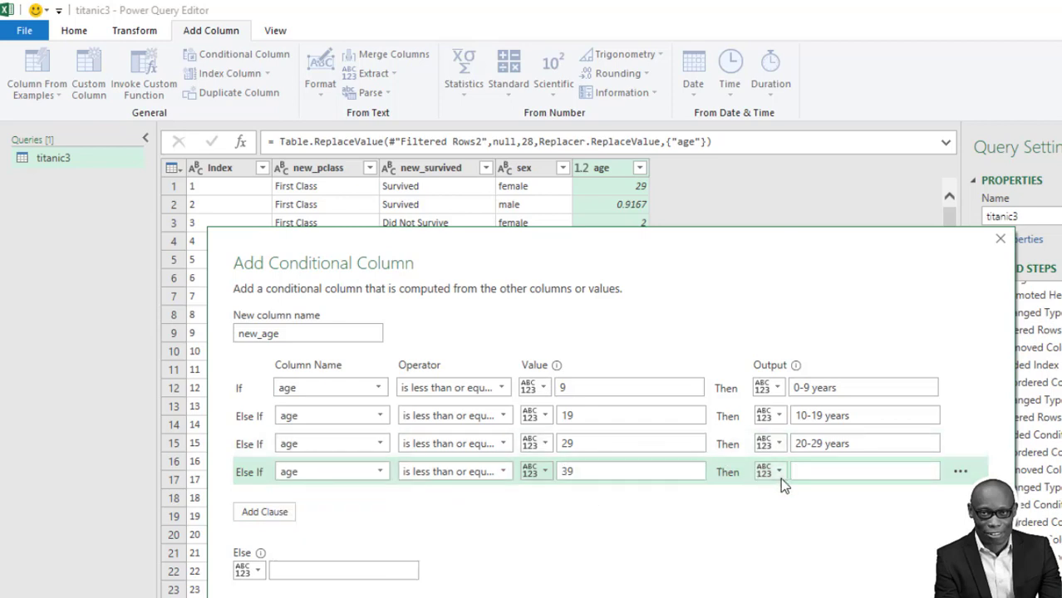
type("30-")
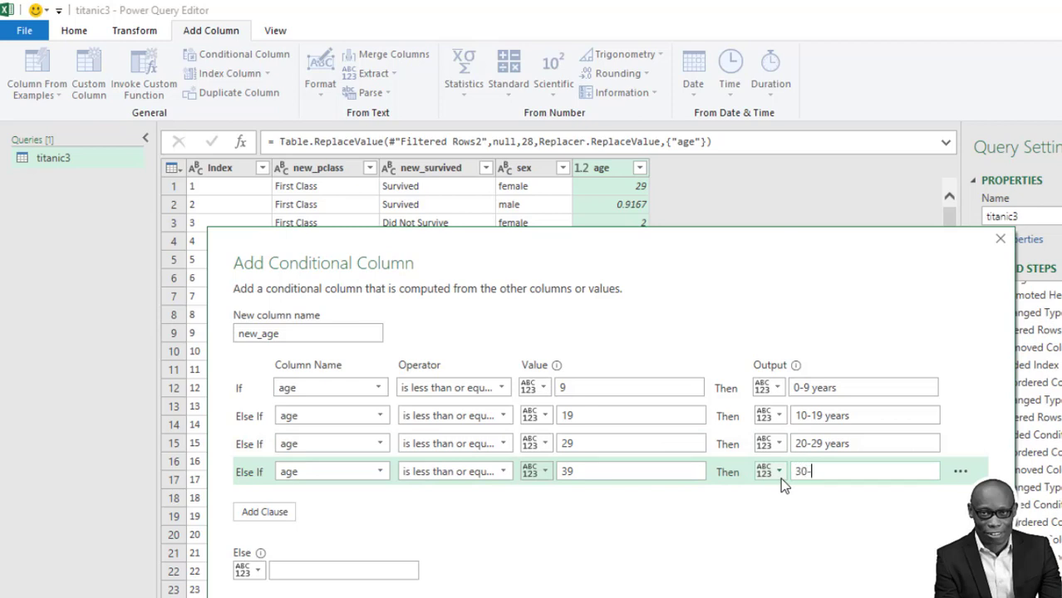
type("39 years")
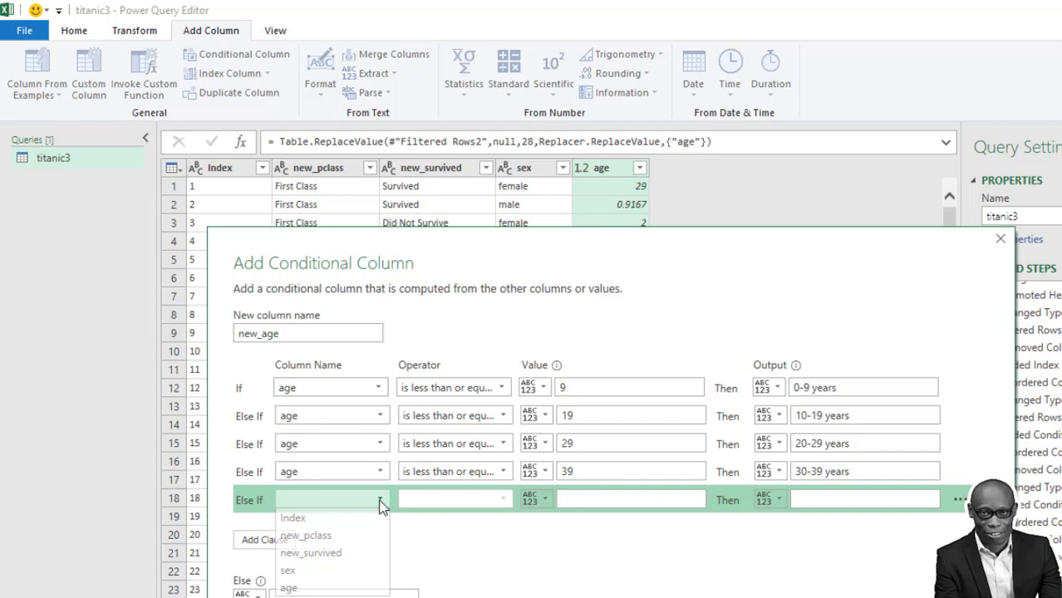
Add age rules ≤ 49 and ≤ 59 giving 40-49 years and 50-59 years.
left_click(287, 588)
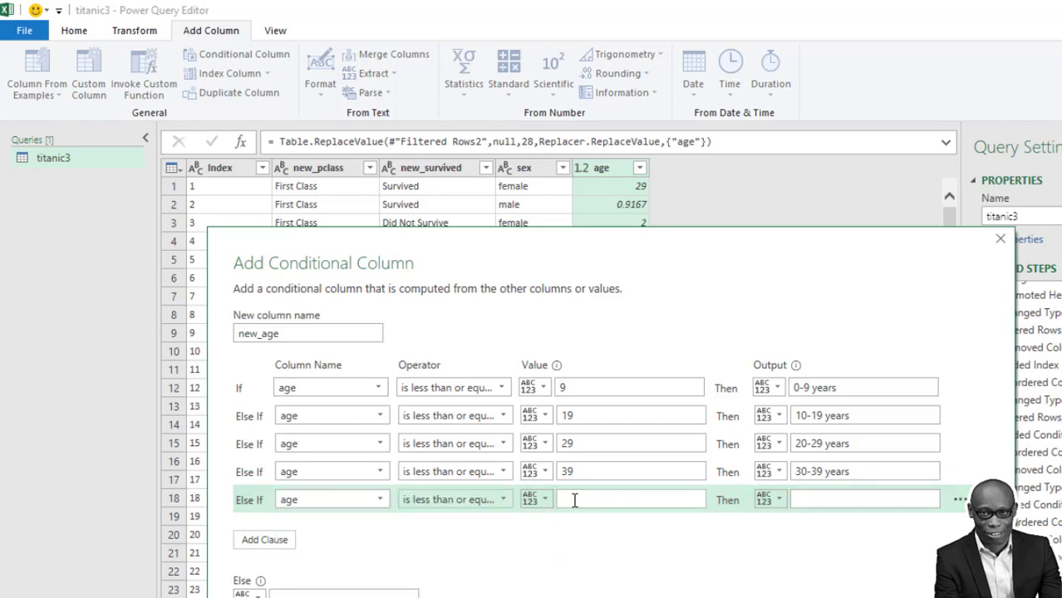
type("49")
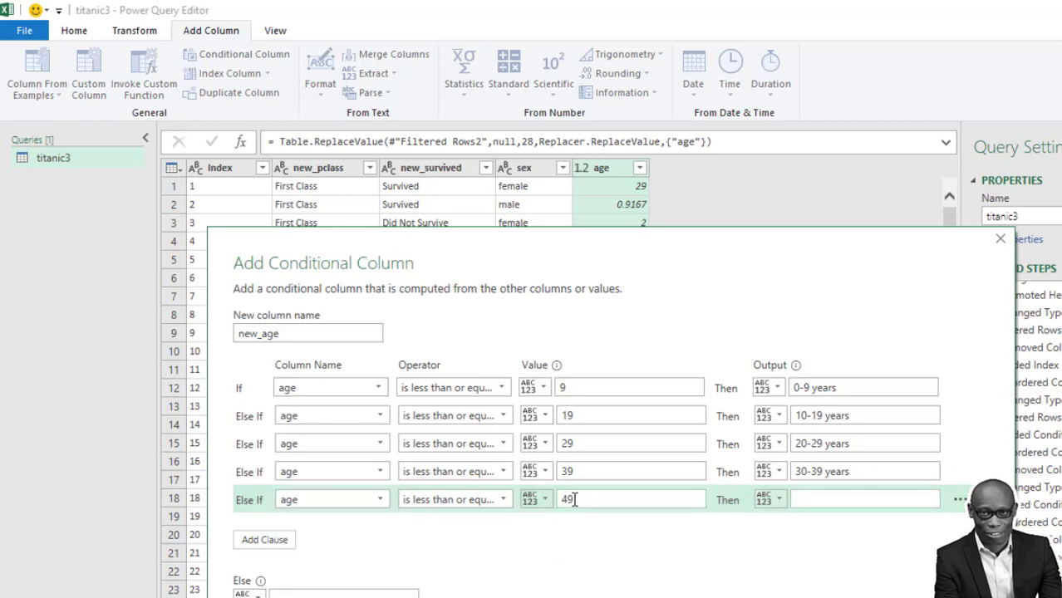
type("40-49")
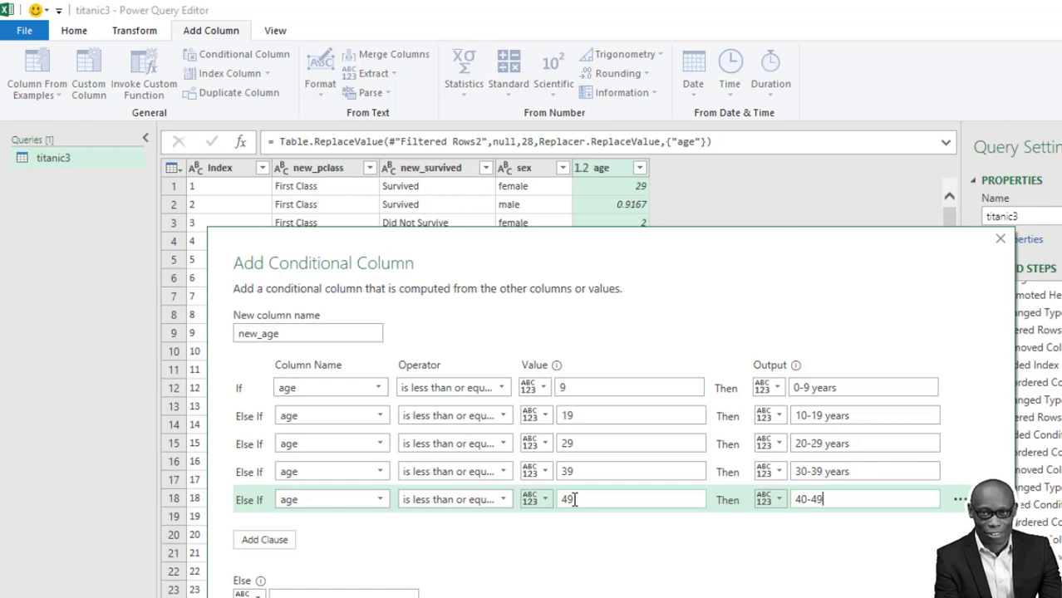
type("years")
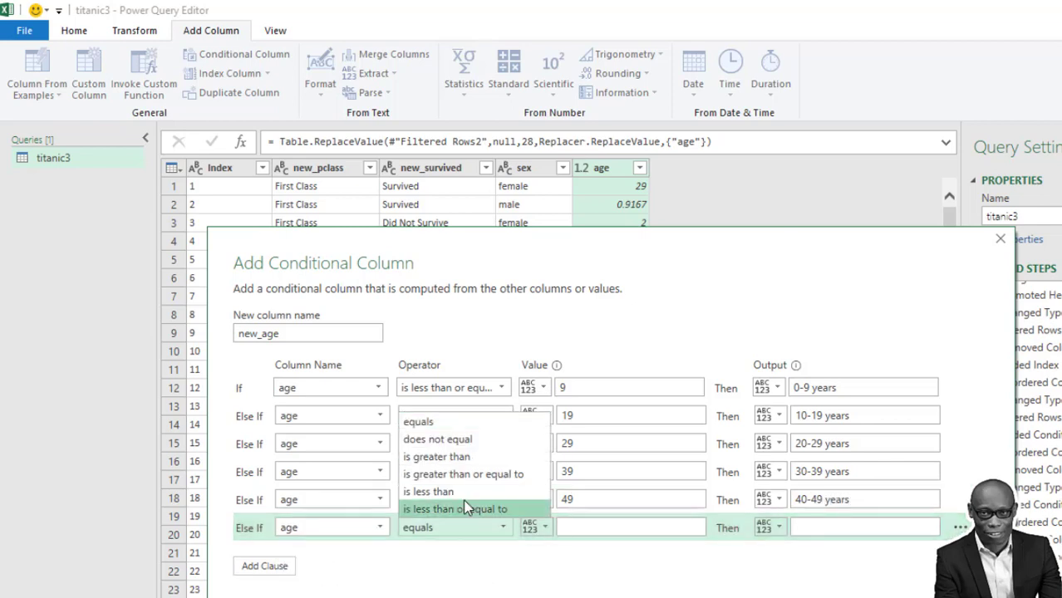
left_click(456, 509)
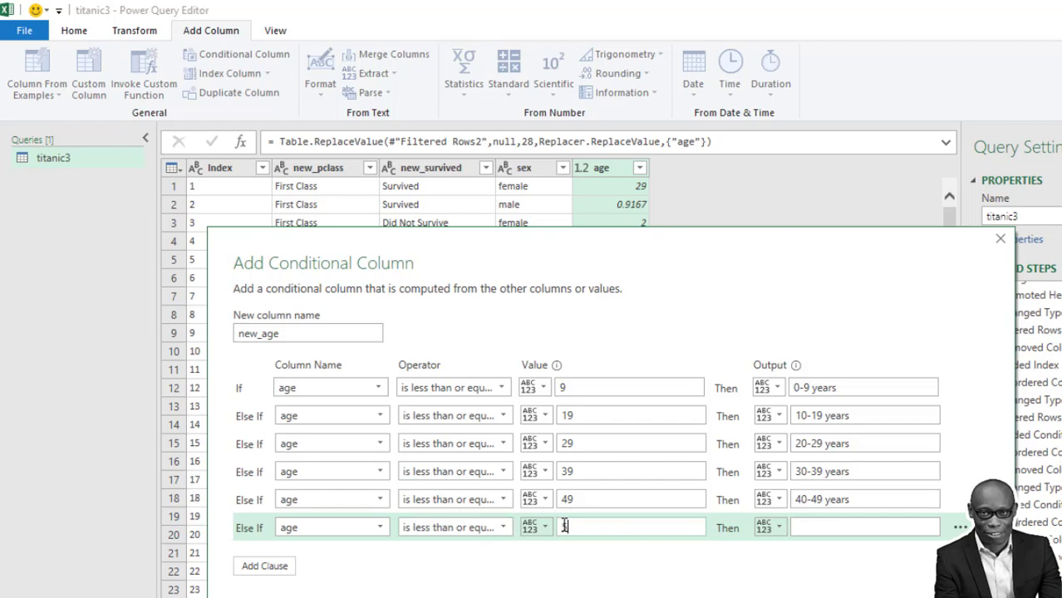
type("59")
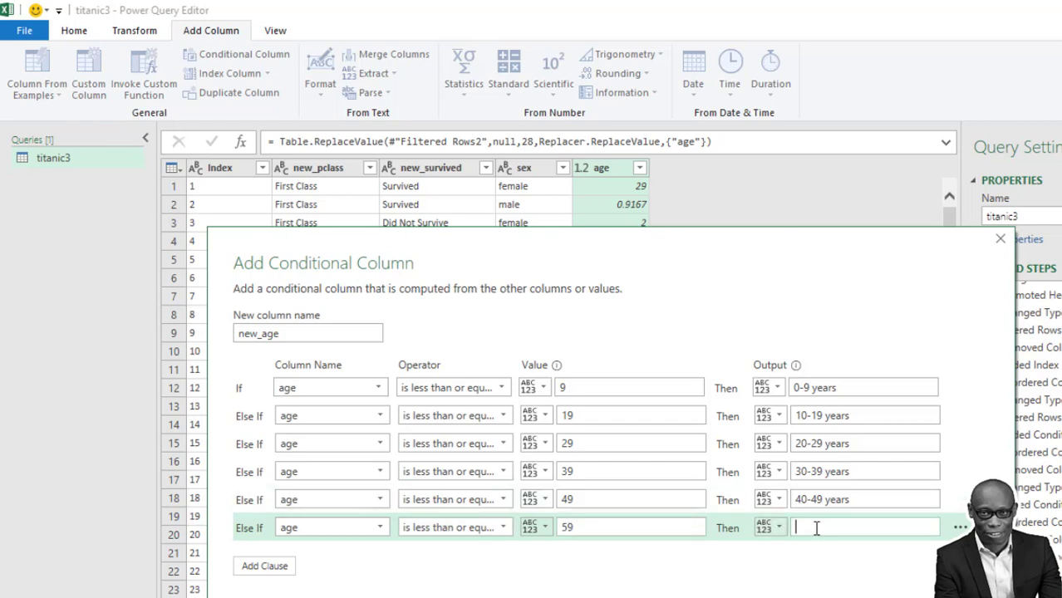
type("50-59 years")
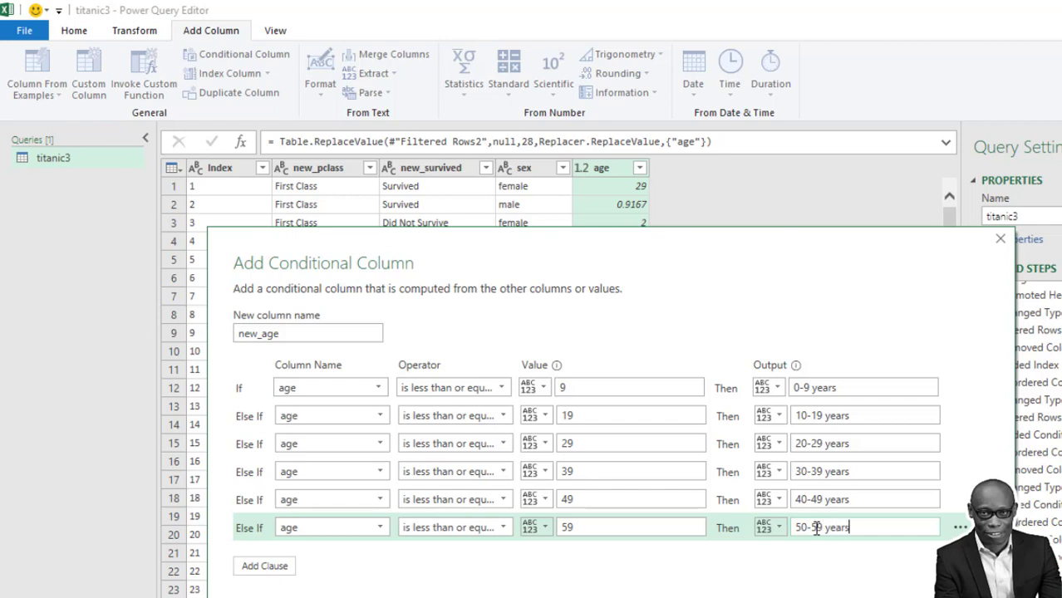
Add age rules ≤ 69 and ≤ 79 giving 60-69 years and 70-79 years.
left_click(263, 565)
type("69")
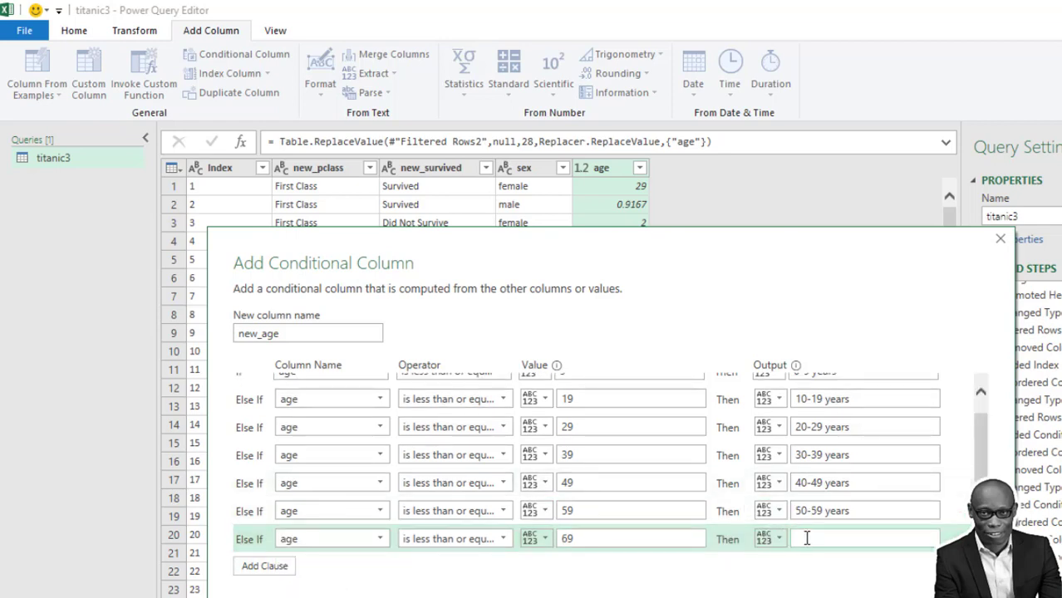
type("60-")
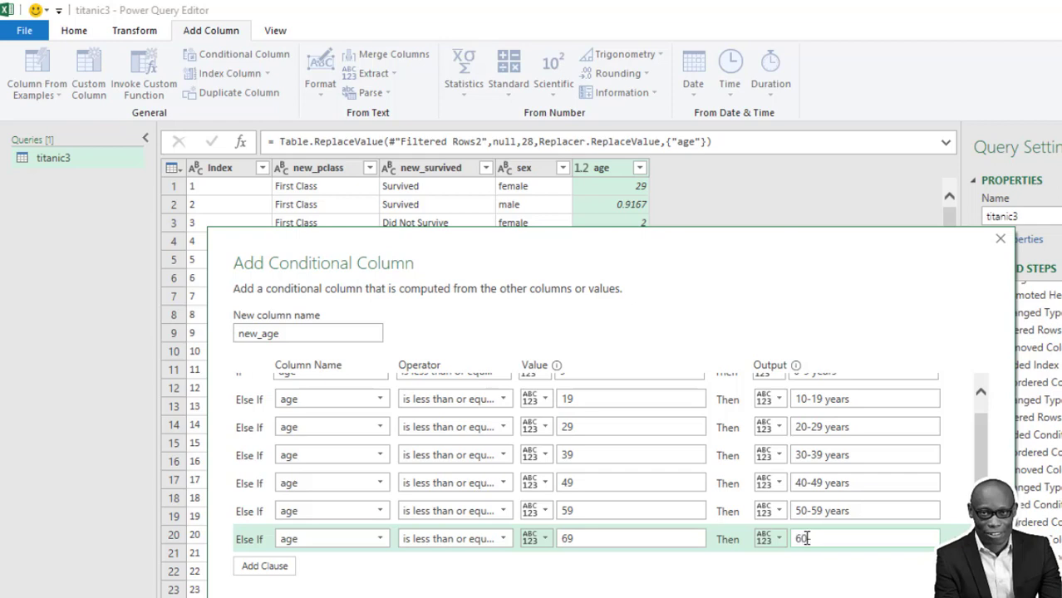
type("60-69 years")
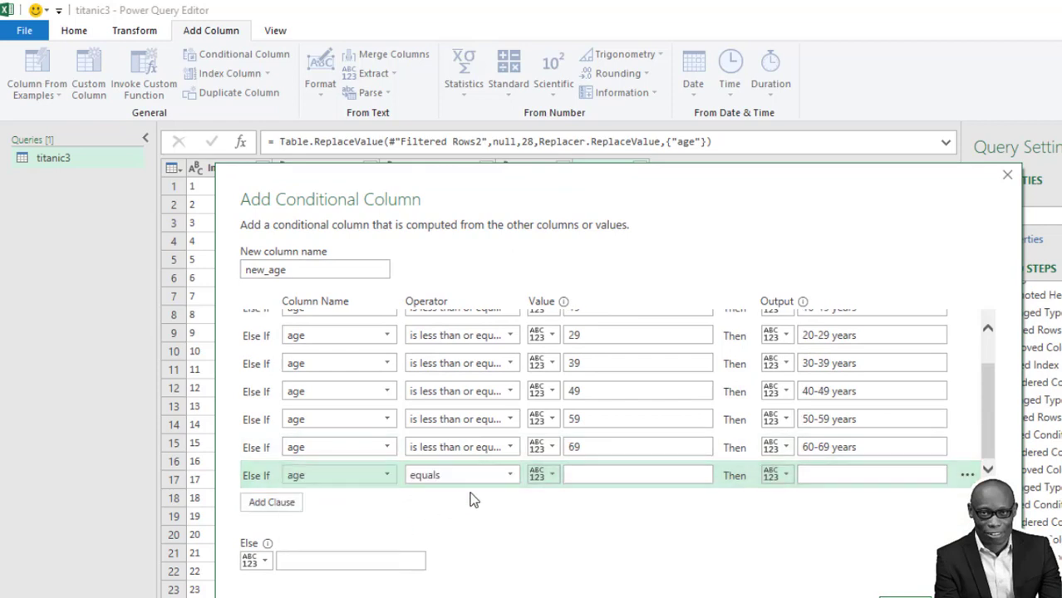
left_click(462, 475)
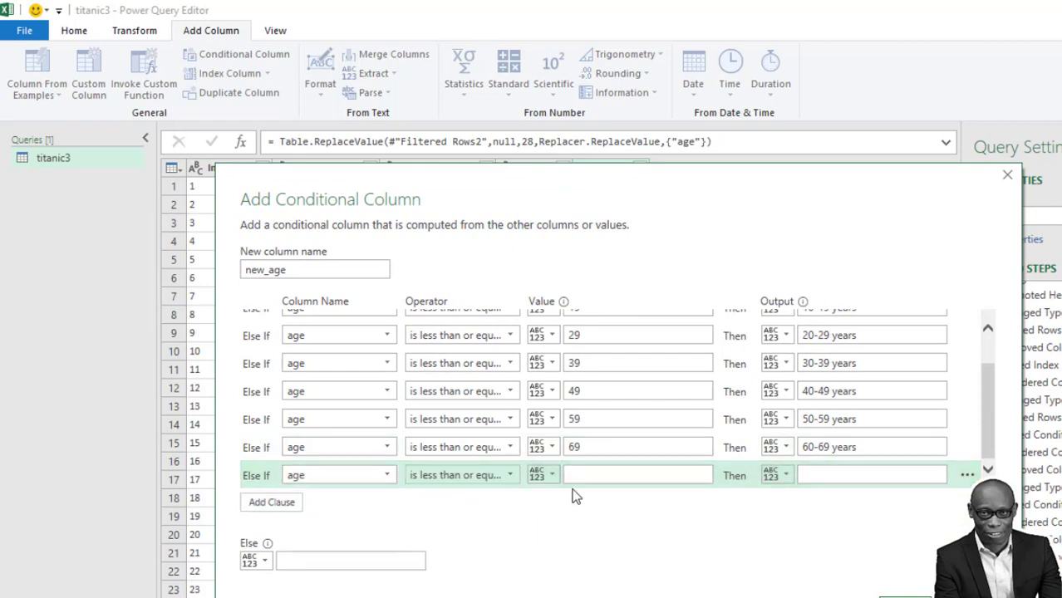
type("79")
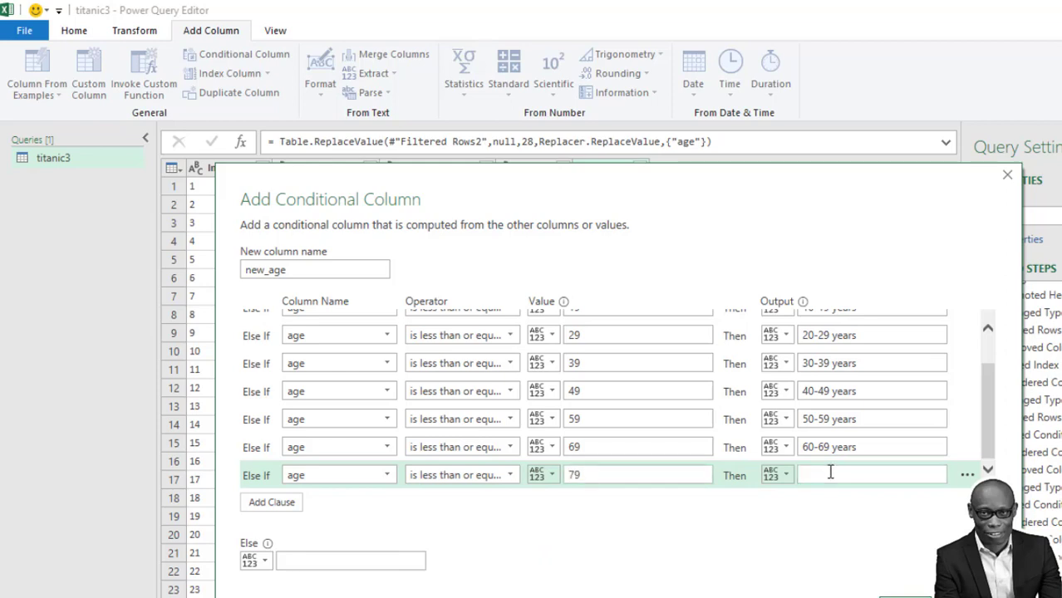
type("70-79")
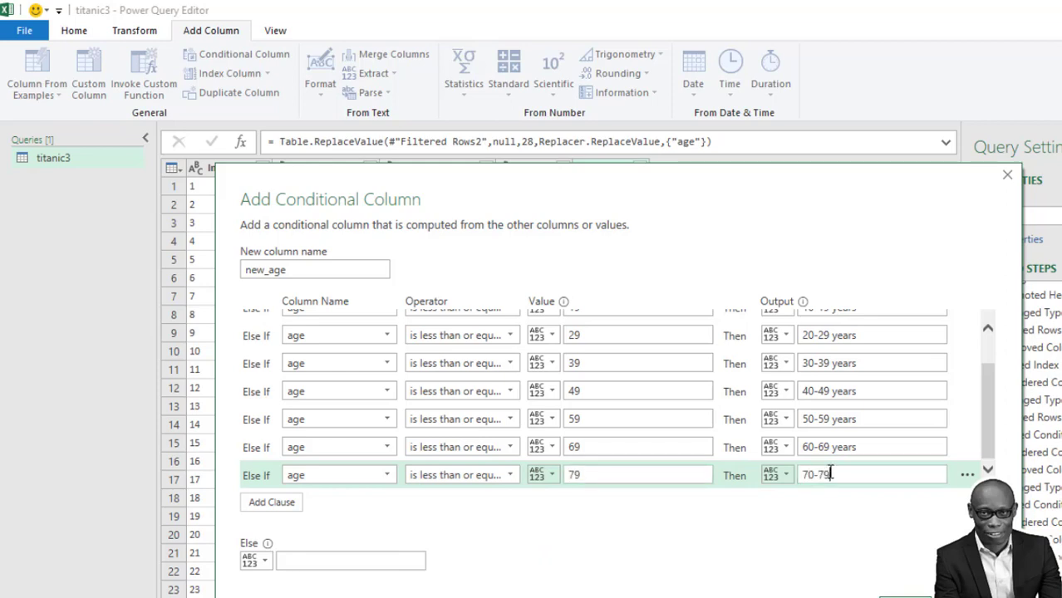
type("years")
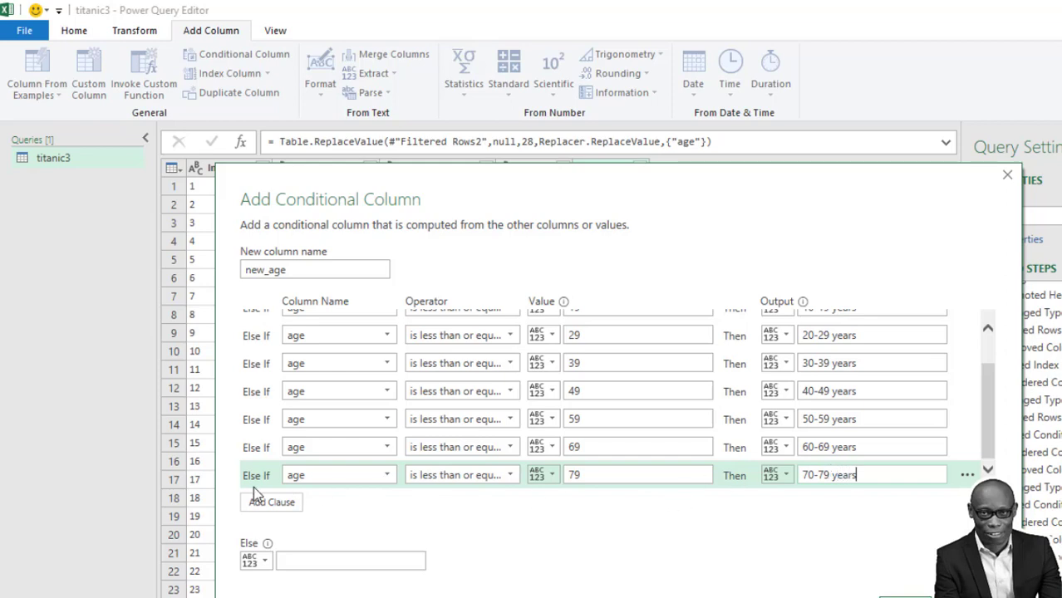
Add an age ≤ 89 rule giving 80-89 years.
left_click(271, 502)
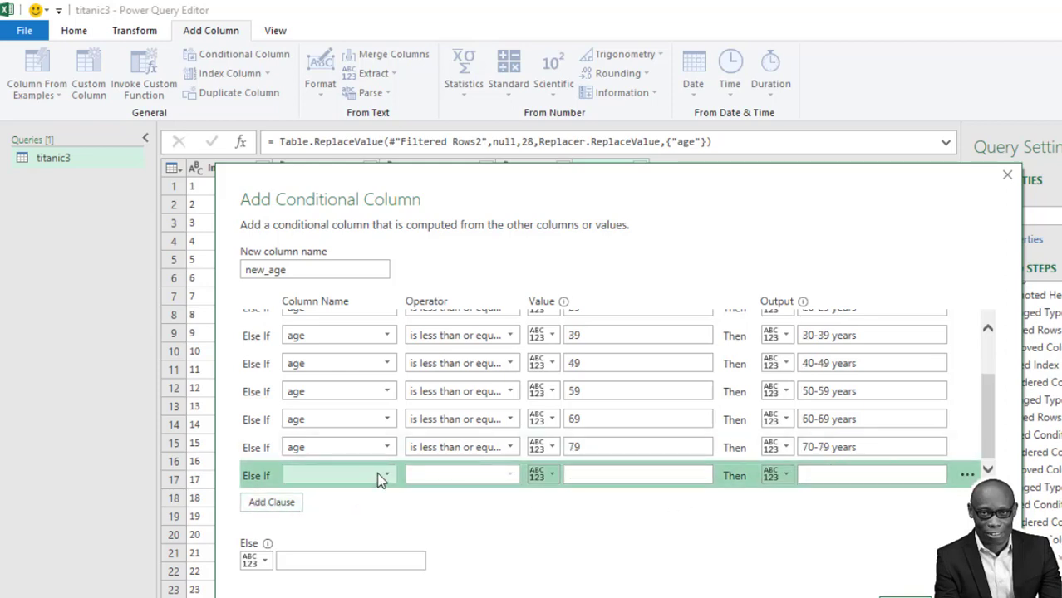
left_click(386, 476)
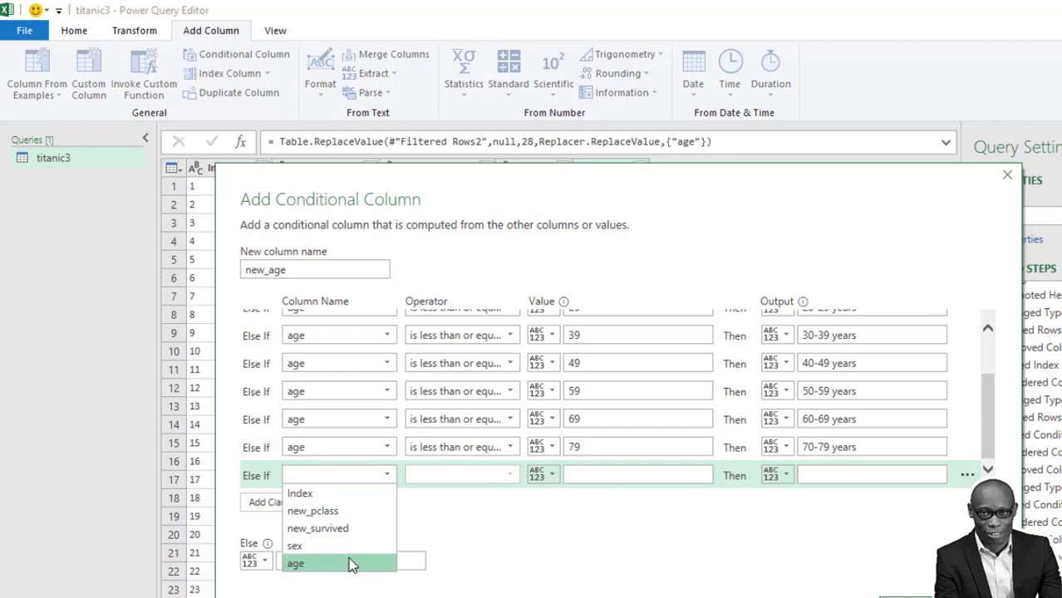
left_click(296, 564)
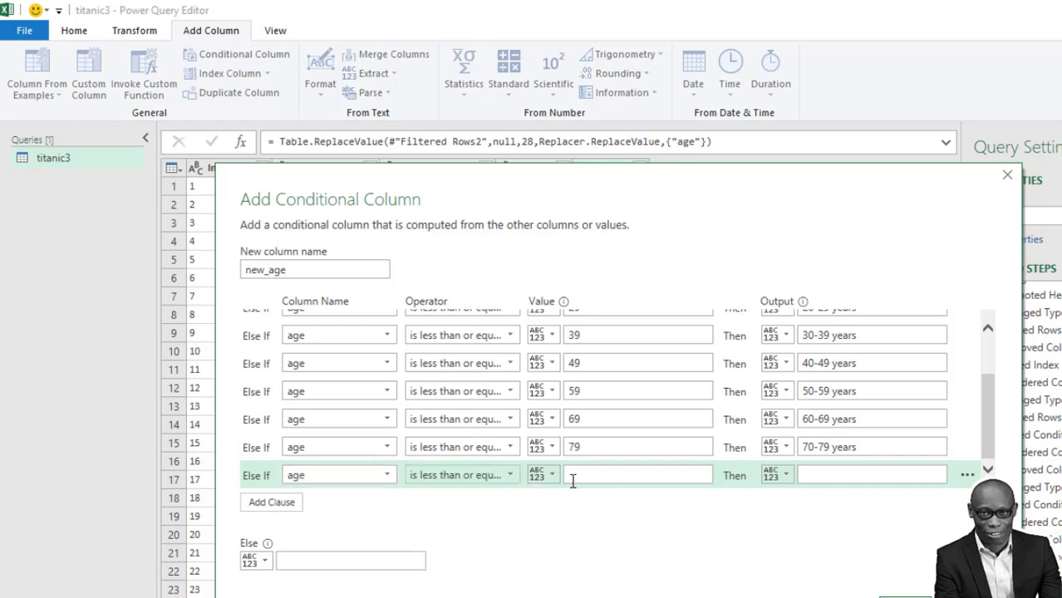
type("89")
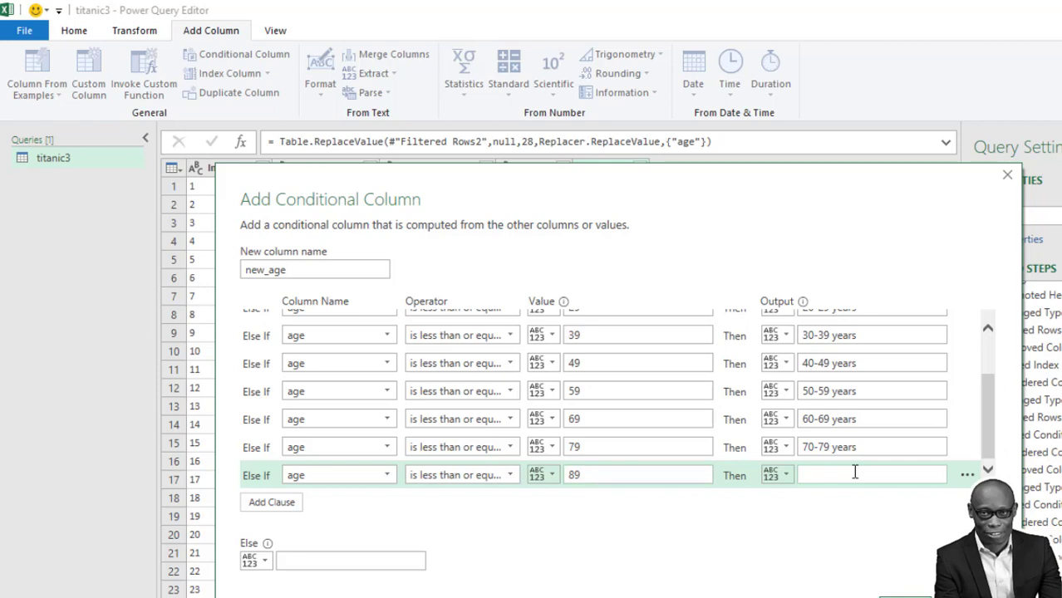
type("80-89")
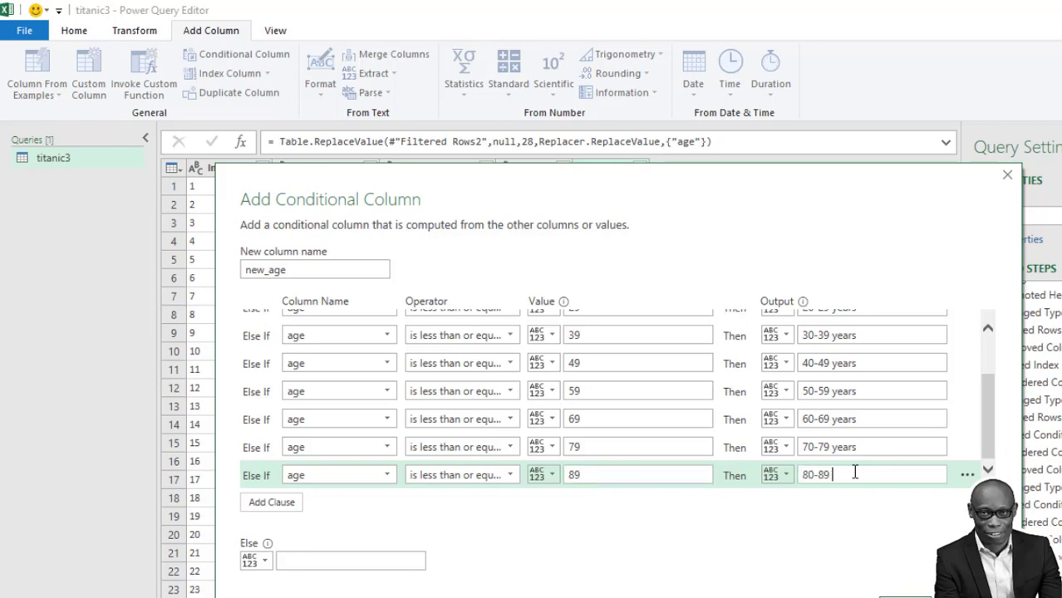
type("years")
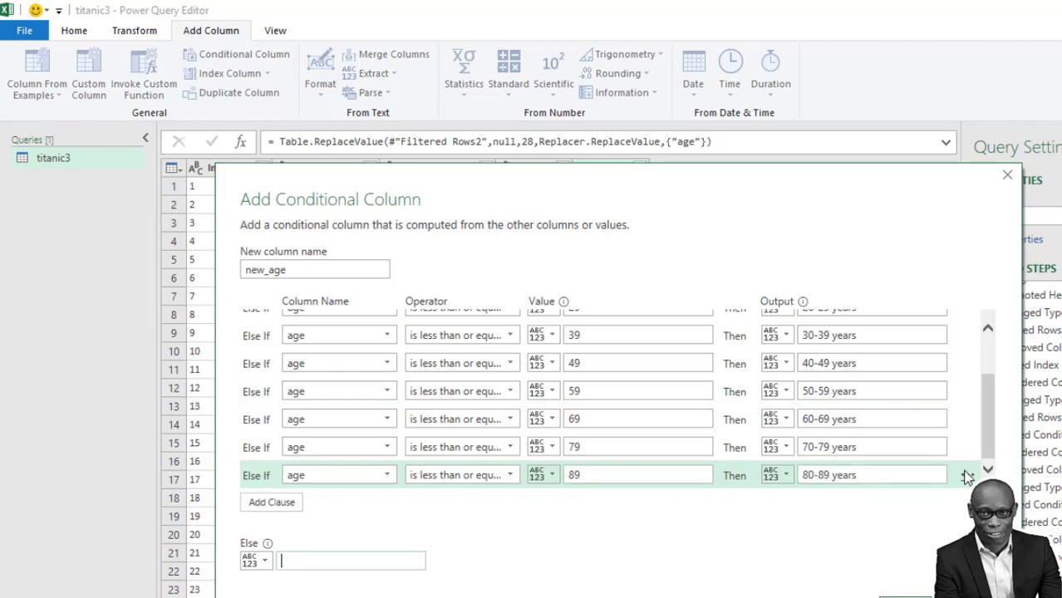
mouse_move(967, 475)
type("80-8")
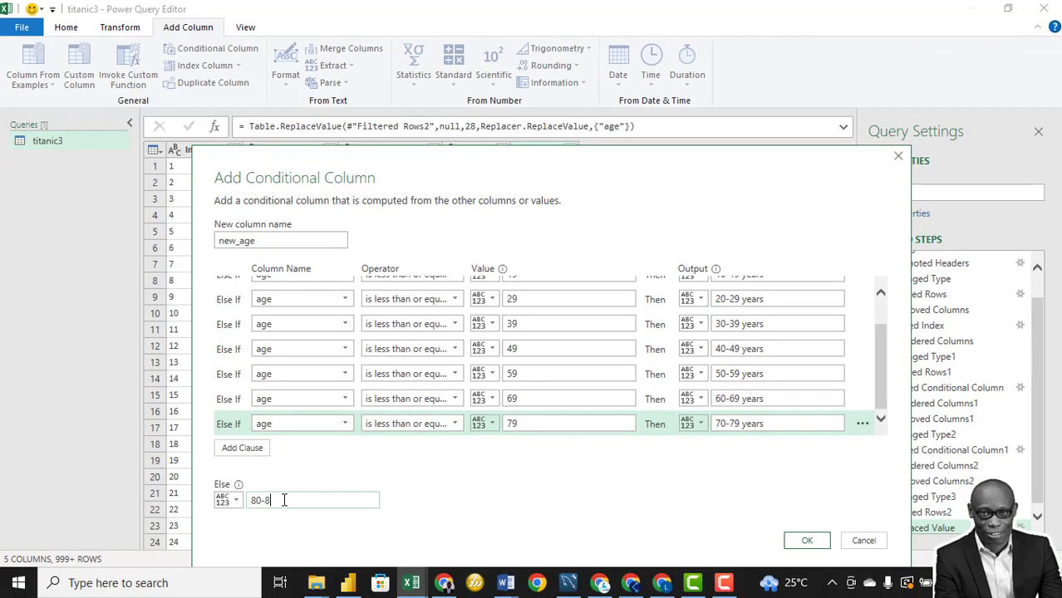
Create the new_age conditional column, count rows to confirm 1309, then discard the count step.
left_click(806, 540)
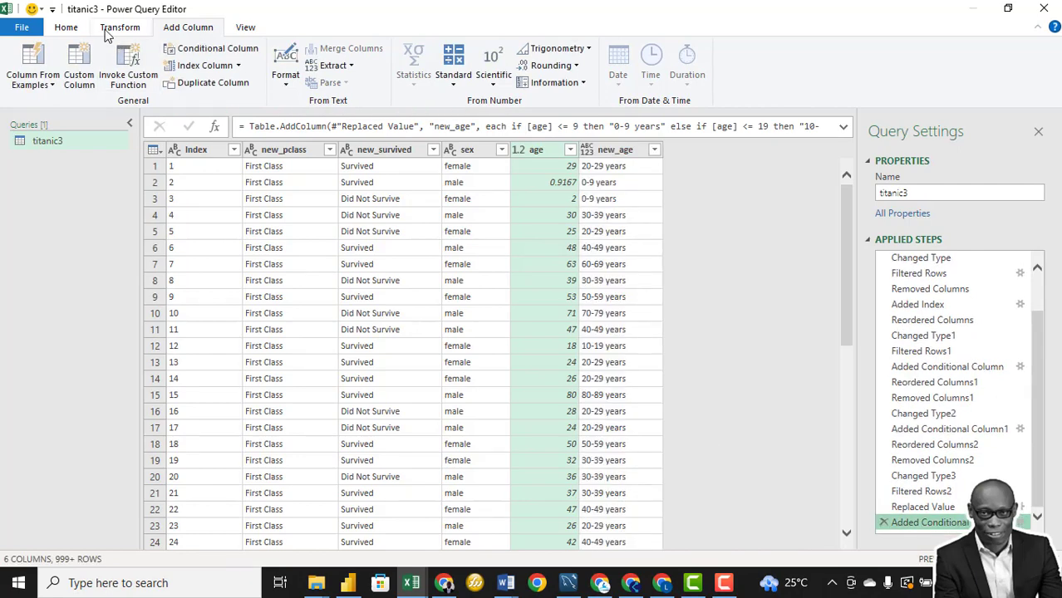
left_click(119, 26)
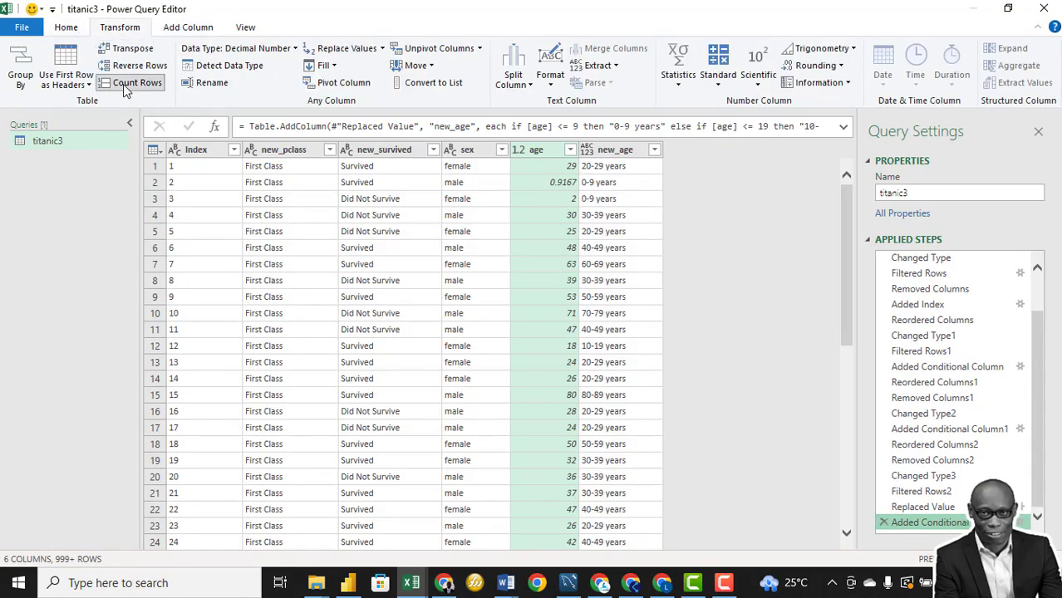
left_click(137, 83)
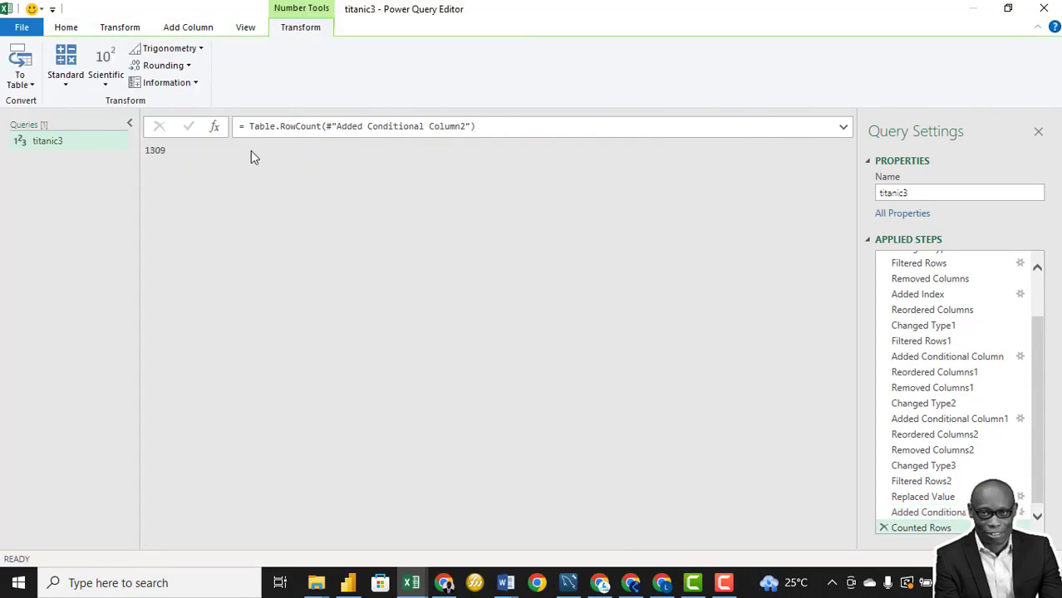
left_click(929, 522)
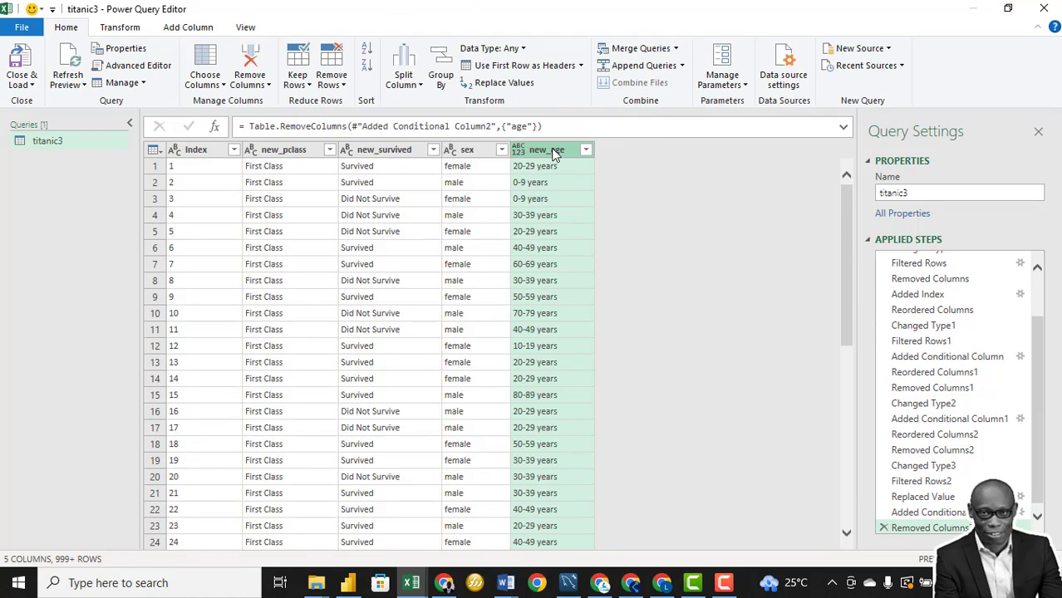
Change the new_age column's data type to Text from its header menu.
right_click(548, 150)
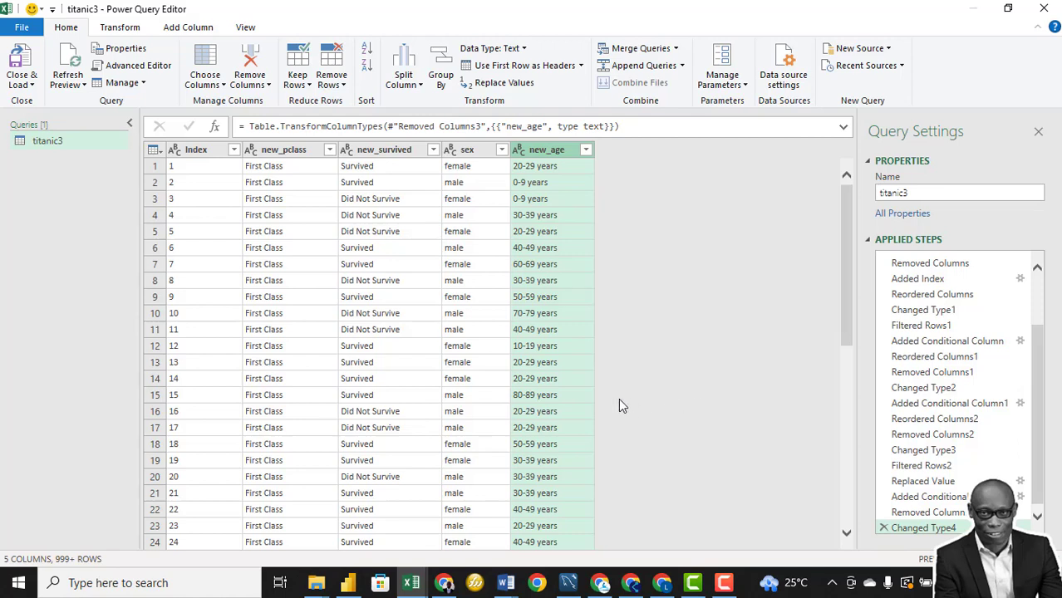
mouse_move(490, 274)
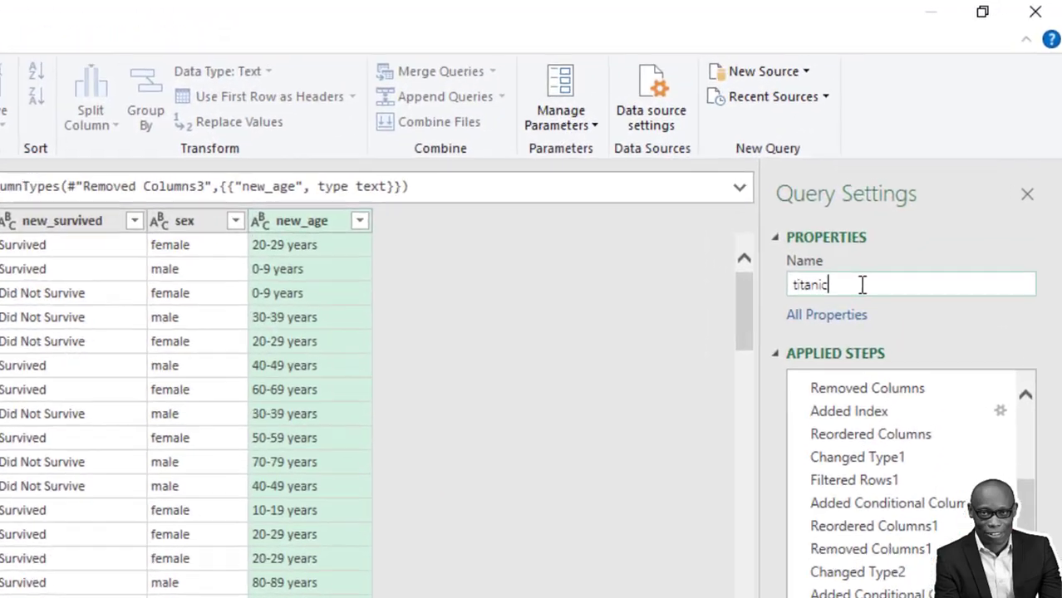
Rename the query titanic_clean and Close & Load it as a workbook table.
type("_")
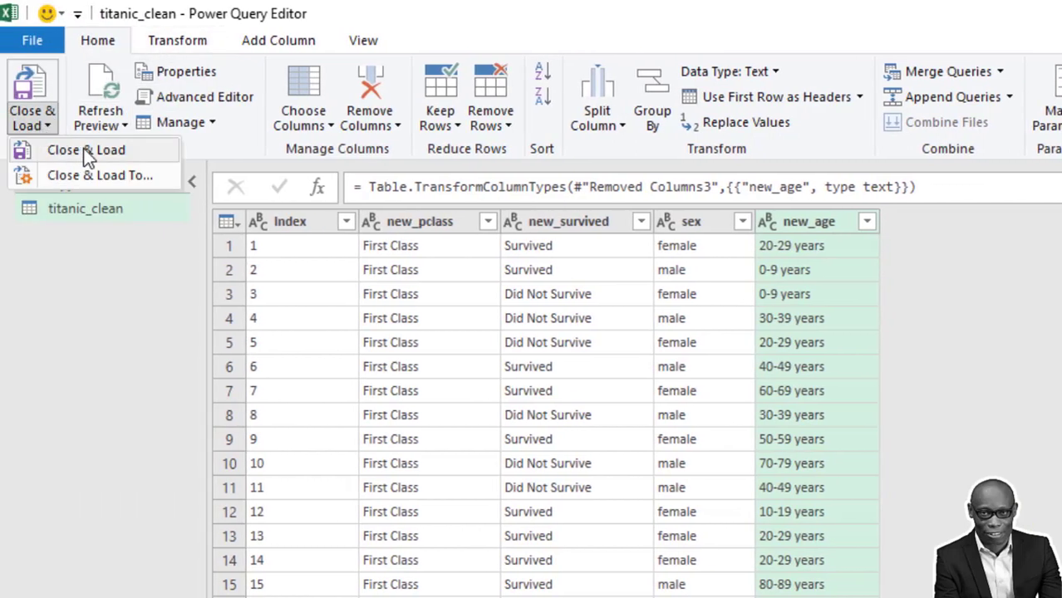
left_click(87, 149)
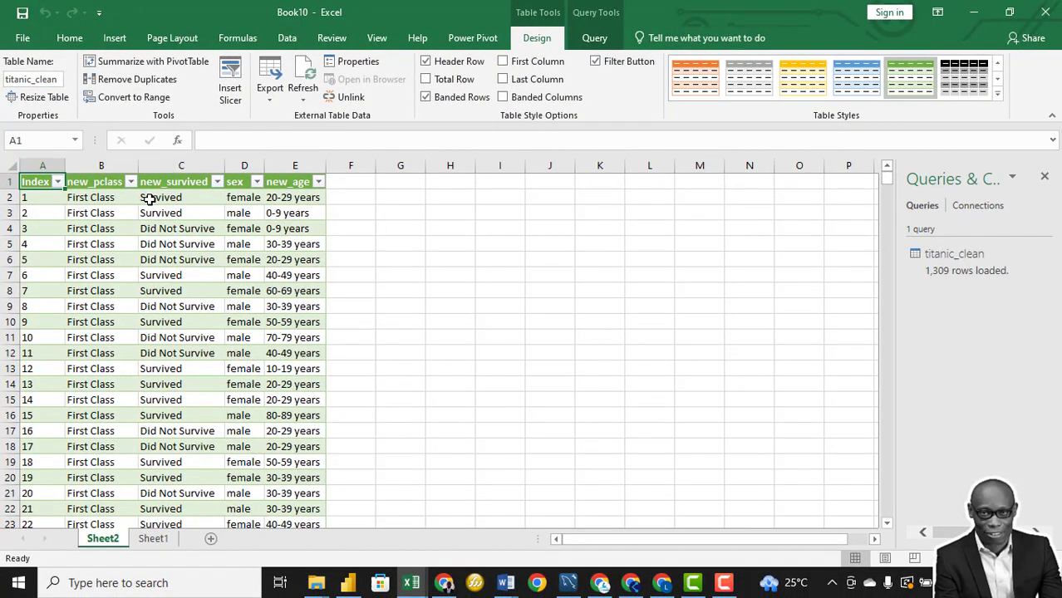